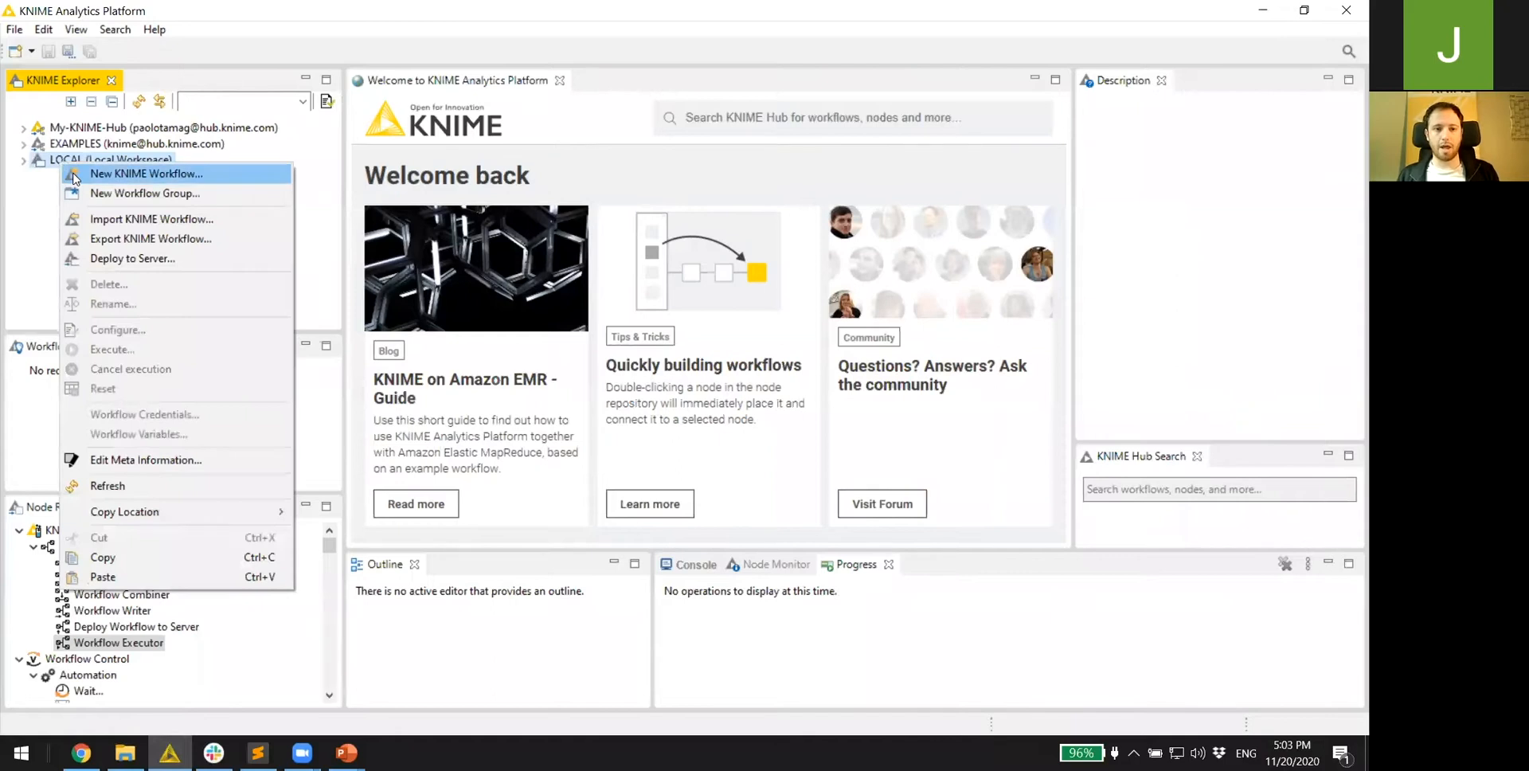
- Create a new KNIME workflow under LOCAL named KNIME-Pros-Workflow
{"action": "left_click", "coordinate": [148, 174]}
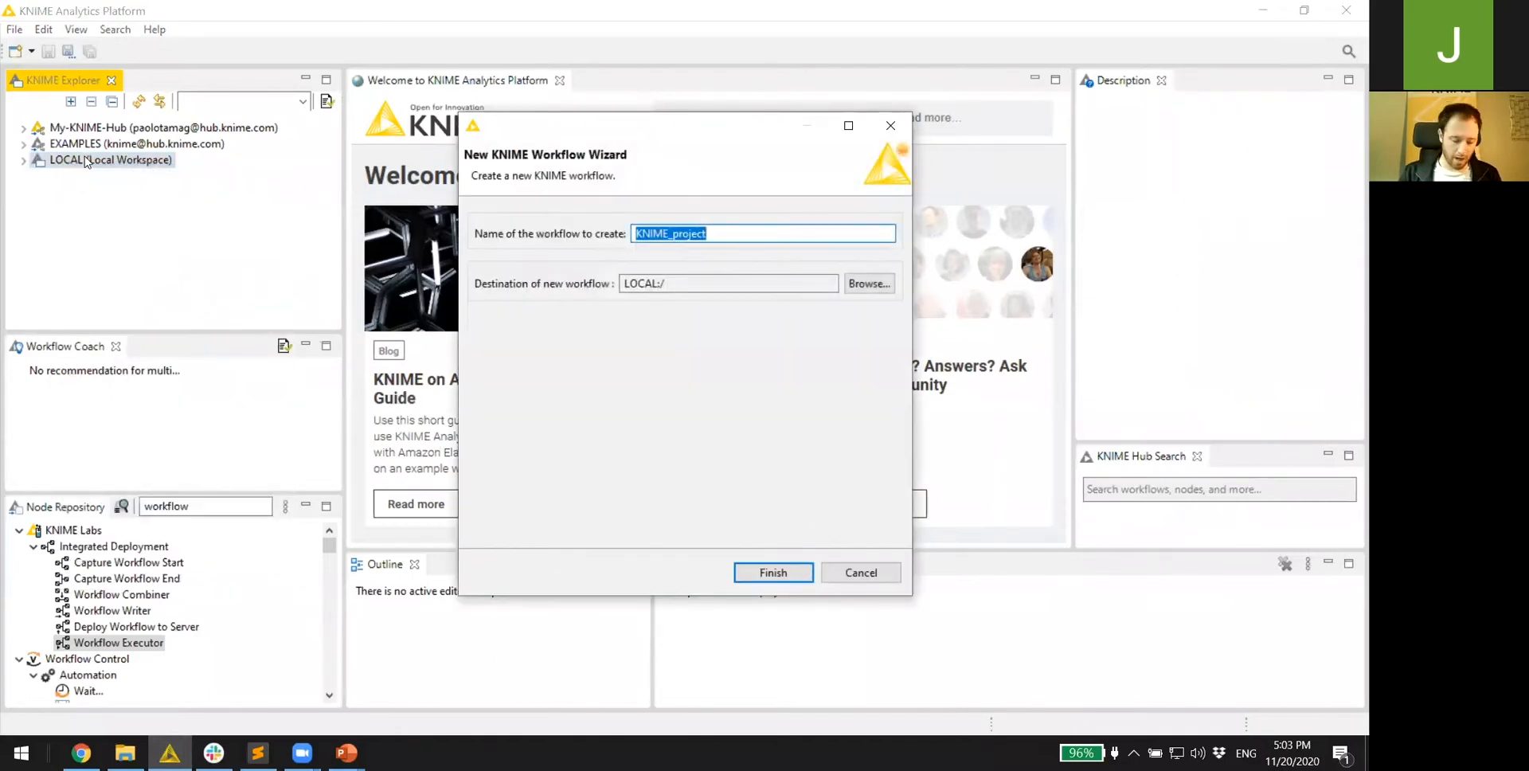
{"action": "type", "text": "KNIME-"}
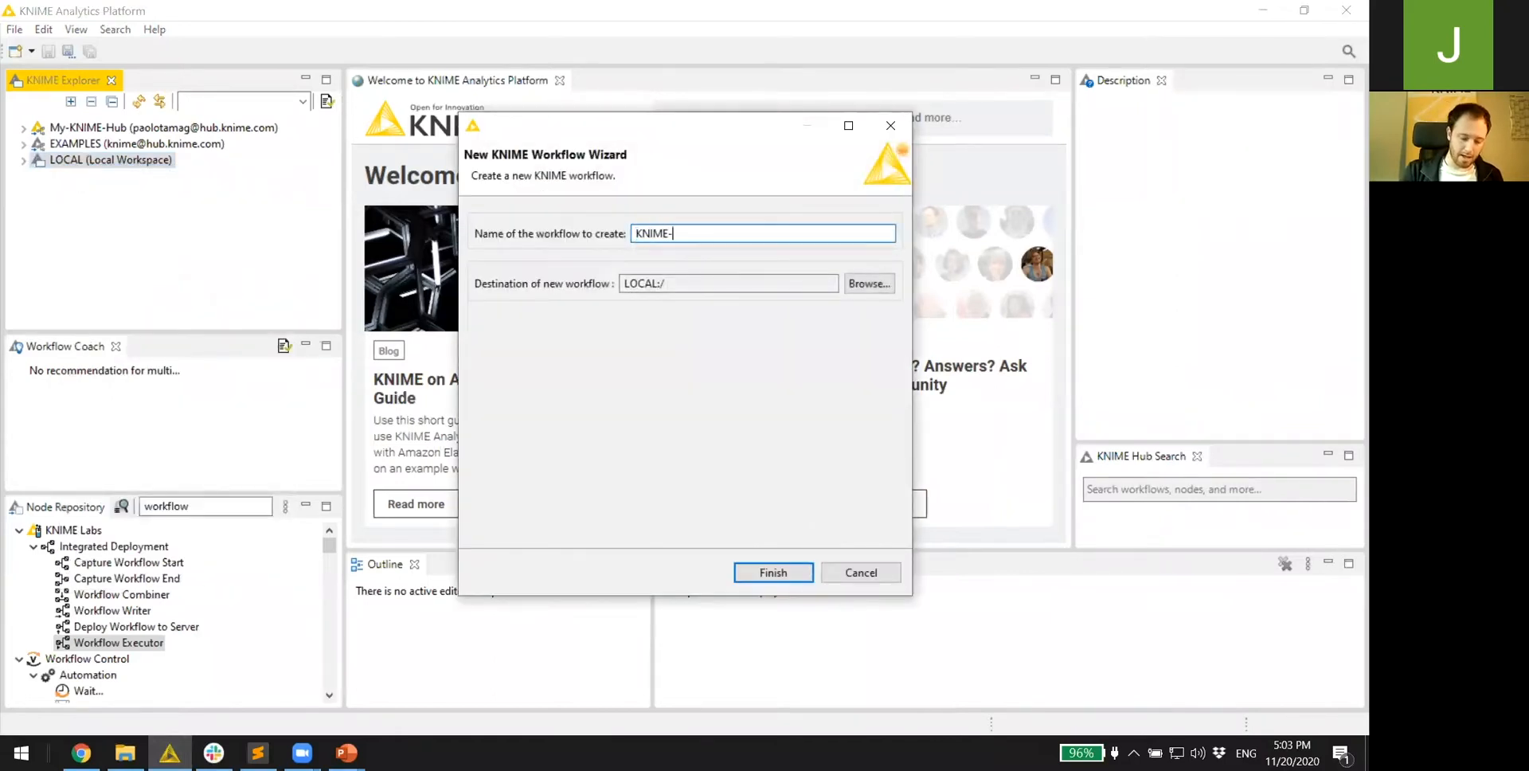
{"action": "type", "text": "Prow-"}
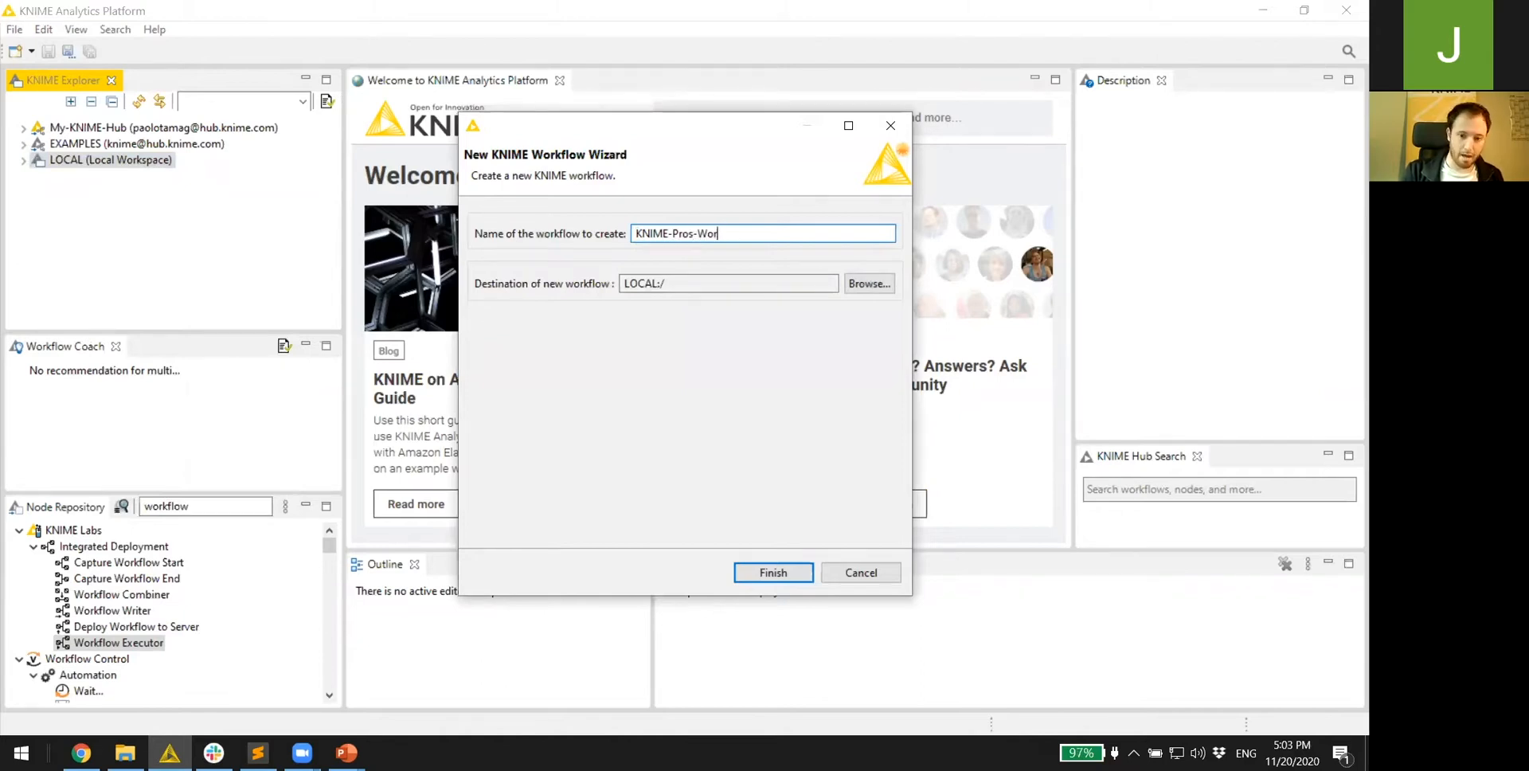
{"action": "left_click", "coordinate": [773, 573]}
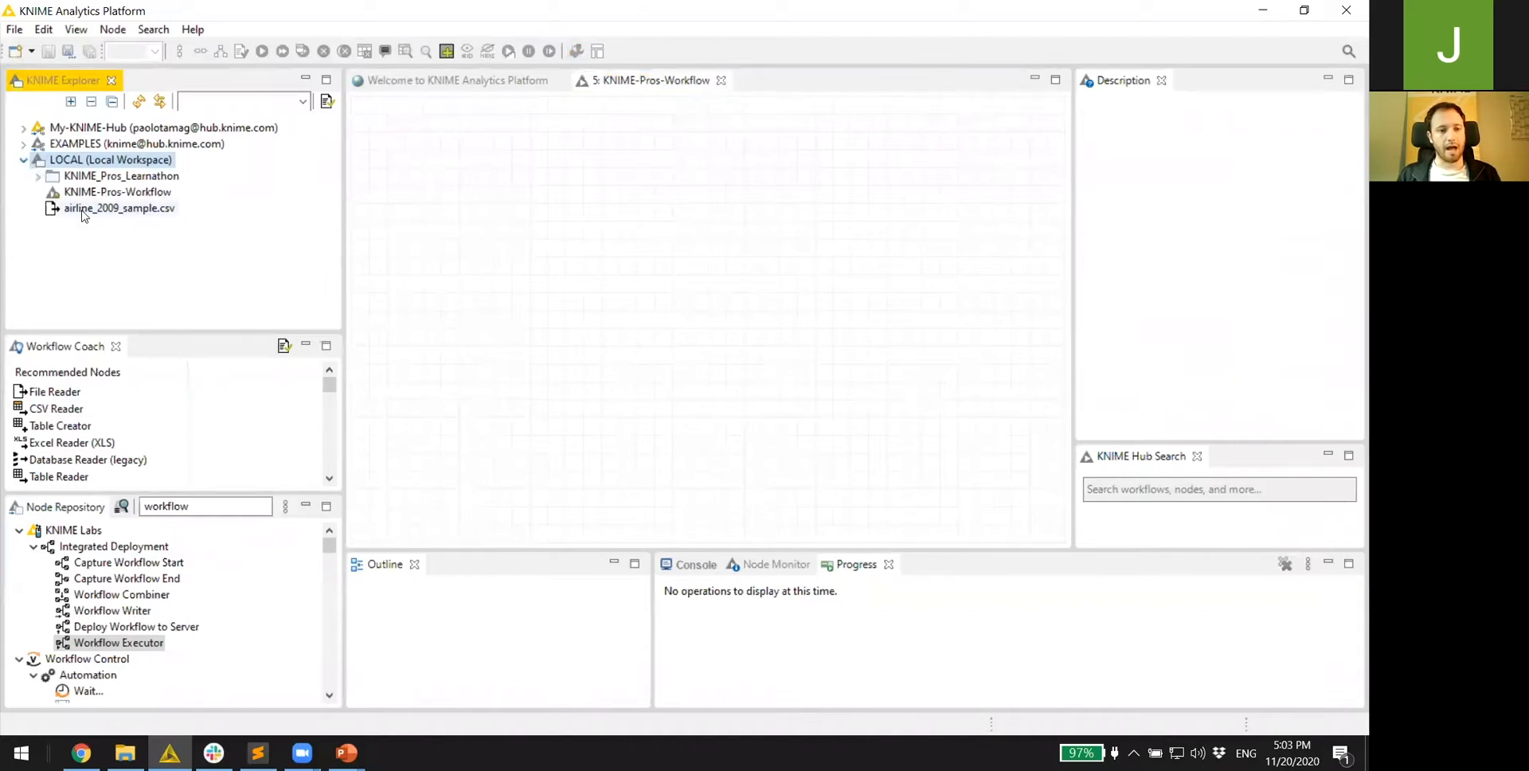
- Drop airline_2009_sample.csv onto the canvas as a File Reader and annotate it '30 columns'
{"action": "left_click_drag", "start_coordinate": [117, 208], "coordinate": [530, 280]}
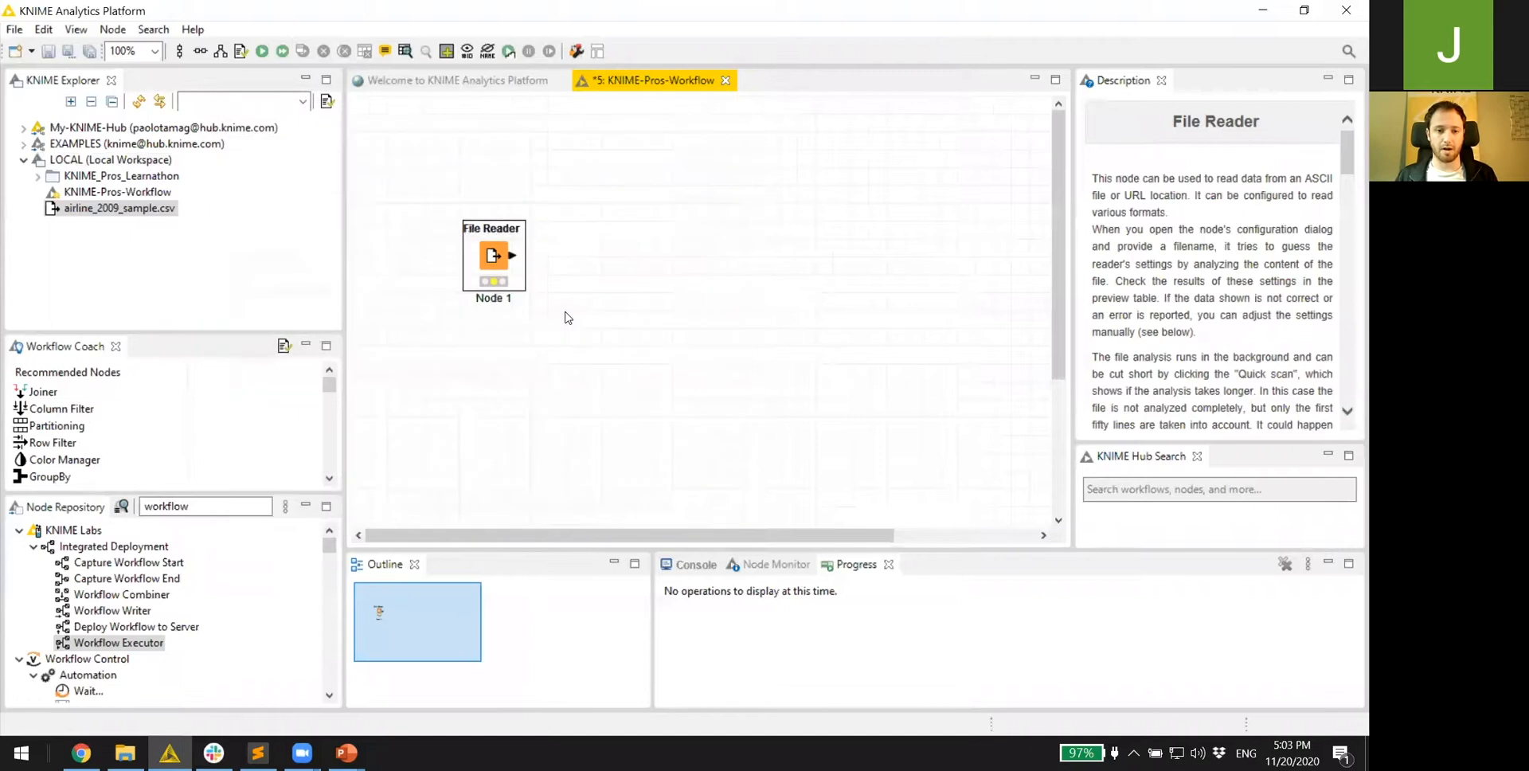
{"action": "right_click", "coordinate": [492, 254]}
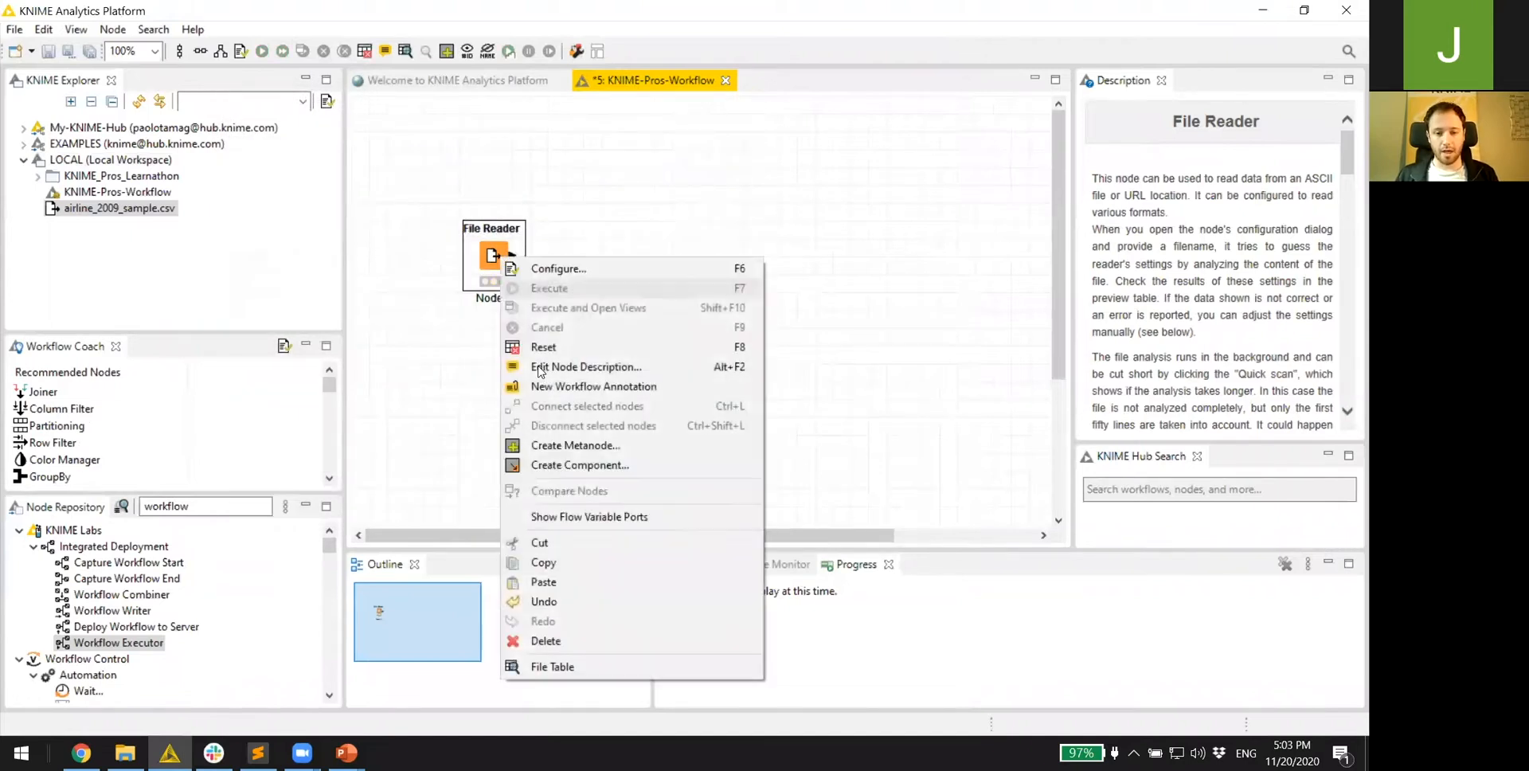
{"action": "left_click", "coordinate": [552, 667]}
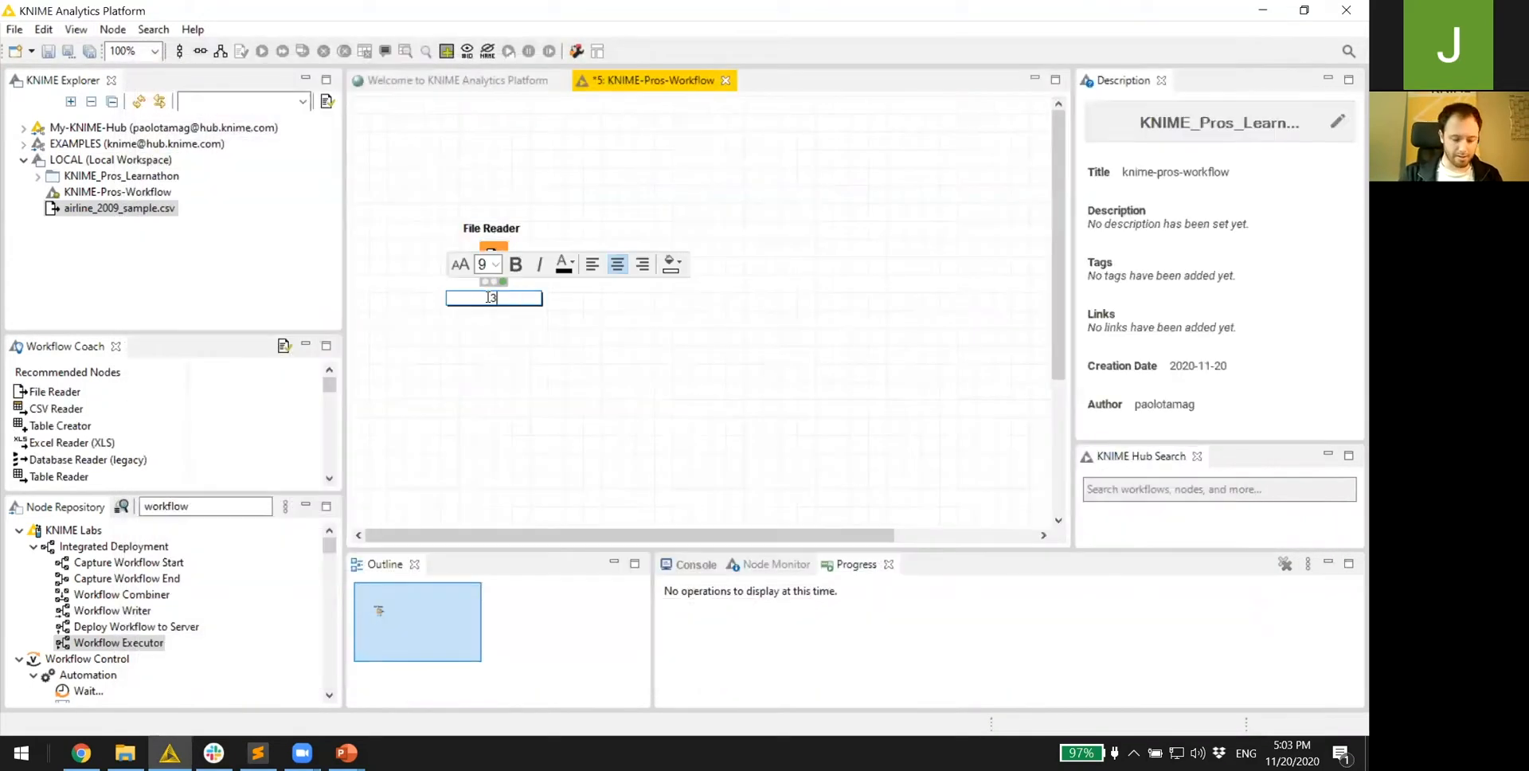
{"action": "type", "text": "30 columns"}
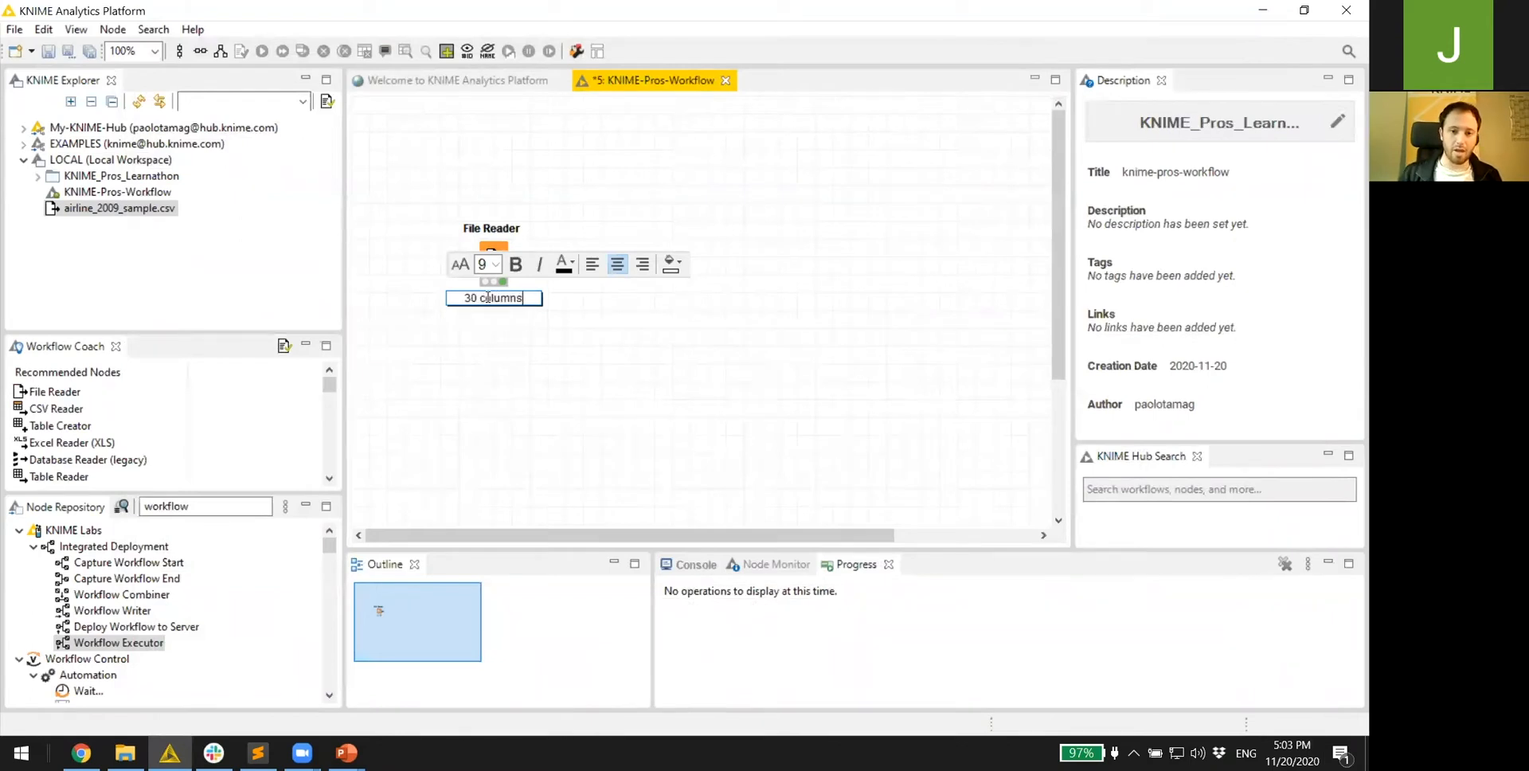
{"action": "left_click", "coordinate": [519, 505]}
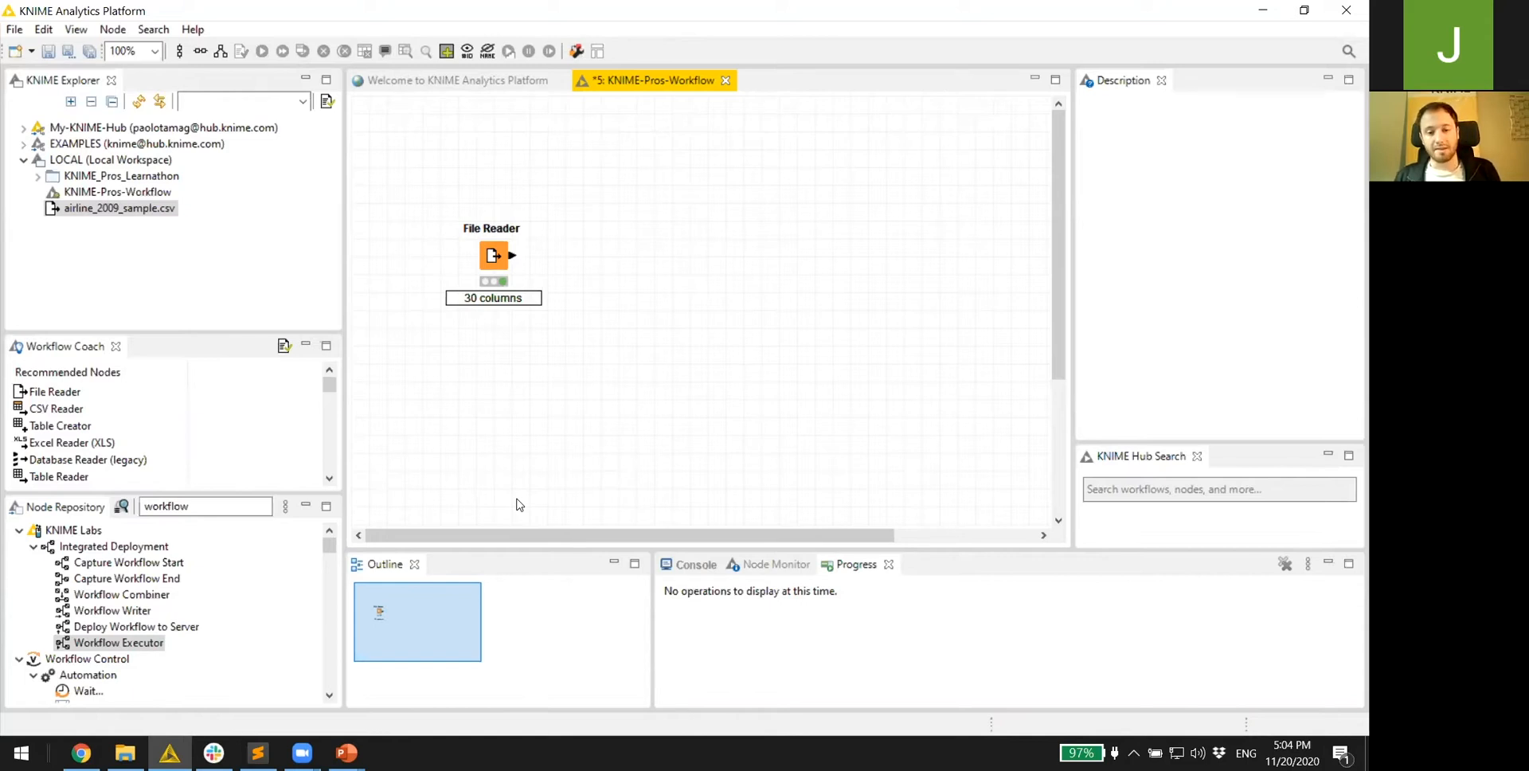
{"action": "right_click", "coordinate": [478, 267]}
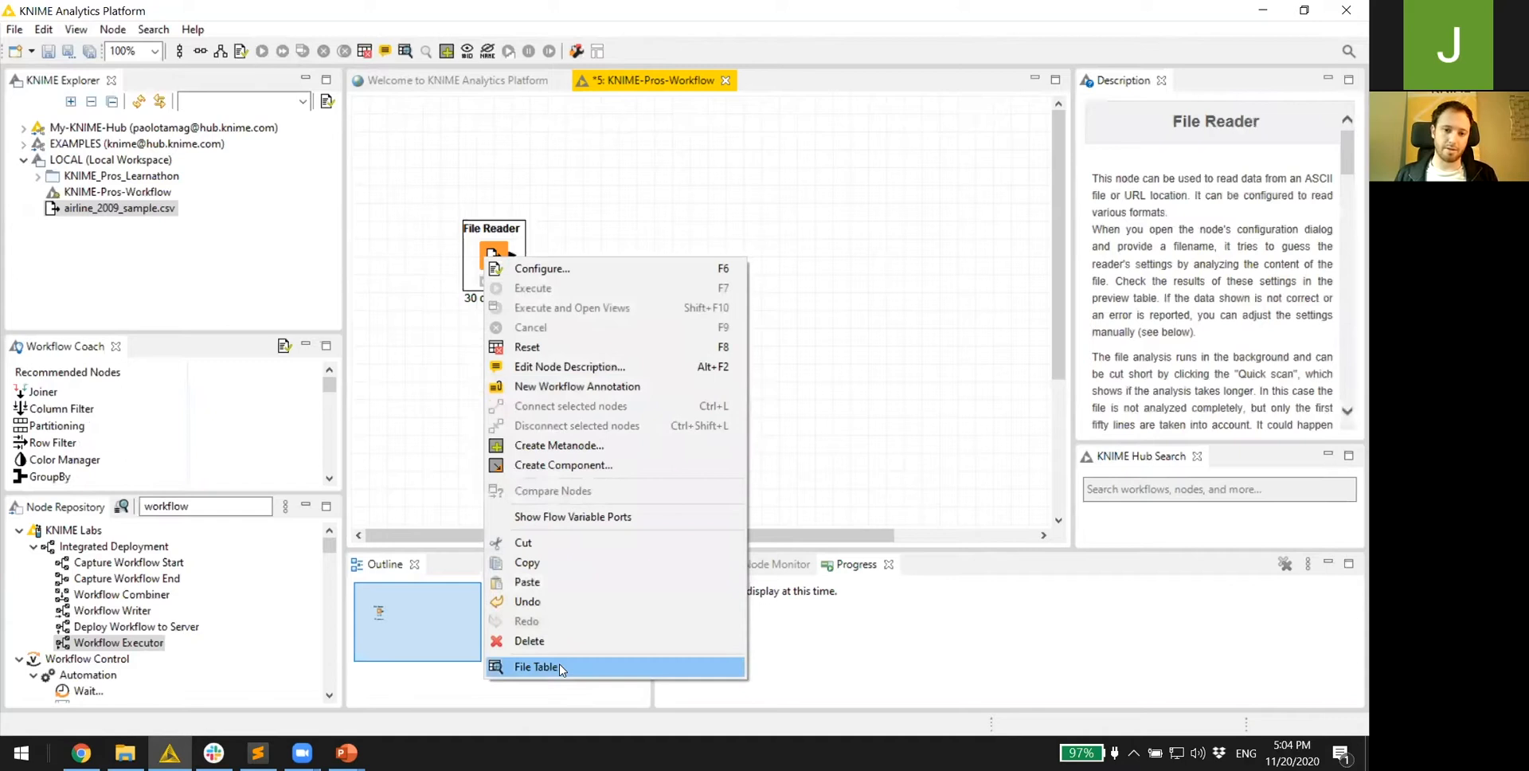
{"action": "left_click", "coordinate": [537, 667]}
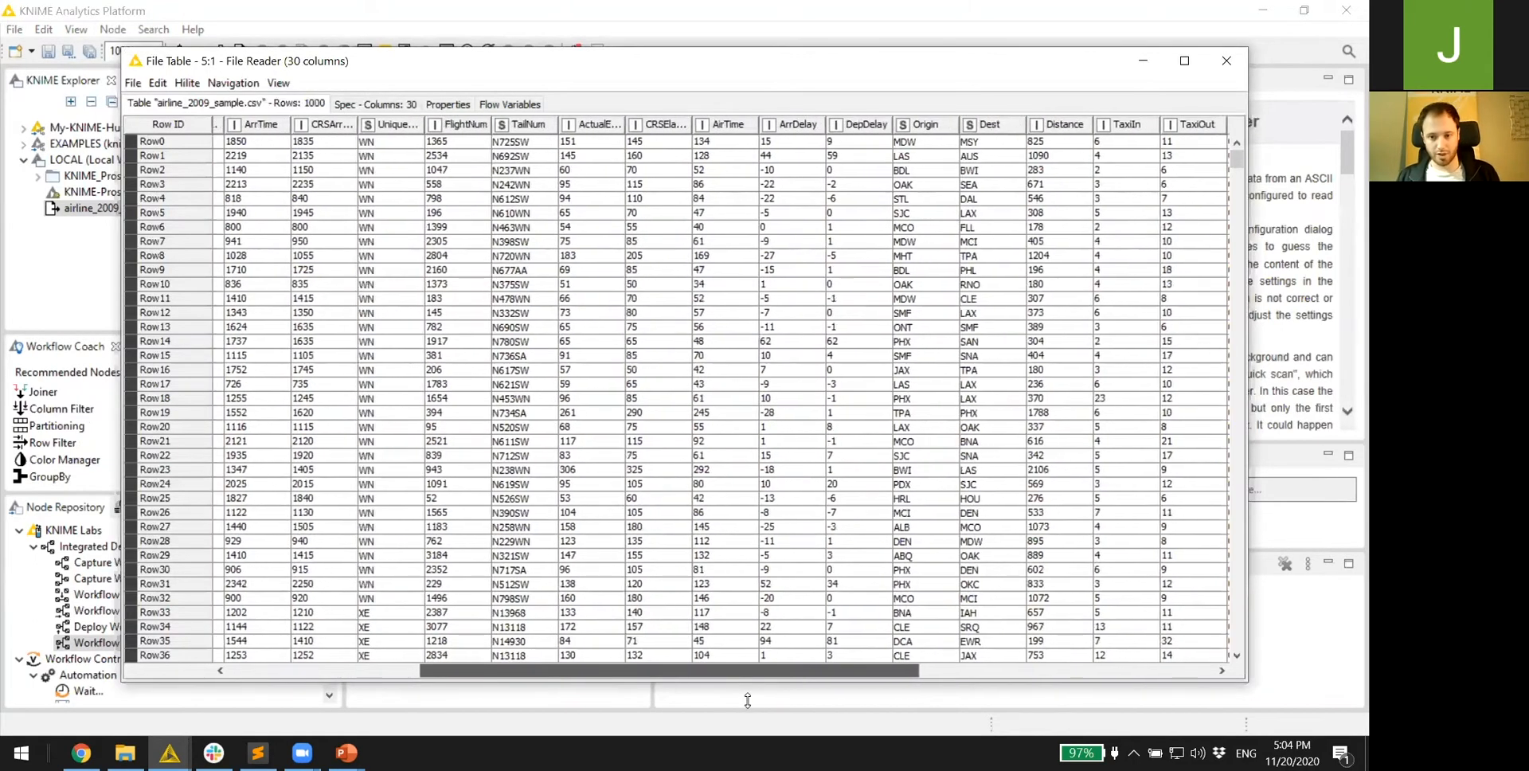
{"action": "scroll", "scroll_direction": "right", "scroll_amount": 3}
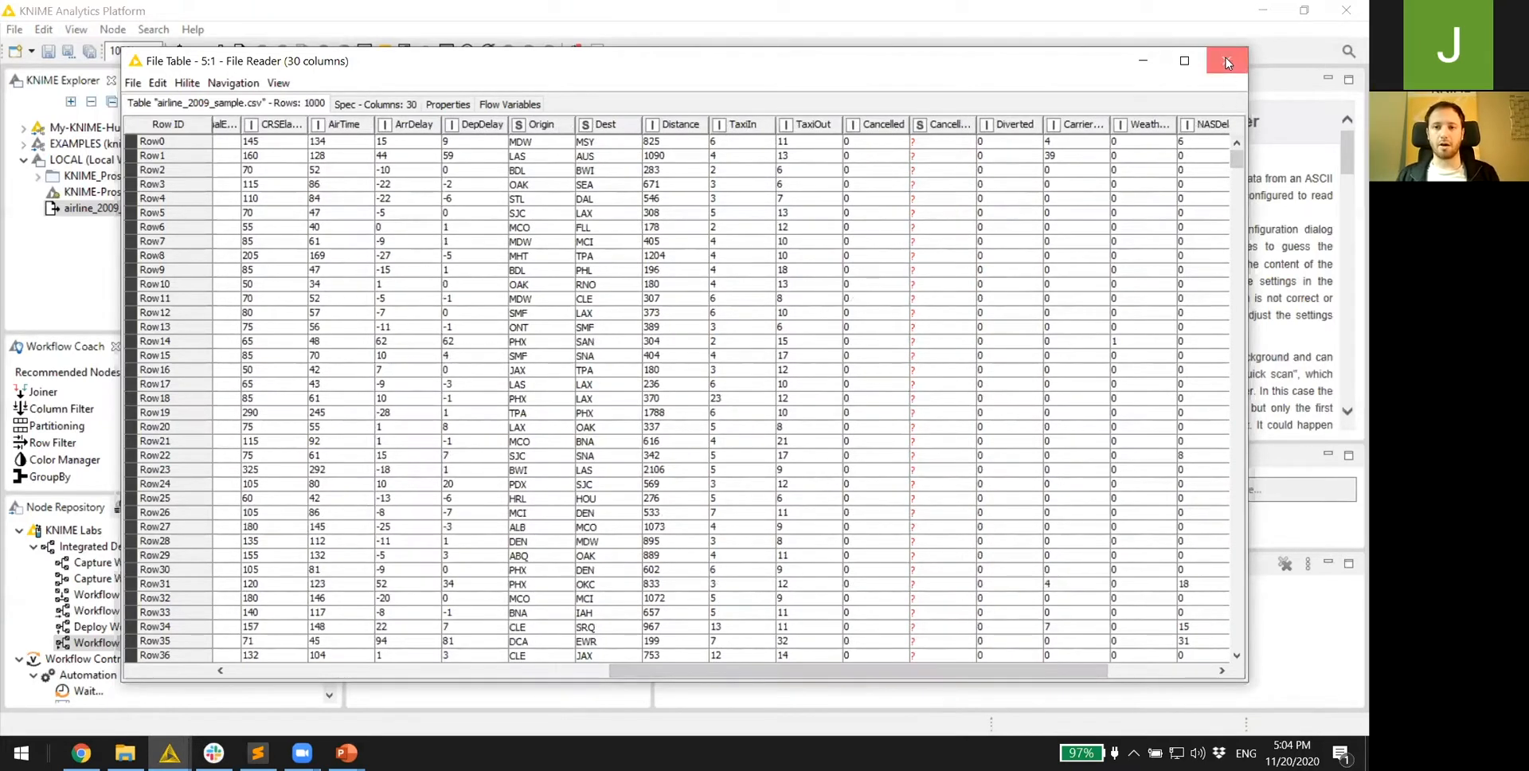
{"action": "left_click", "coordinate": [1227, 61]}
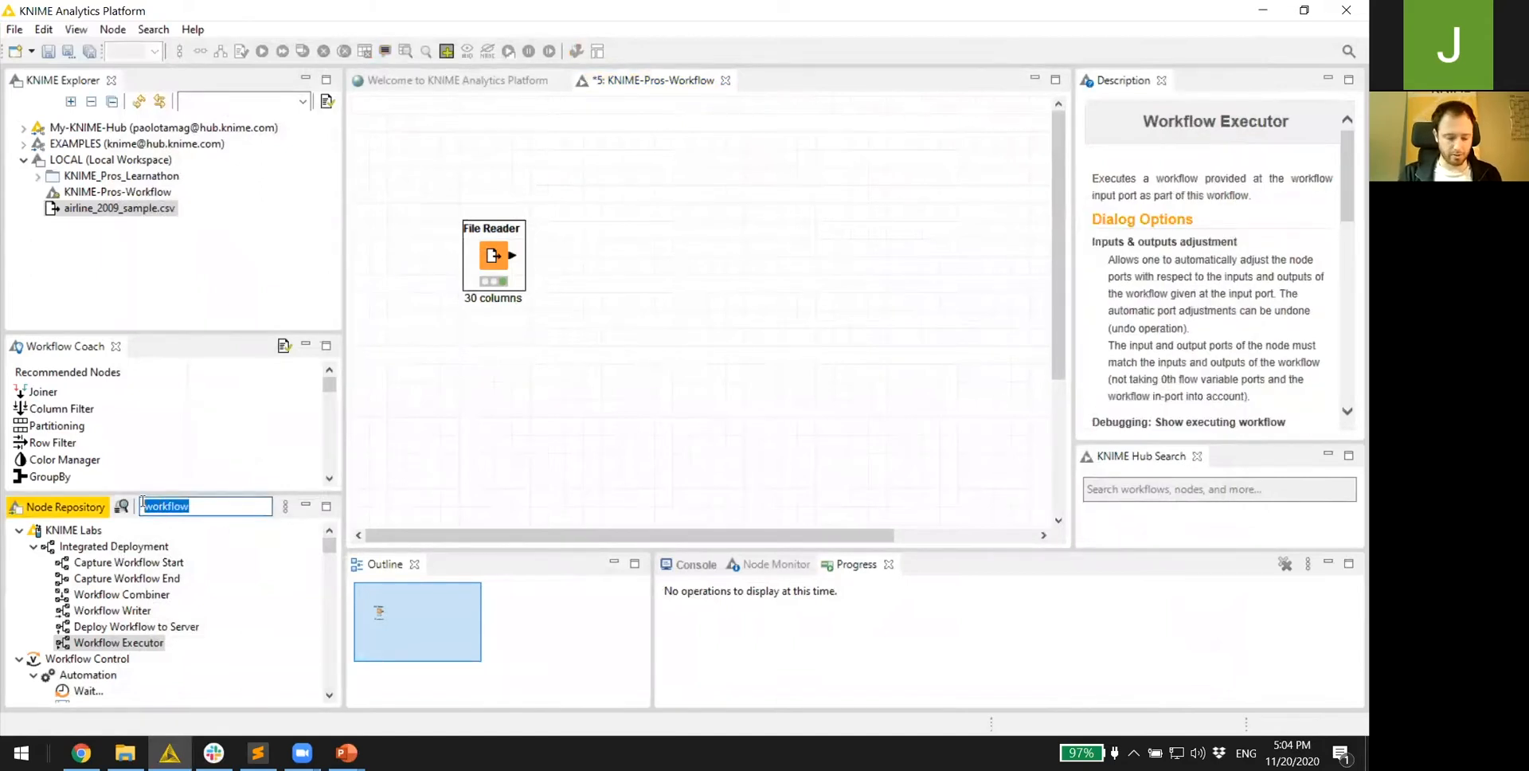
- Add a Missing Value Column Filter after the File Reader, check its output, and label it '29 columns'
{"action": "type", "text": "missing va"}
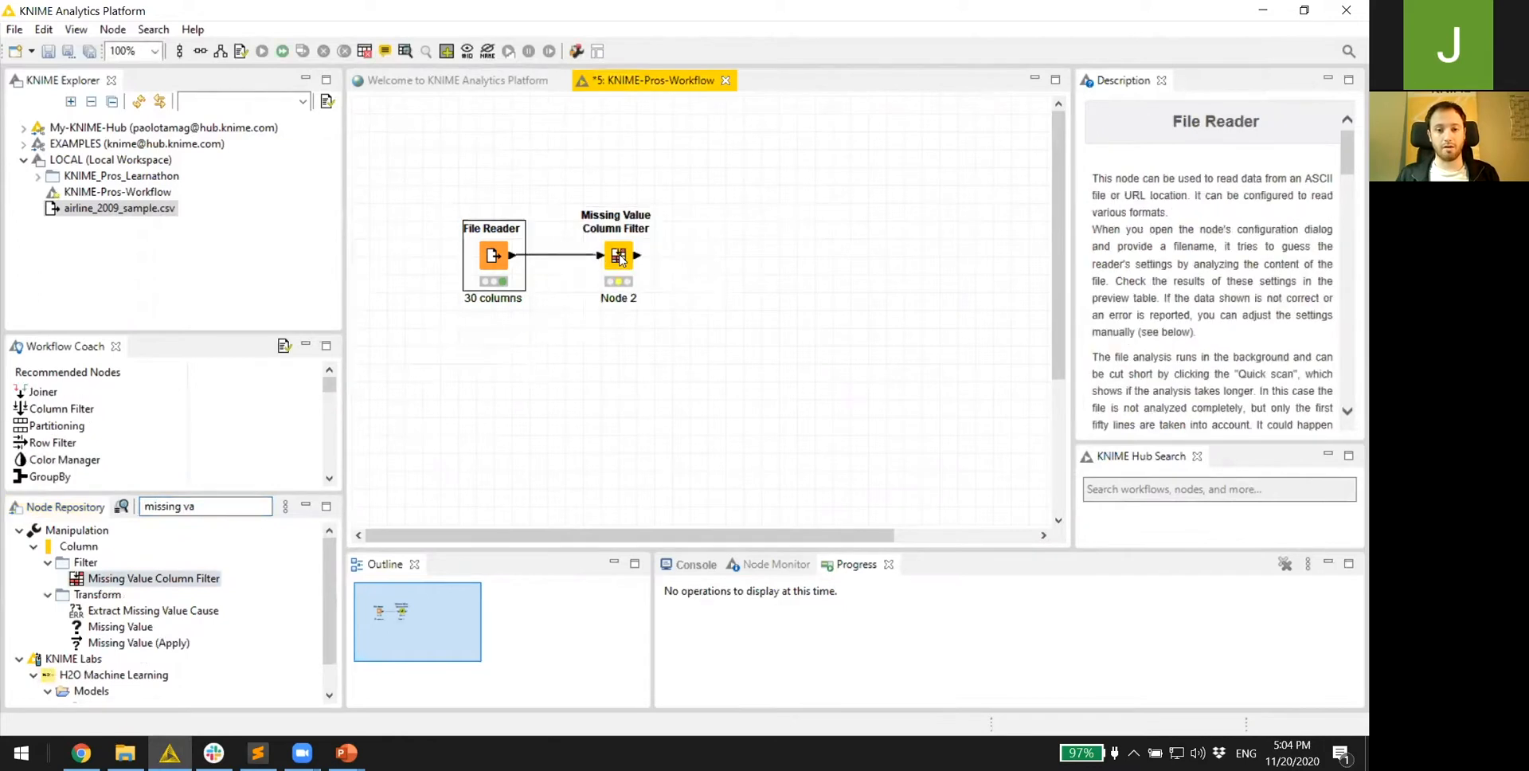
{"action": "double_click", "coordinate": [618, 256]}
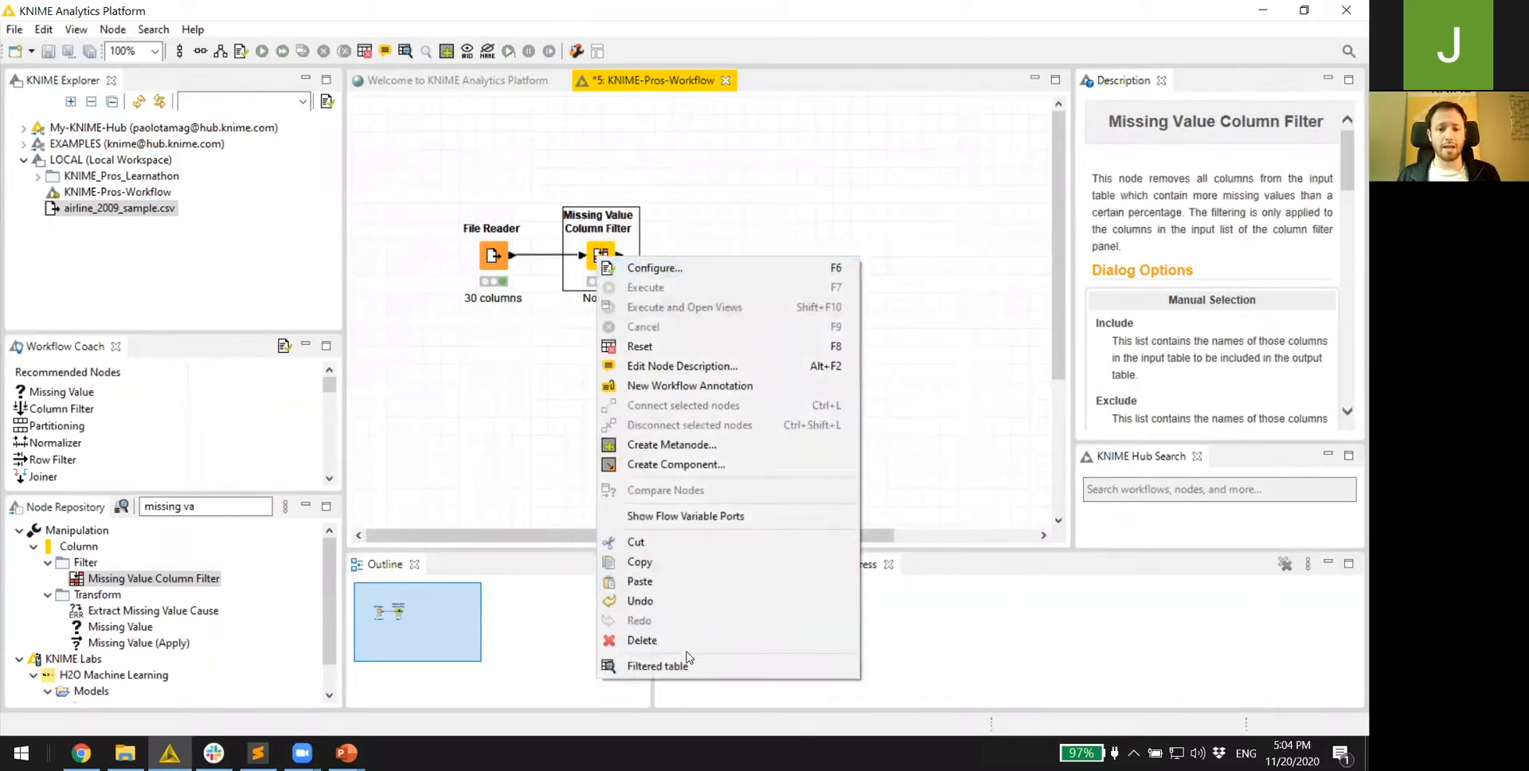
{"action": "left_click", "coordinate": [658, 666]}
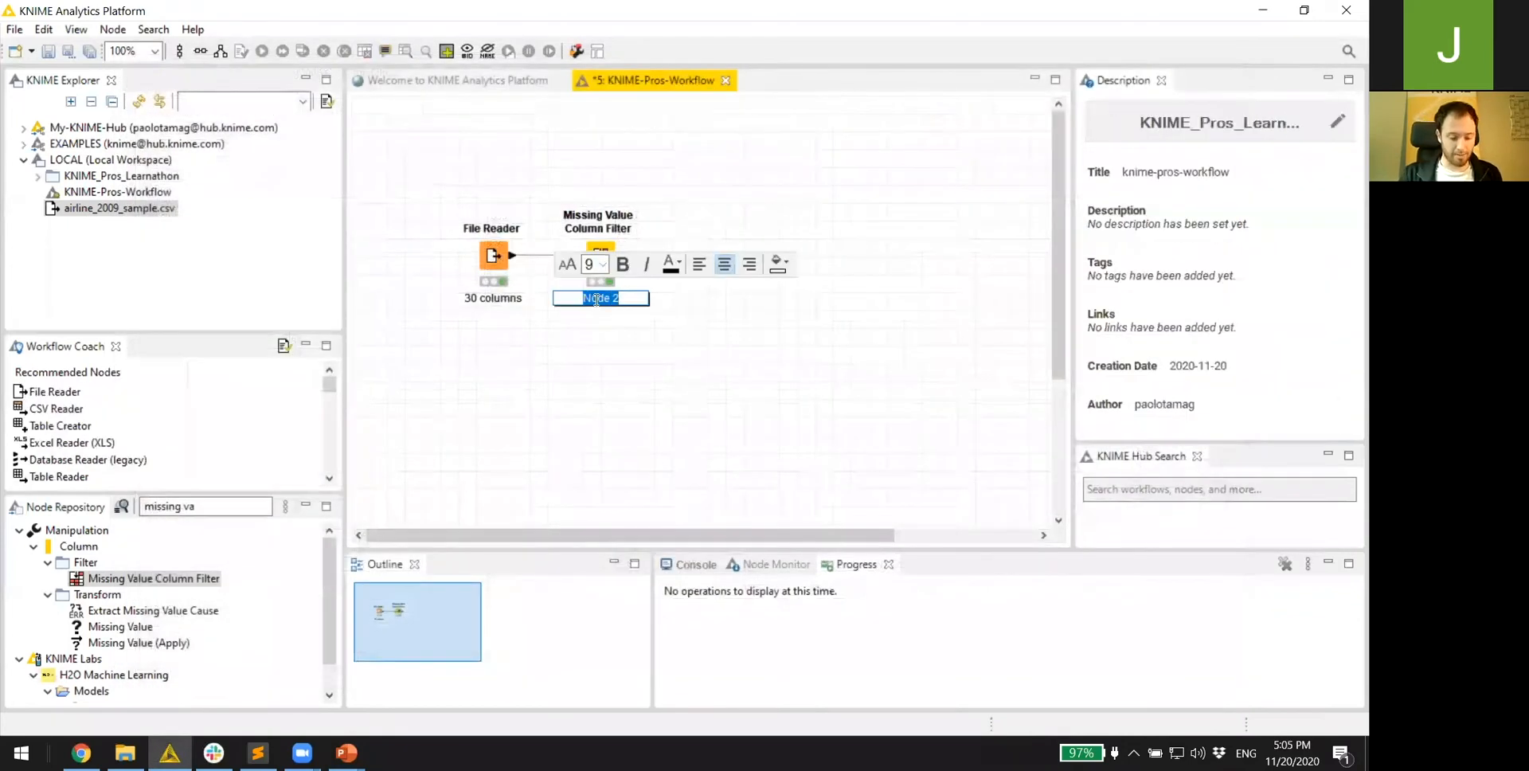
{"action": "type", "text": "29 columns"}
{"action": "left_click", "coordinate": [207, 506]}
{"action": "type", "text": "constant"}
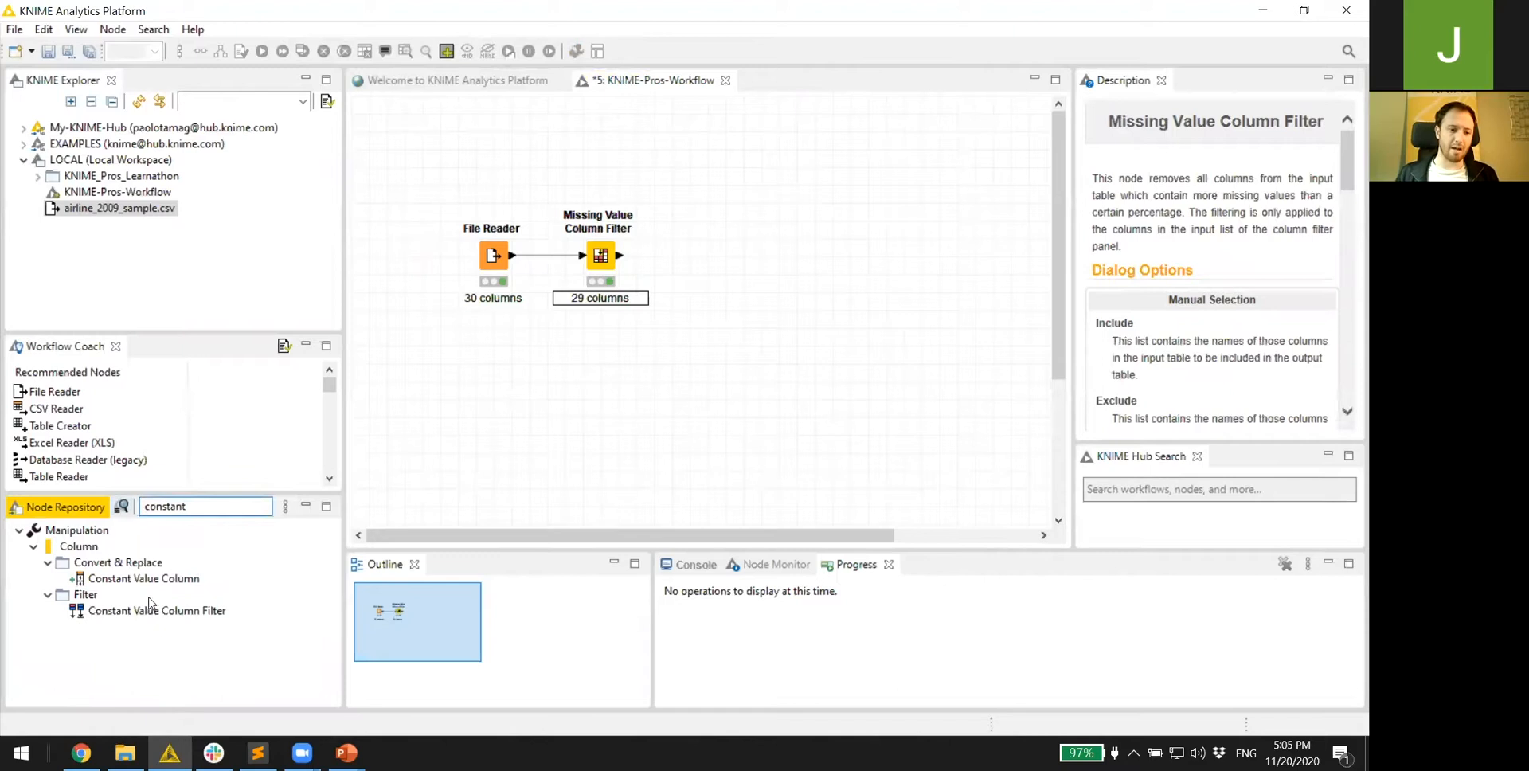
- Add a Constant Value Column Filter after the Missing Value filter, check its output, and label it '27 columns'
{"action": "left_click_drag", "start_coordinate": [156, 610], "coordinate": [707, 255]}
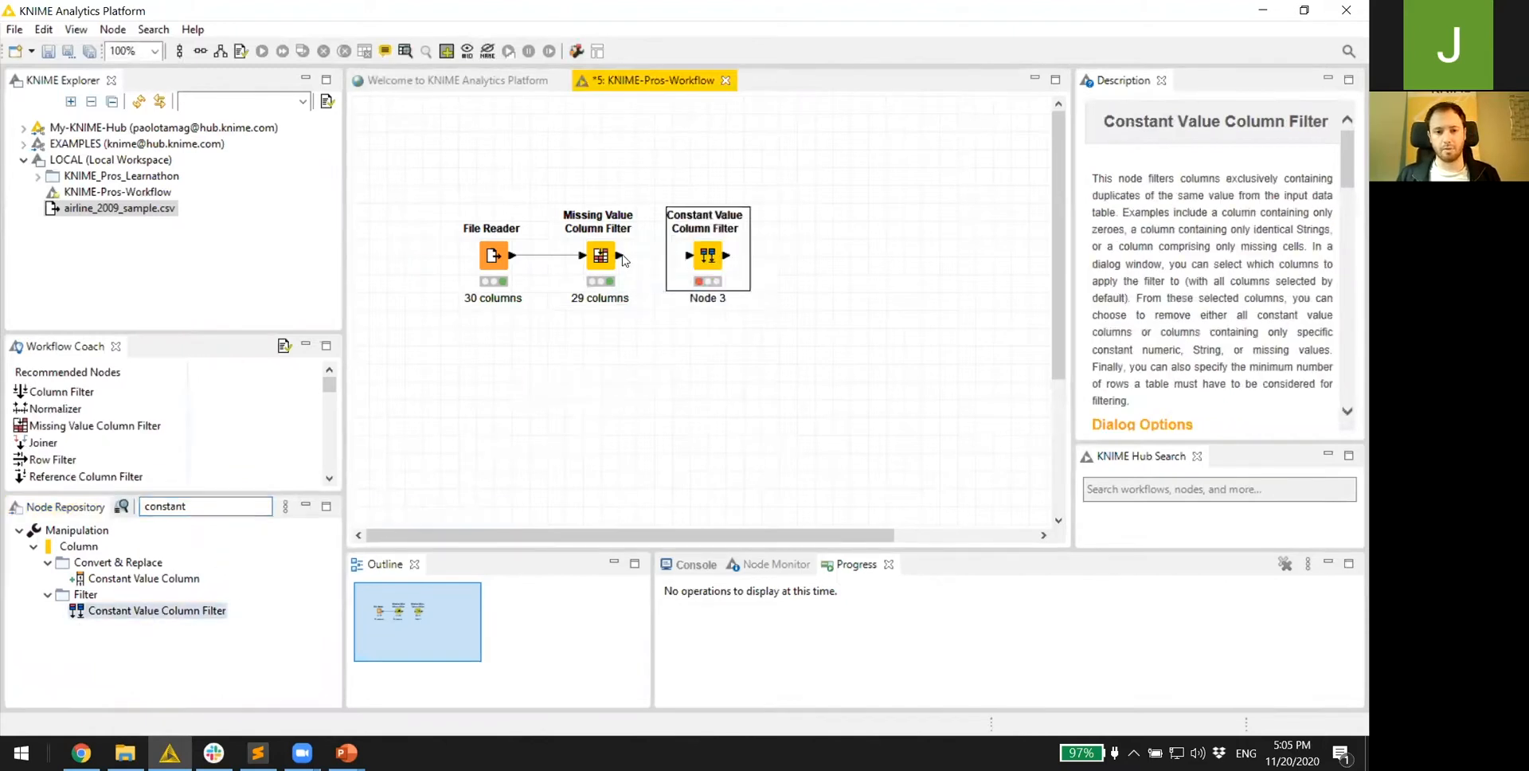
{"action": "left_click", "coordinate": [599, 256]}
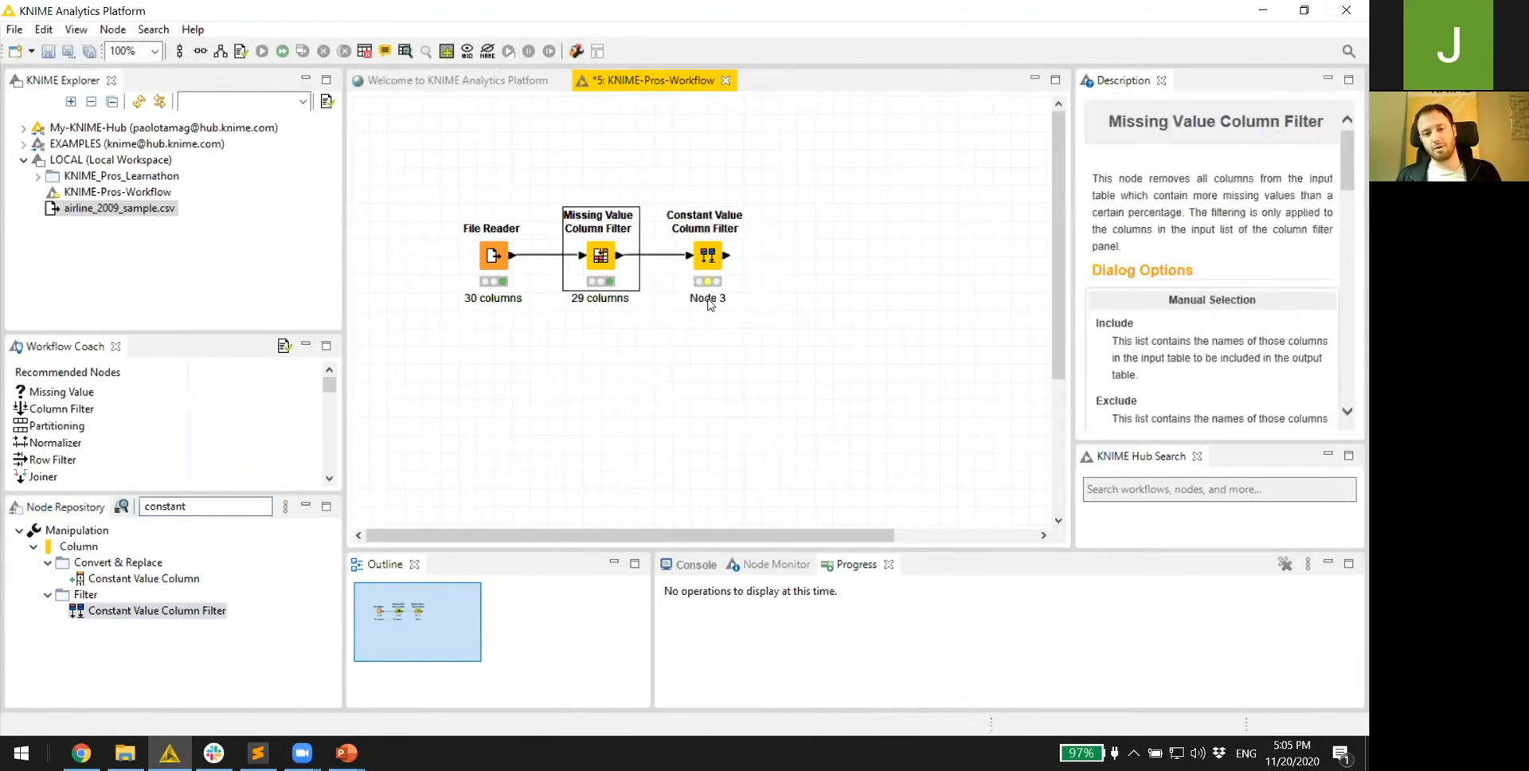
{"action": "double_click", "coordinate": [706, 255]}
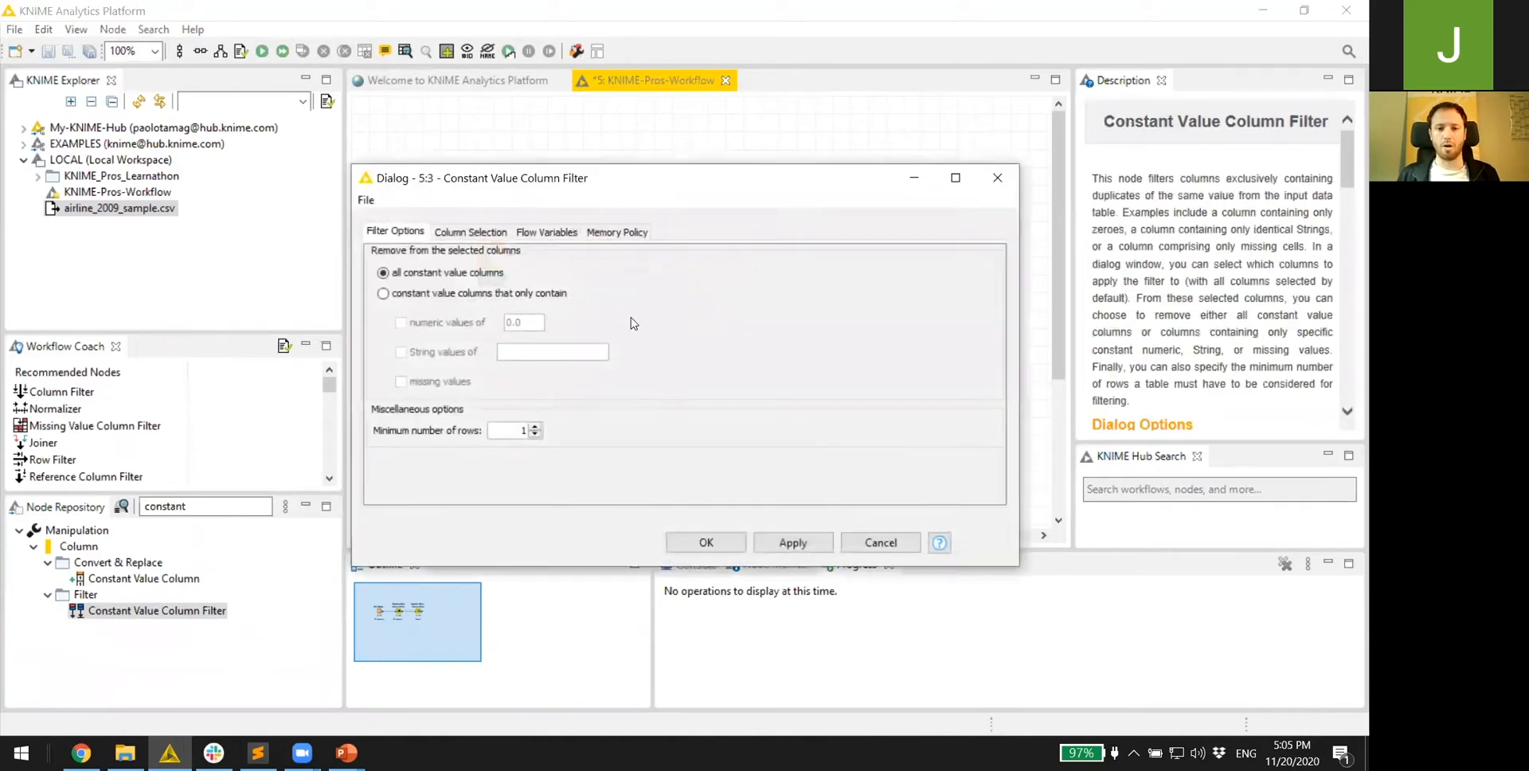
{"action": "right_click", "coordinate": [706, 255]}
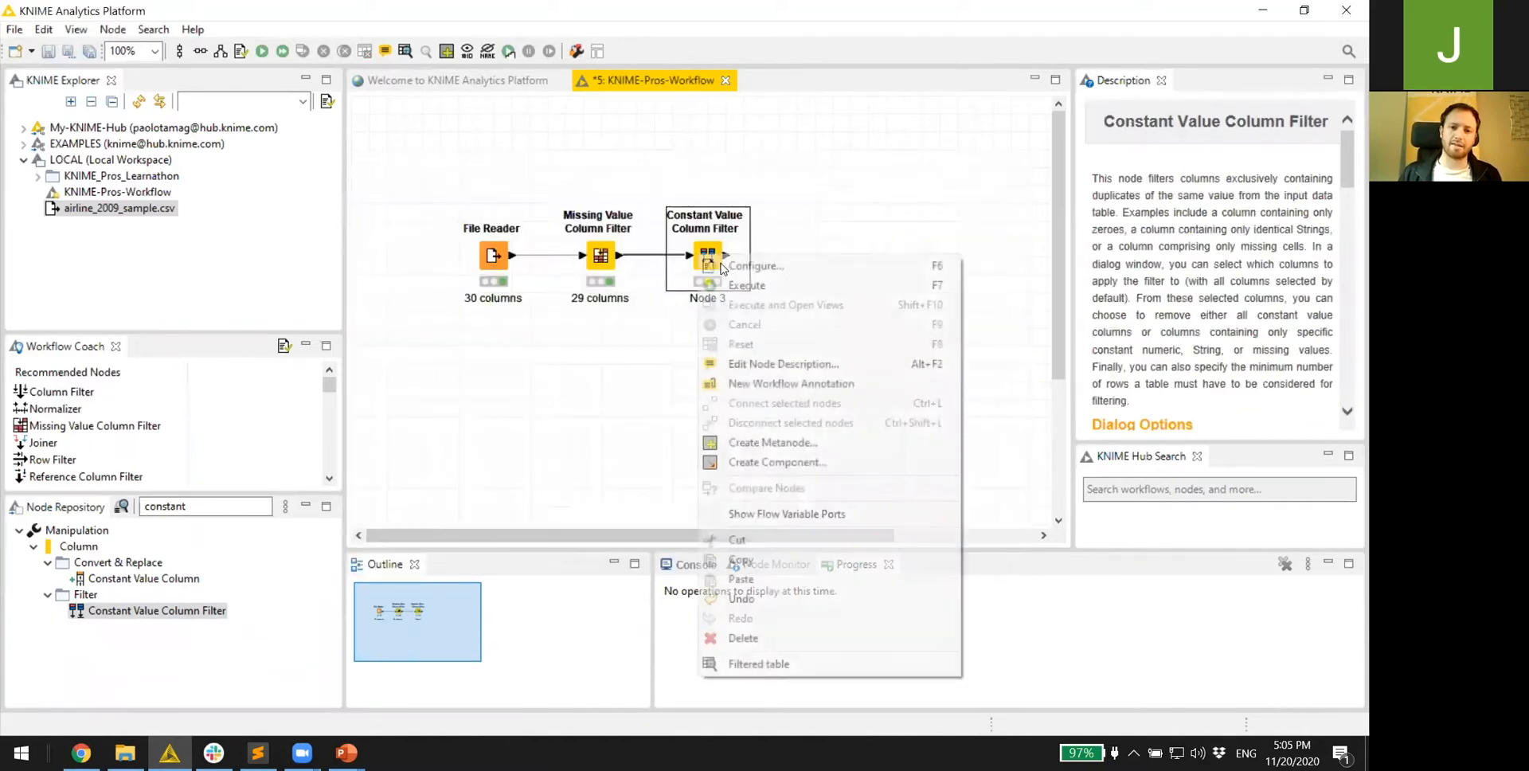
{"action": "mouse_move", "coordinate": [766, 685]}
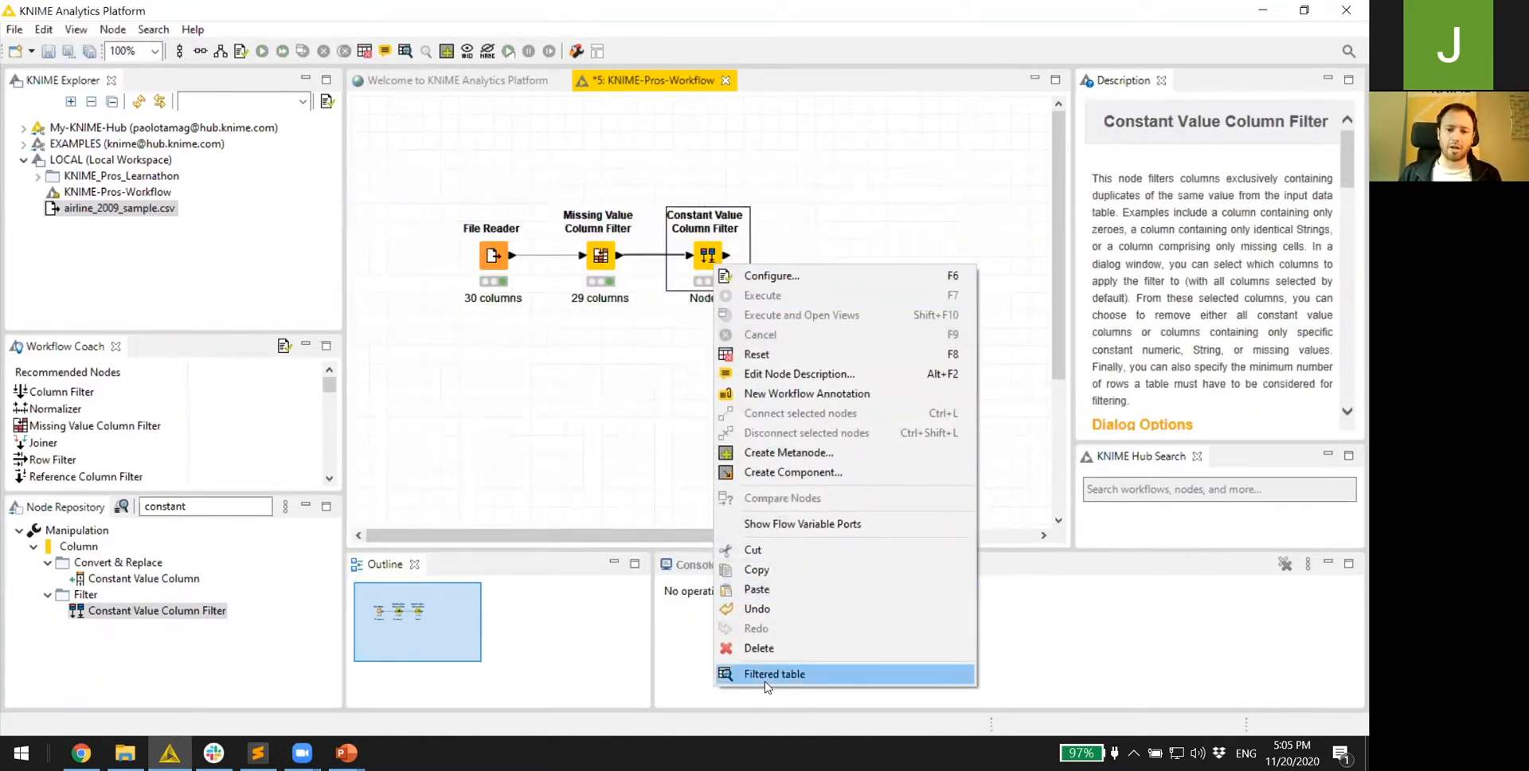
{"action": "left_click", "coordinate": [774, 673]}
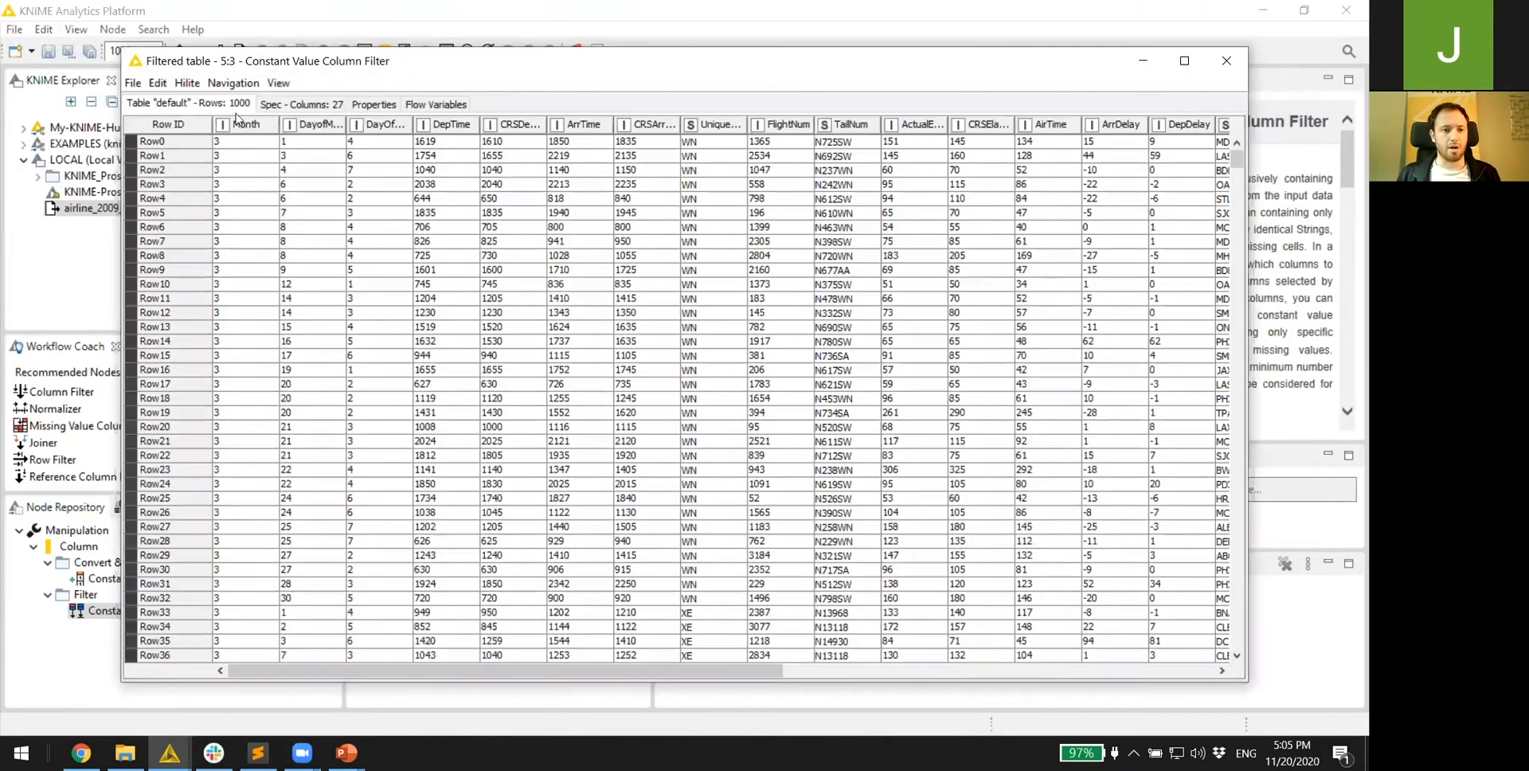
{"action": "mouse_move", "coordinate": [735, 298]}
{"action": "type", "text": "27"}
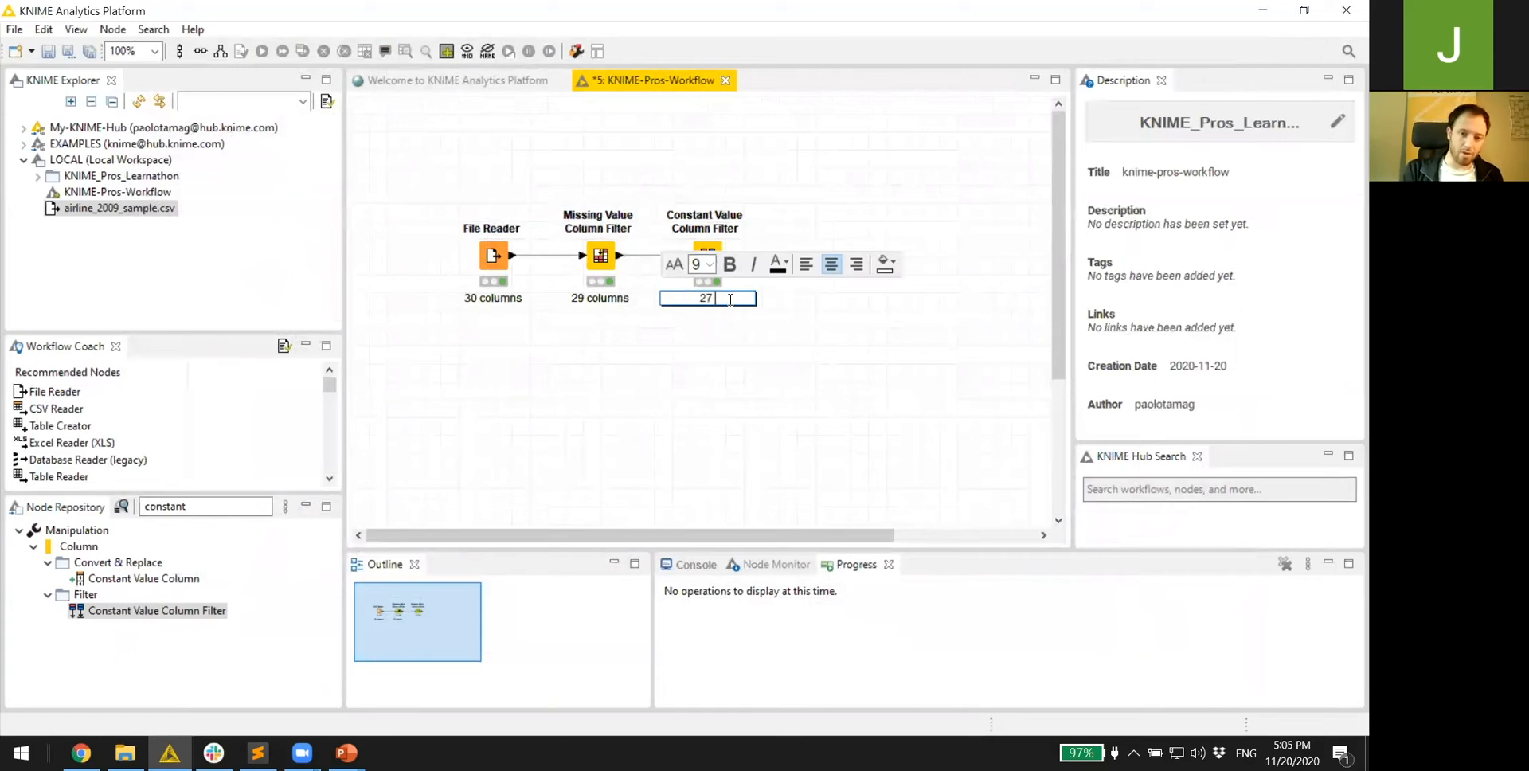
{"action": "type", "text": "columns"}
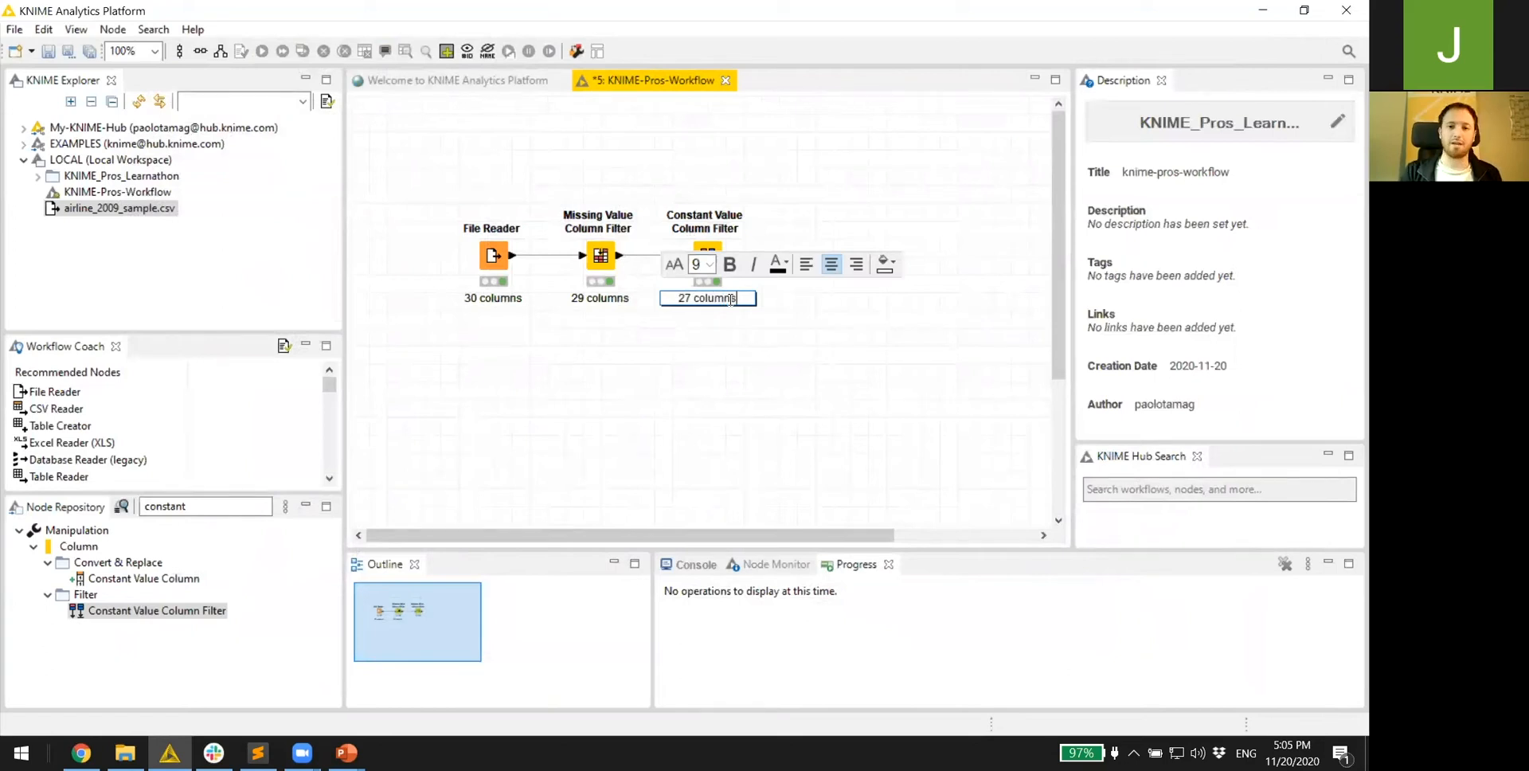
{"action": "left_click", "coordinate": [670, 368]}
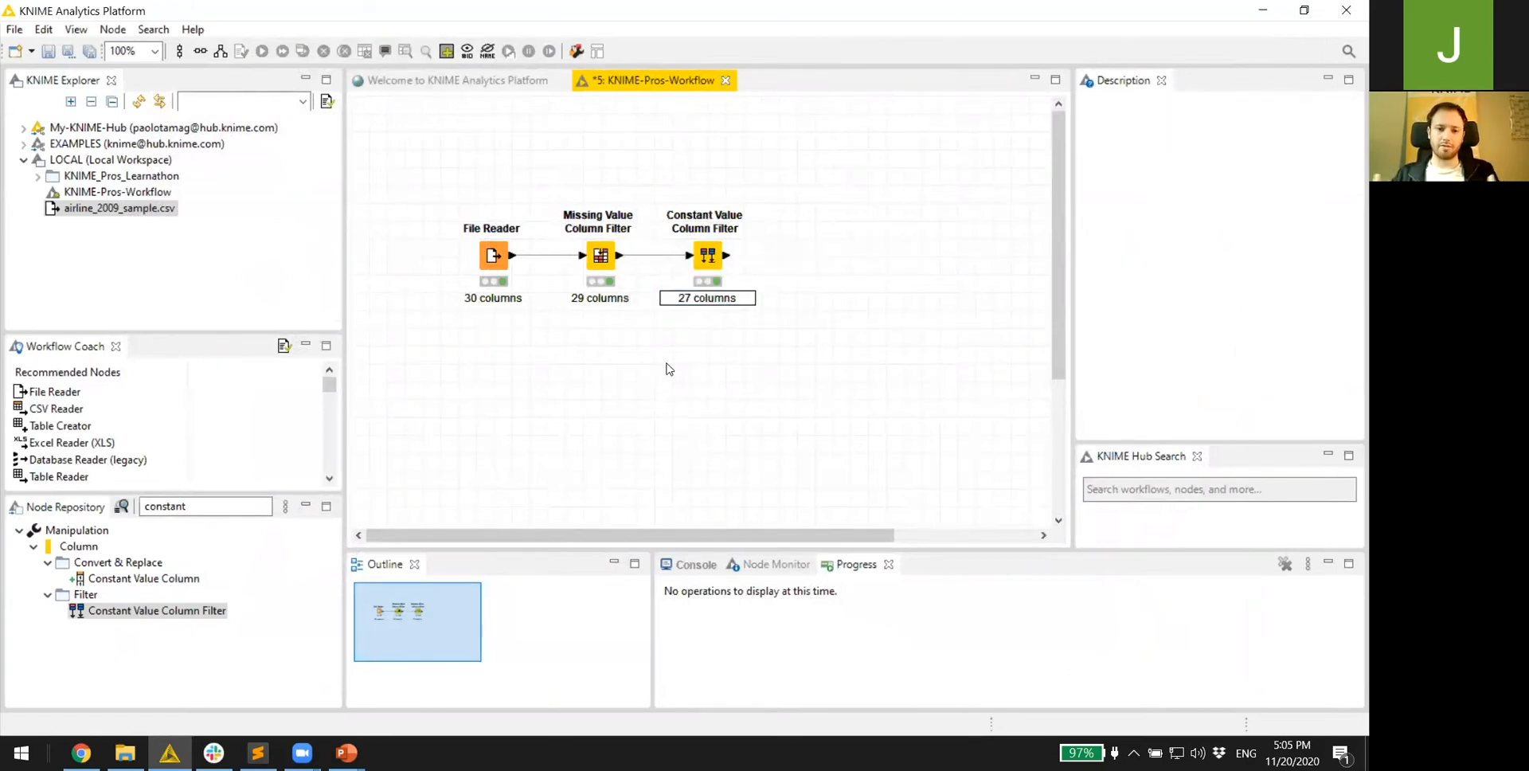
{"action": "mouse_move", "coordinate": [676, 444]}
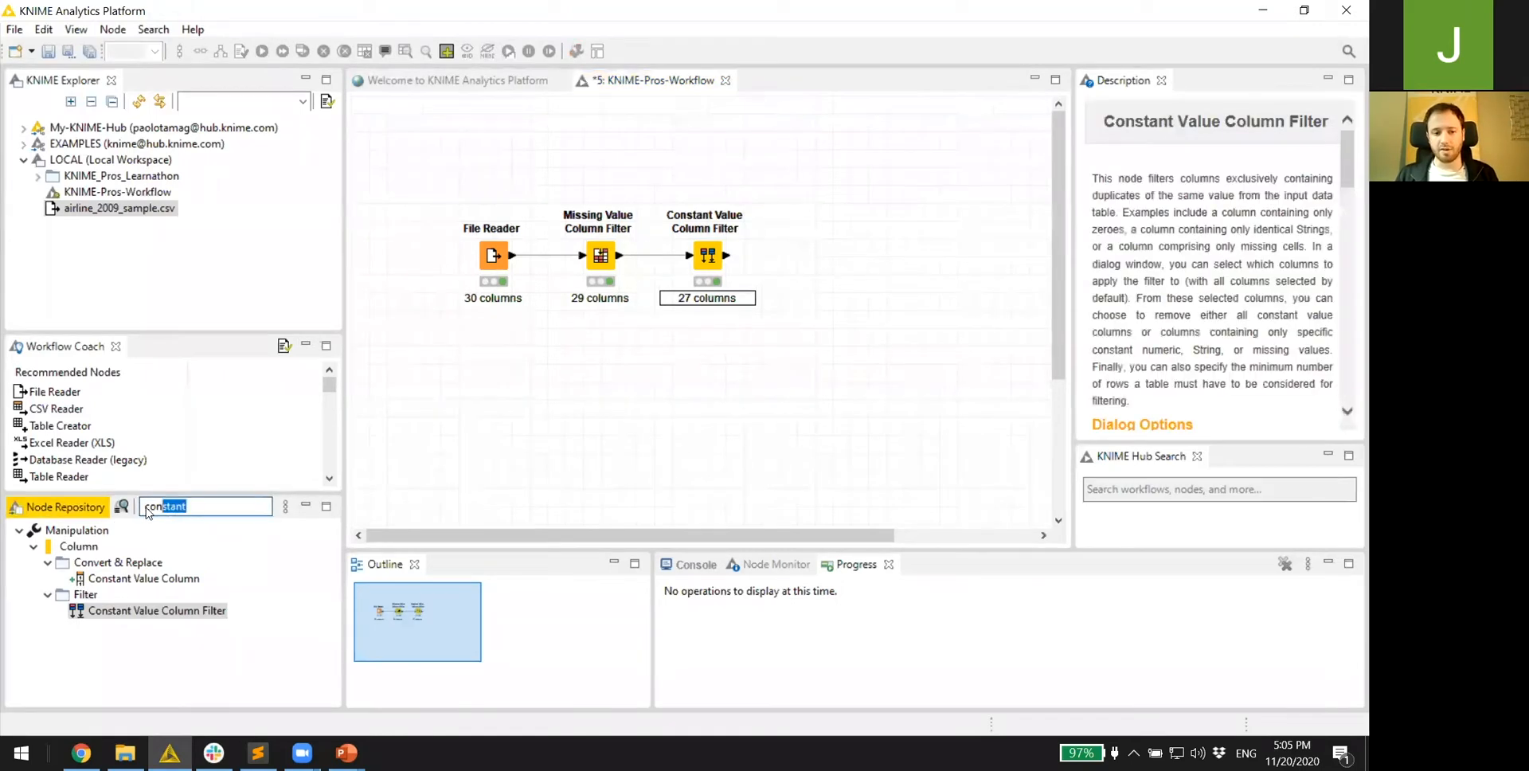
- Add a Column Filter after the Constant Value filter that excludes the seven delay columns
{"action": "type", "text": "column"}
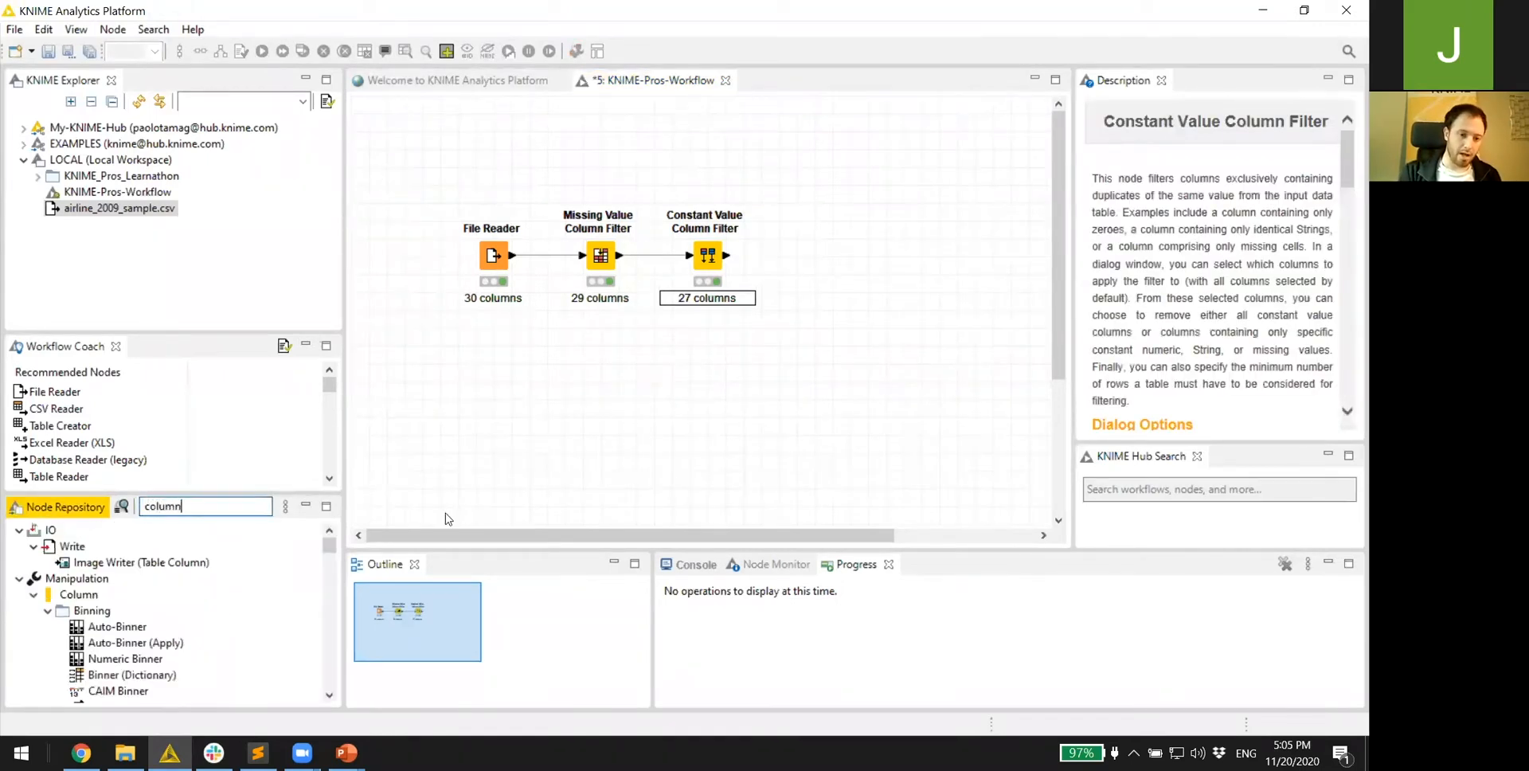
{"action": "scroll", "scroll_direction": "down", "scroll_amount": 3}
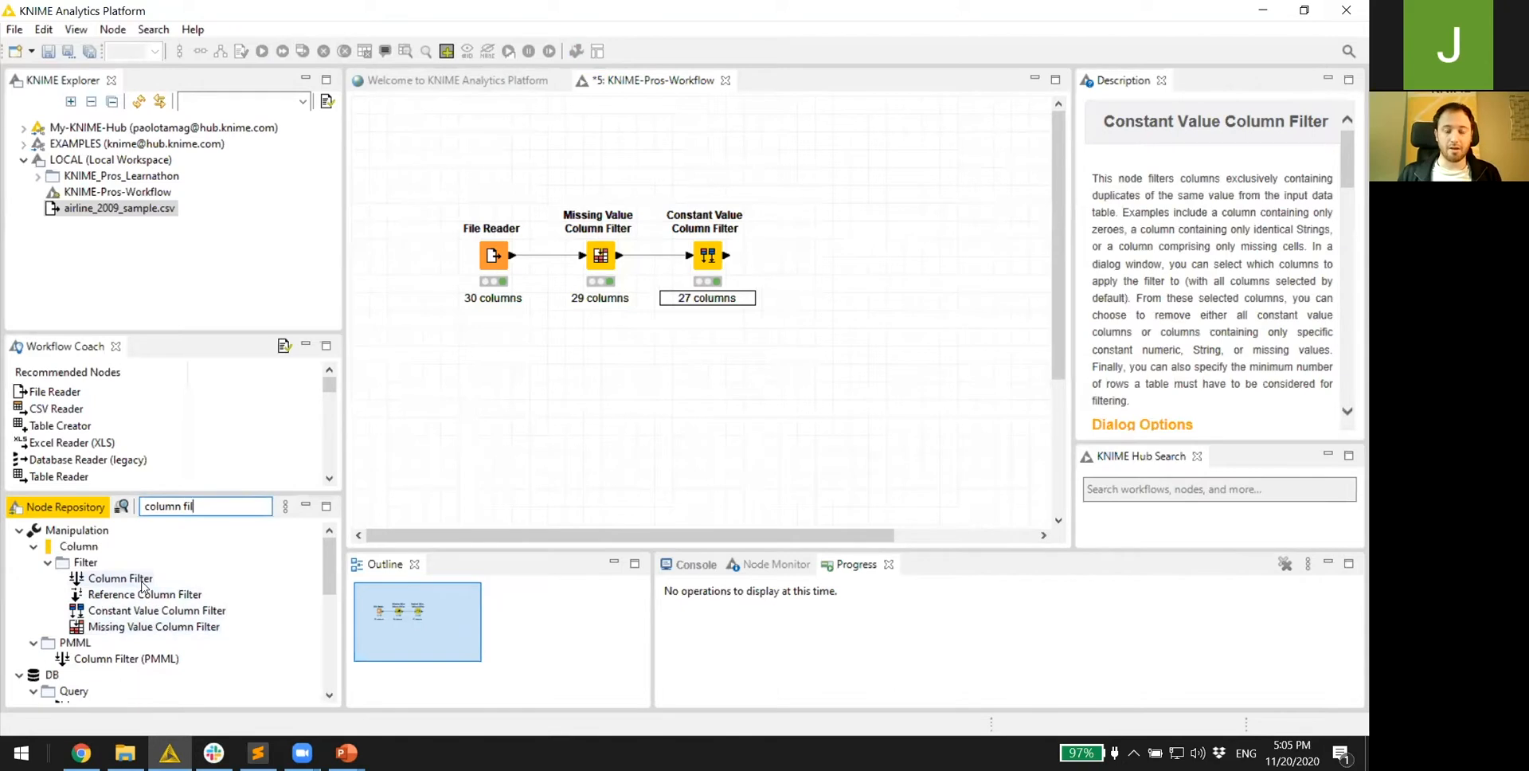
{"action": "left_click_drag", "start_coordinate": [118, 579], "coordinate": [866, 256]}
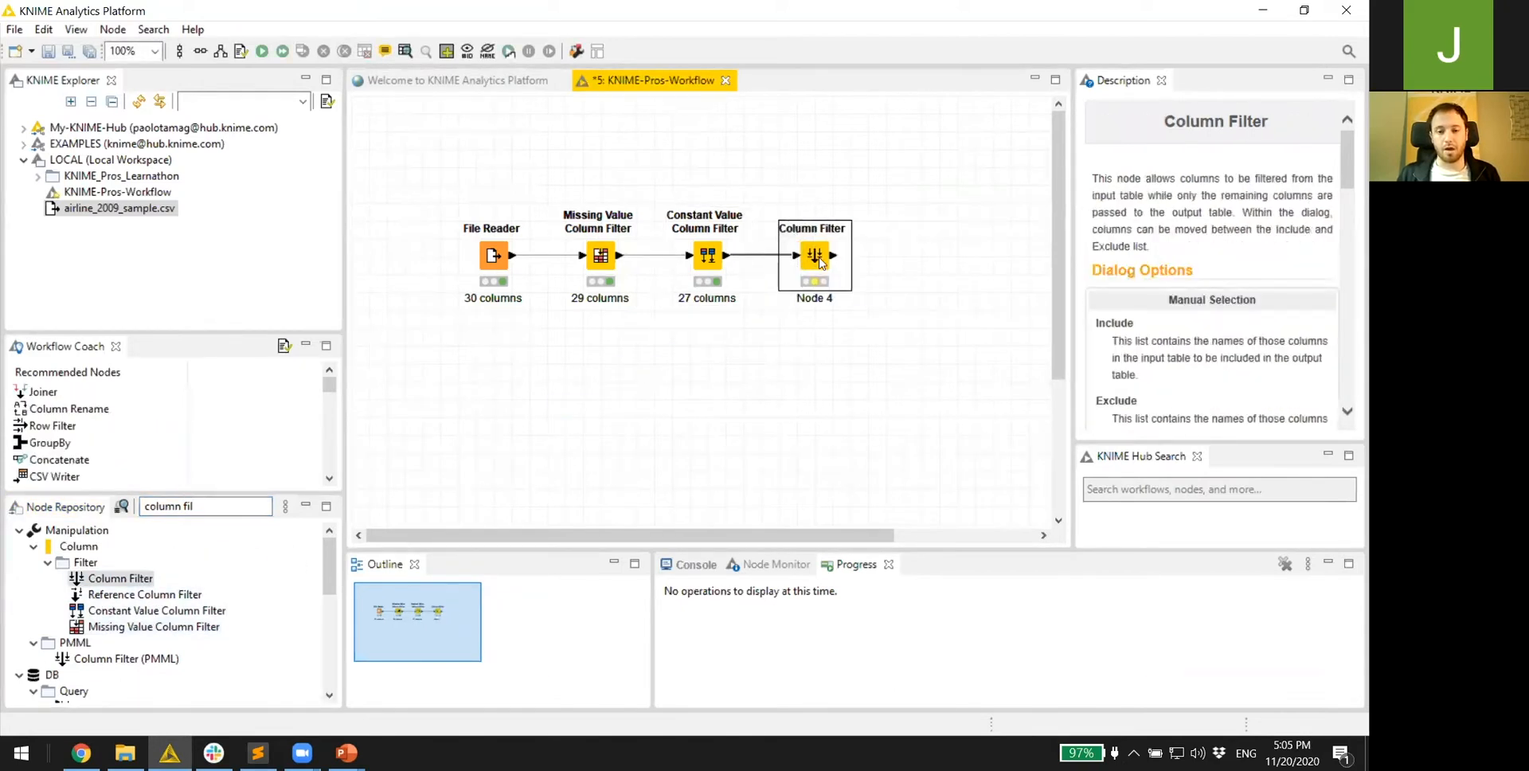
{"action": "double_click", "coordinate": [813, 255]}
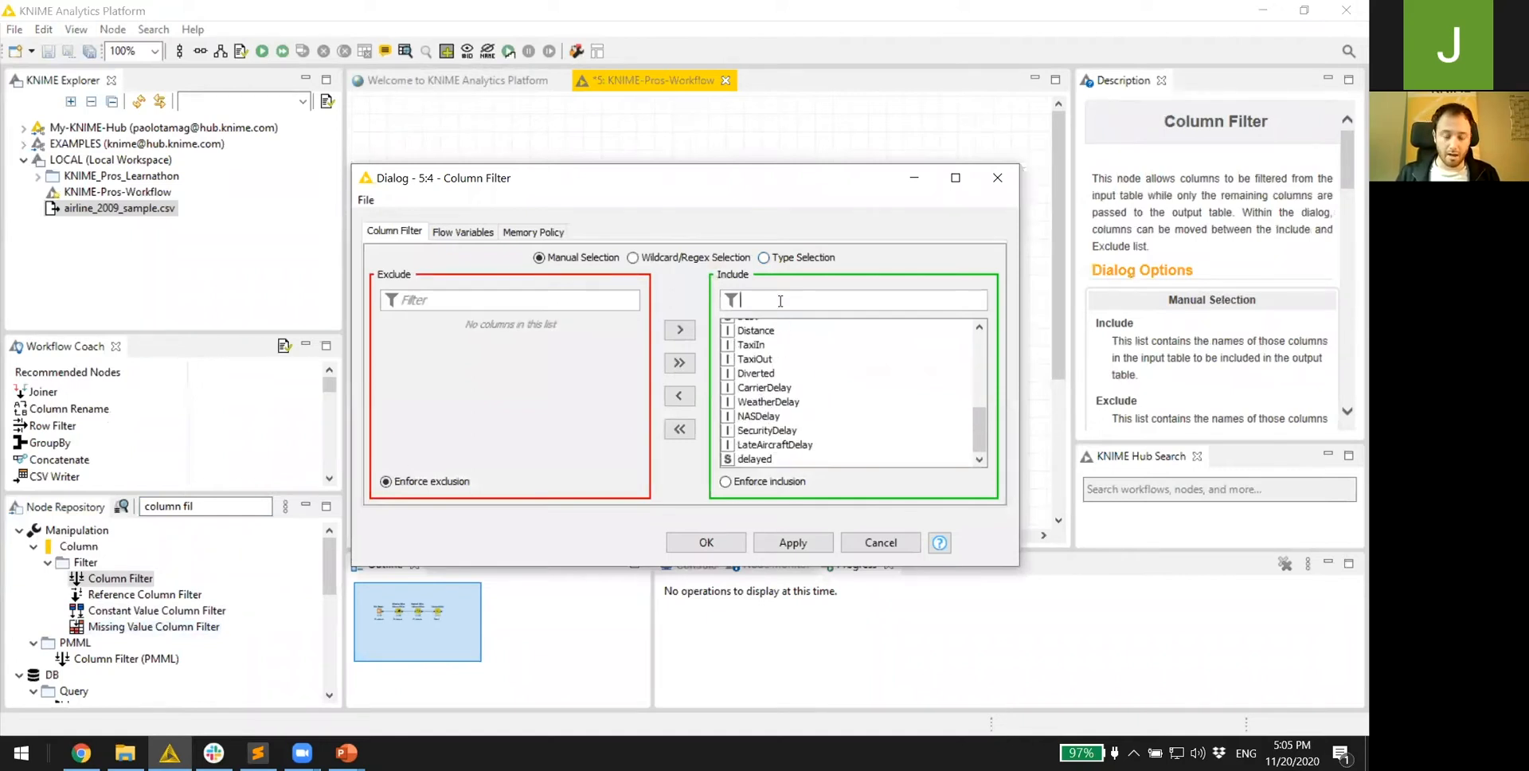
{"action": "type", "text": "delay"}
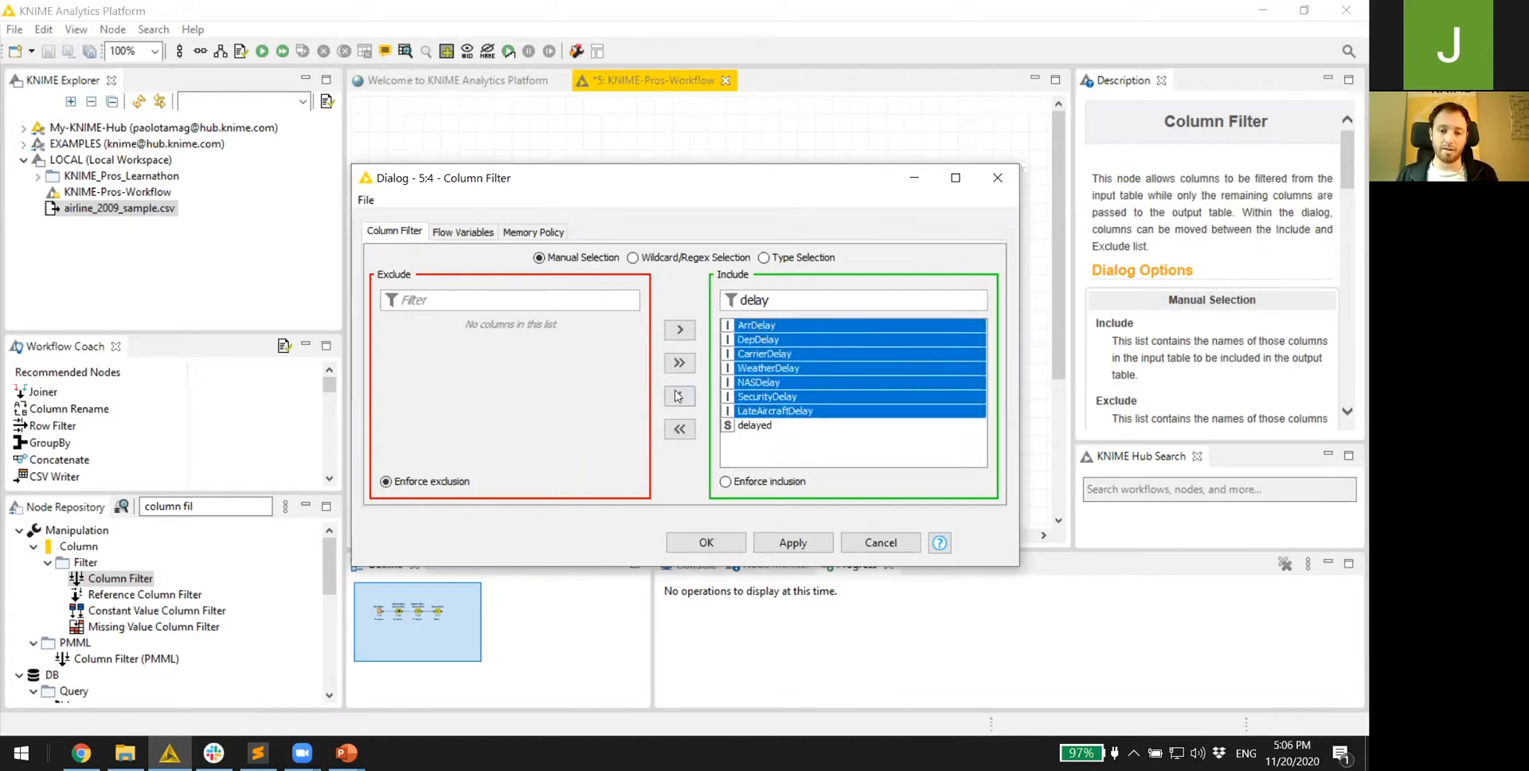
{"action": "left_click", "coordinate": [679, 395]}
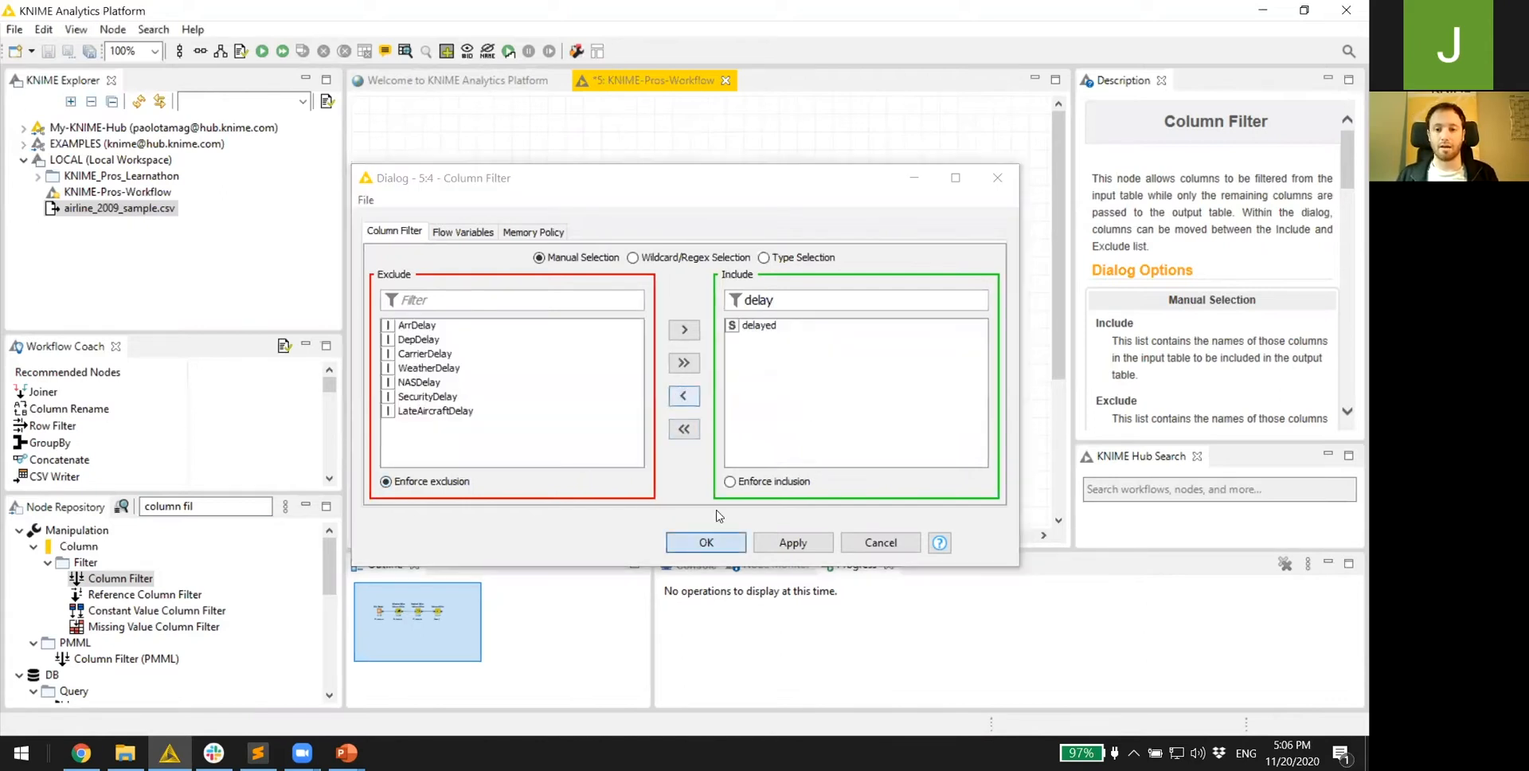
{"action": "left_click", "coordinate": [705, 542]}
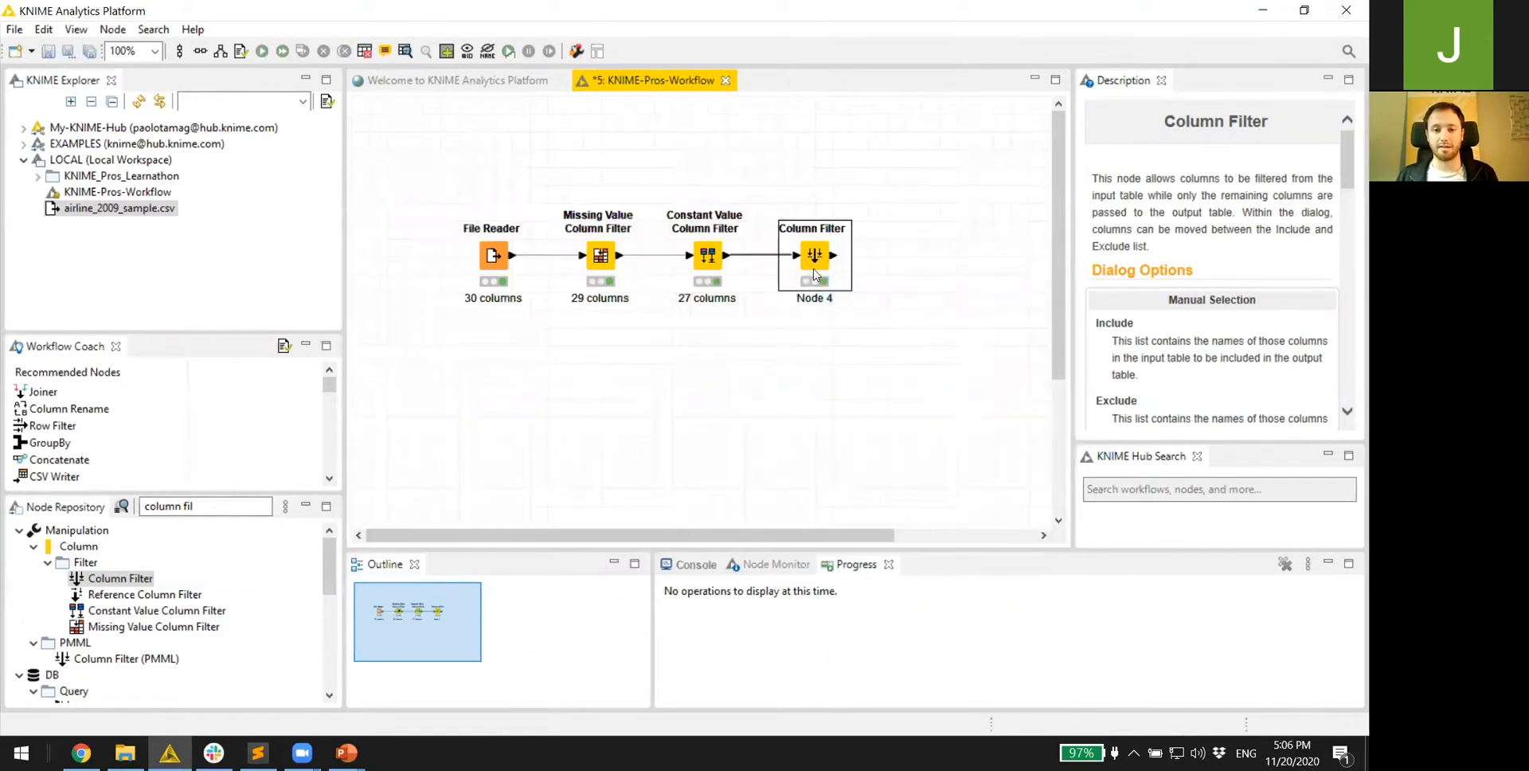
- Inspect the 20-column output table and begin the '20' annotation under the Column Filter
{"action": "double_click", "coordinate": [814, 256]}
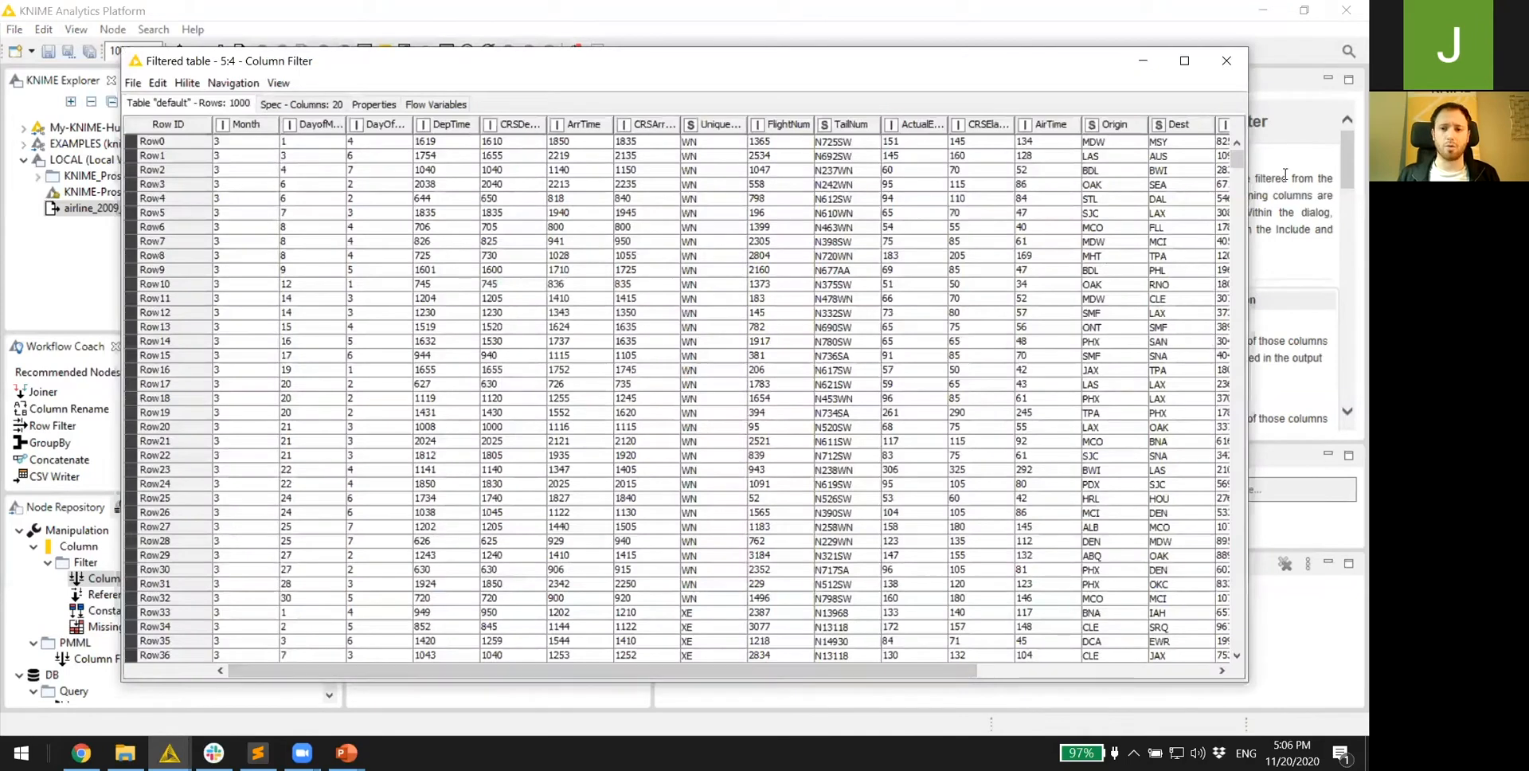
{"action": "left_click", "coordinate": [1227, 61]}
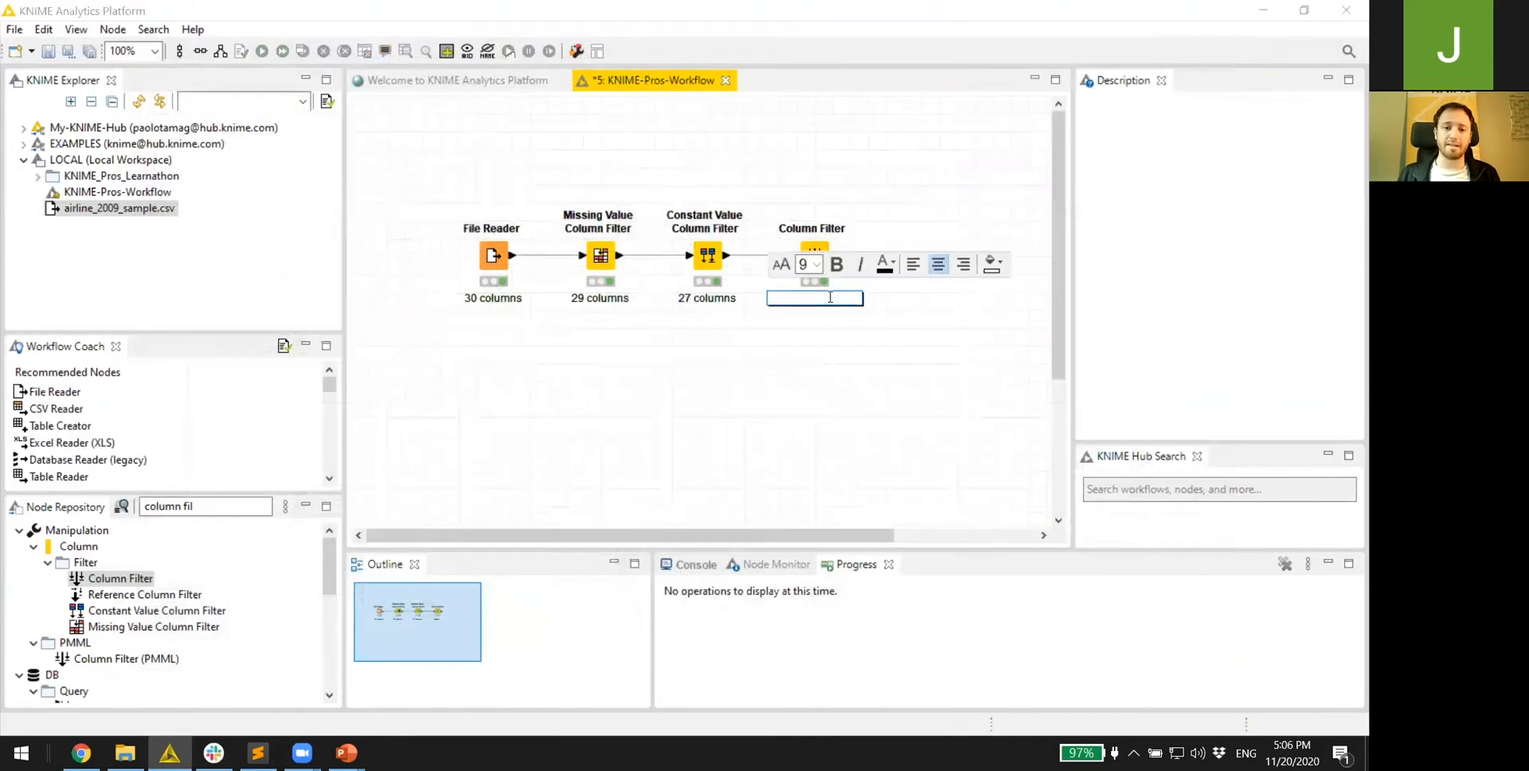
{"action": "type", "text": "20 columns"}
{"action": "left_click", "coordinate": [205, 506]}
{"action": "type", "text": "correla"}
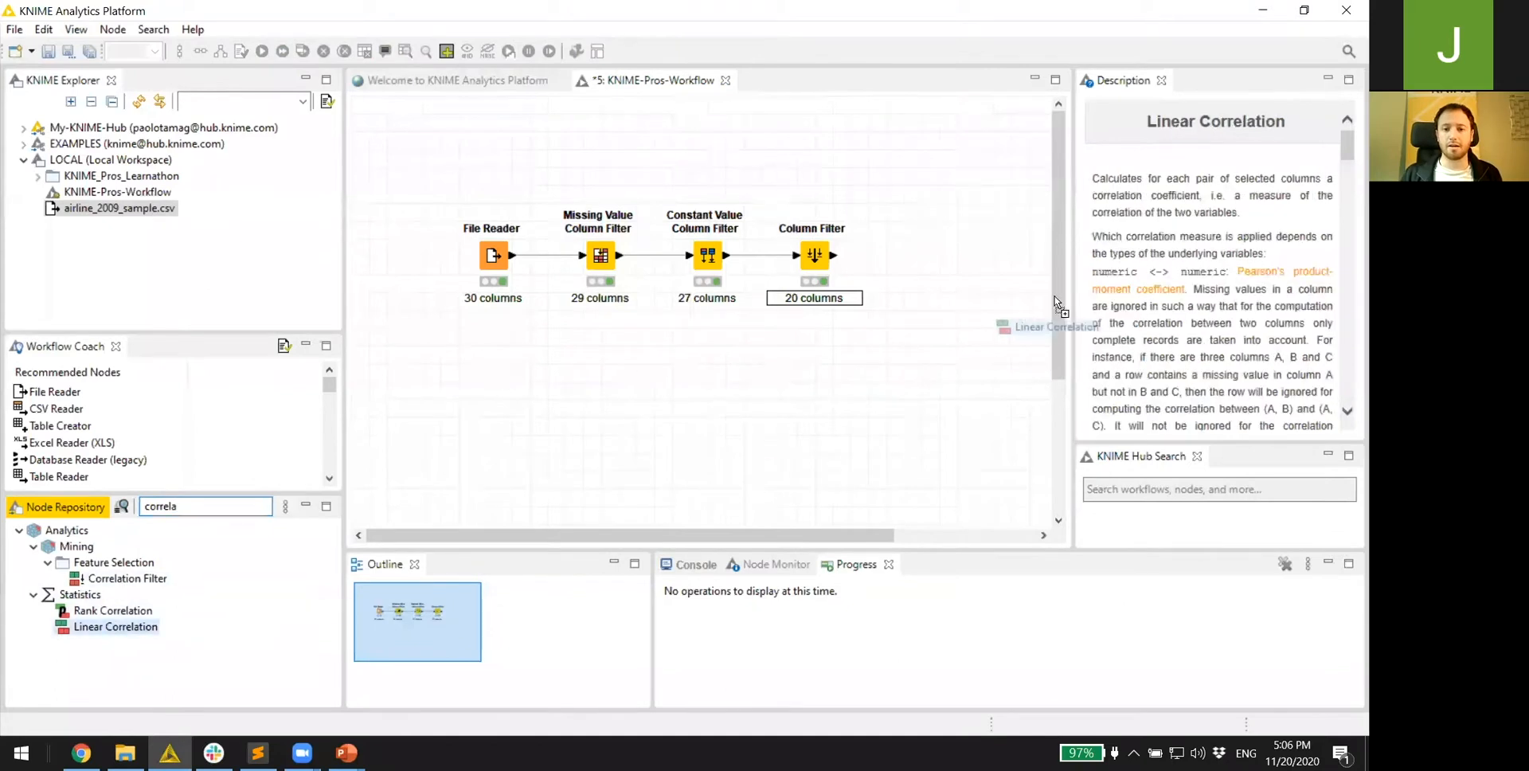
- Add a Linear Correlation node fed from the Column Filter output
{"action": "left_click_drag", "start_coordinate": [1051, 326], "coordinate": [939, 217]}
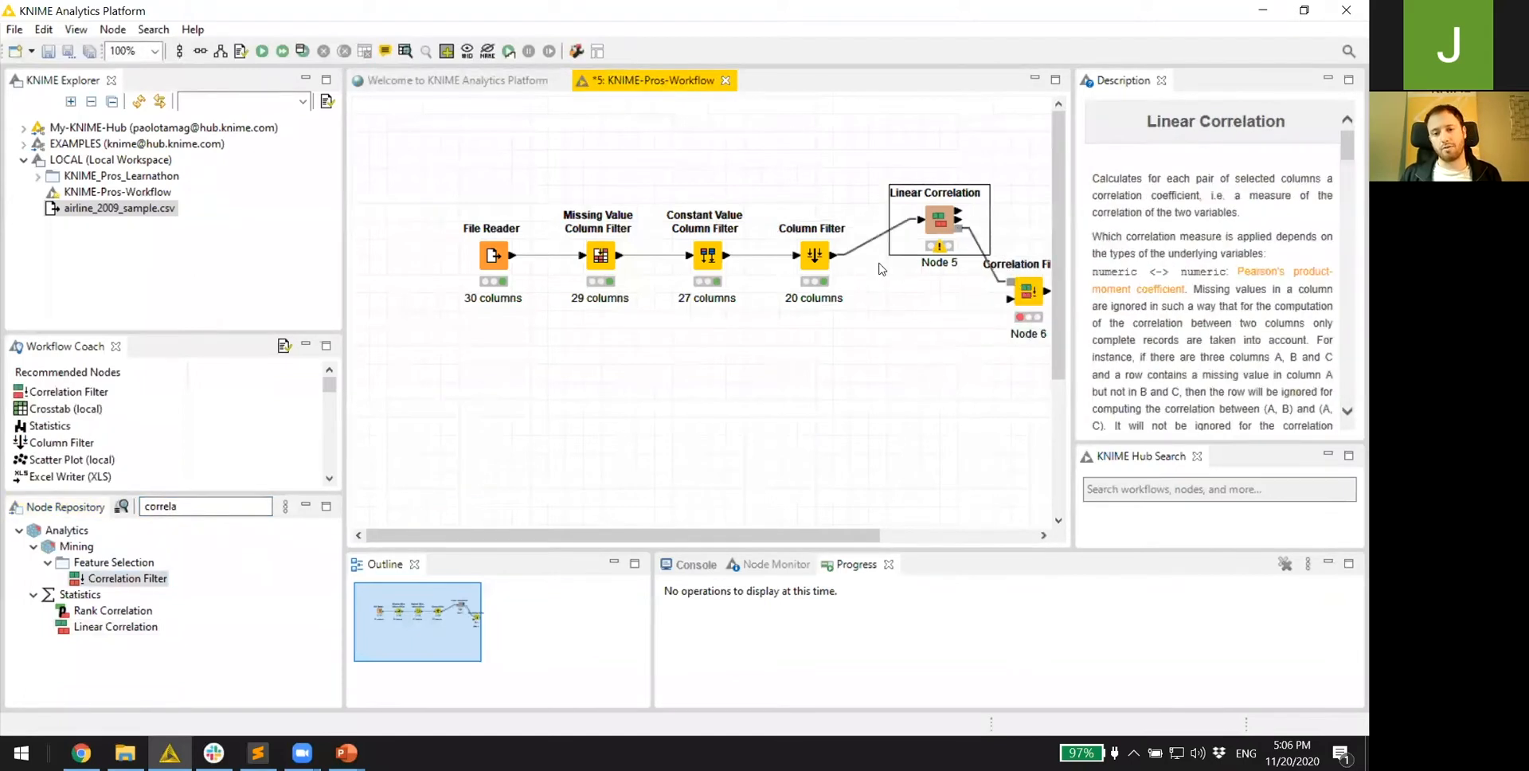
{"action": "left_click", "coordinate": [813, 255]}
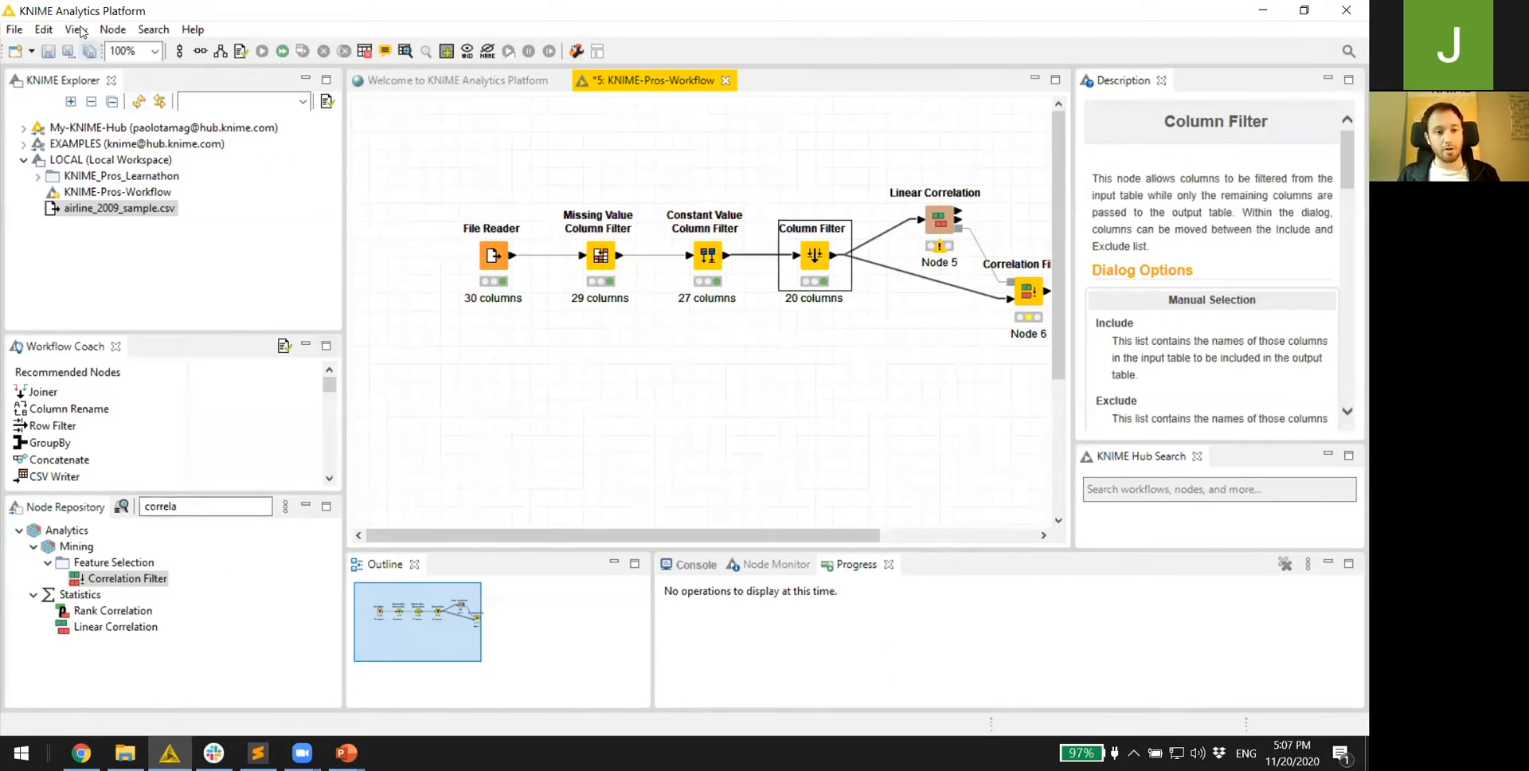
- Show the KNIME Hub Search view through View > Other and search for 'interactive'
{"action": "left_click", "coordinate": [76, 30]}
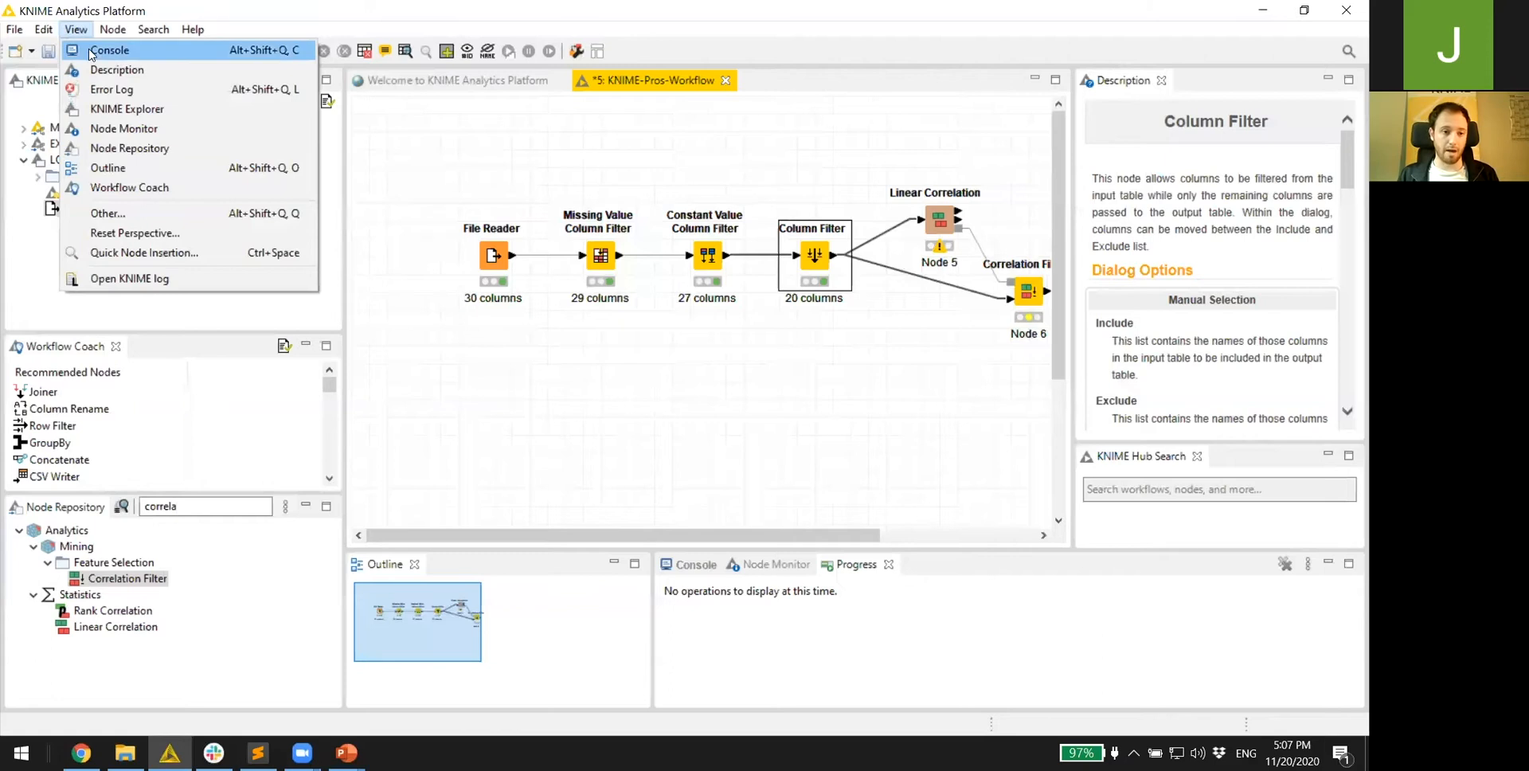
{"action": "mouse_move", "coordinate": [129, 198]}
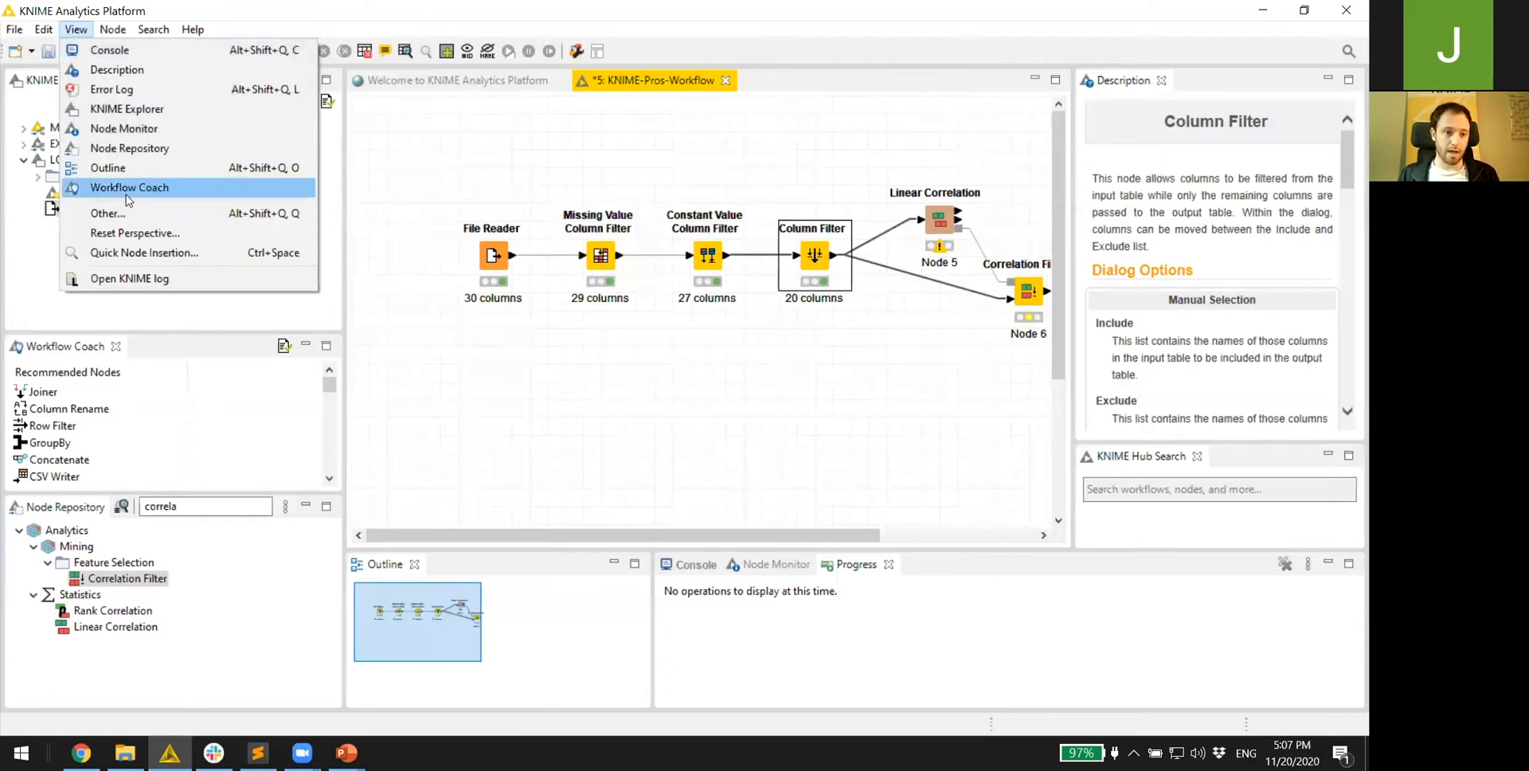
{"action": "mouse_move", "coordinate": [128, 217]}
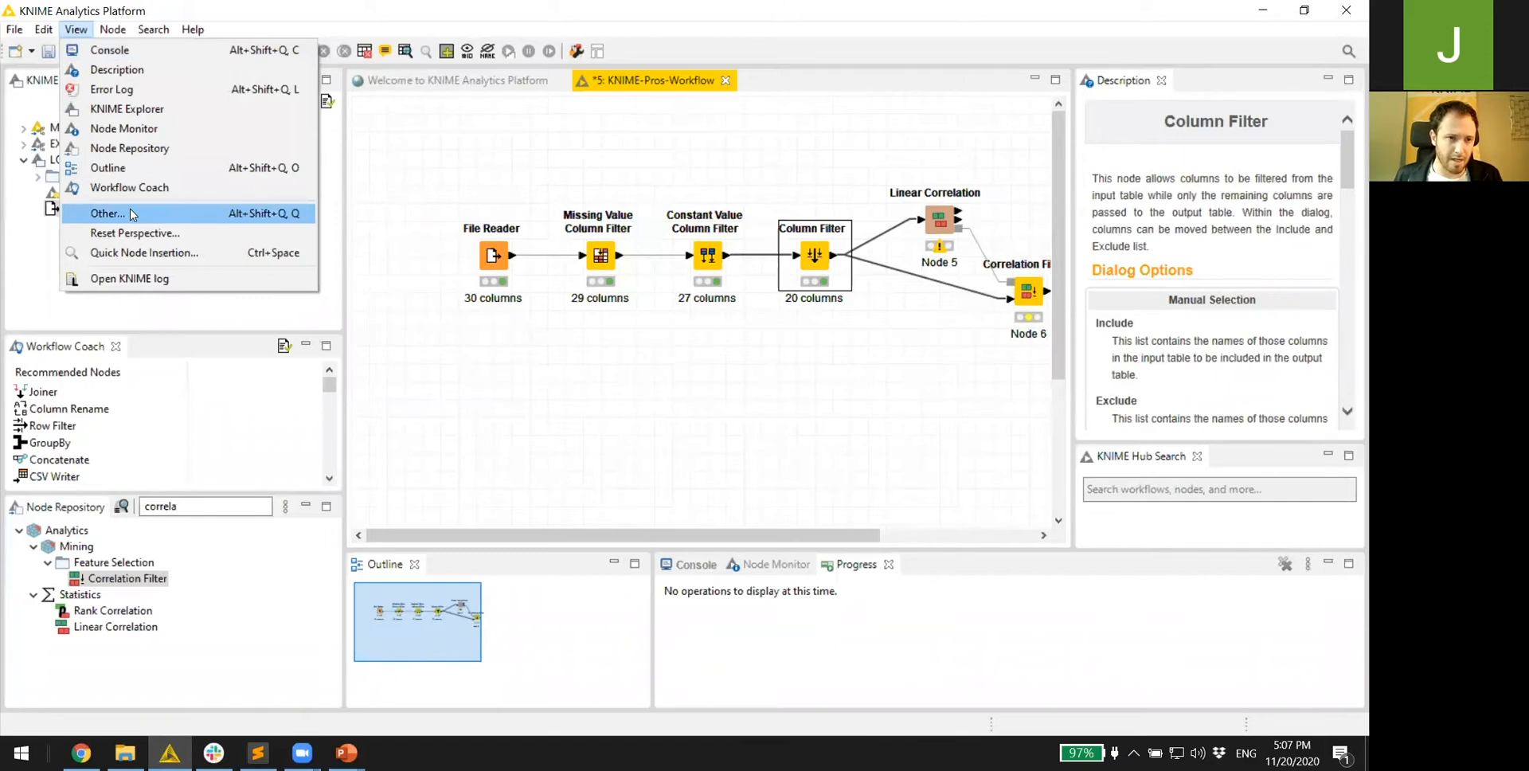
{"action": "left_click", "coordinate": [108, 213]}
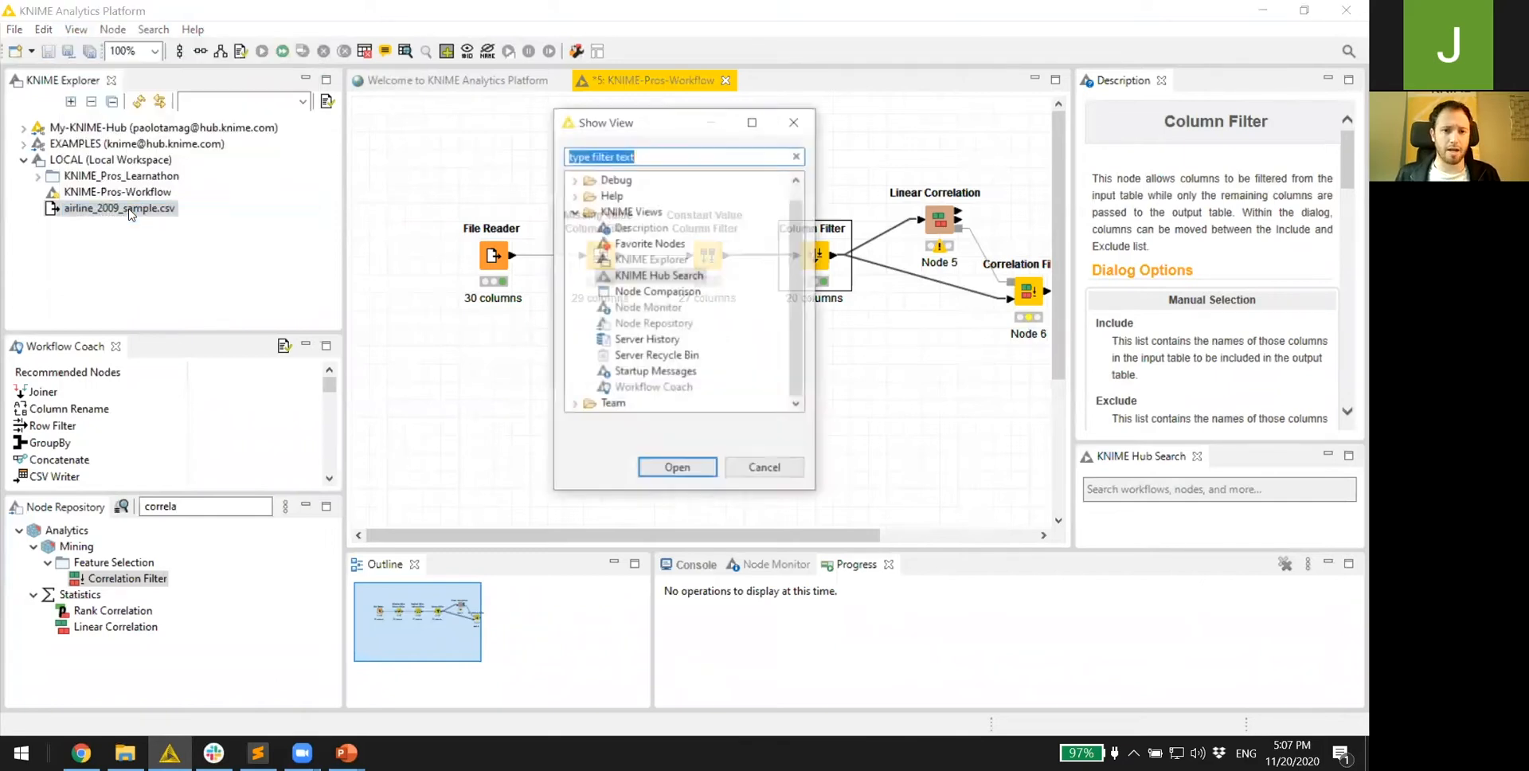
{"action": "type", "text": "hub"}
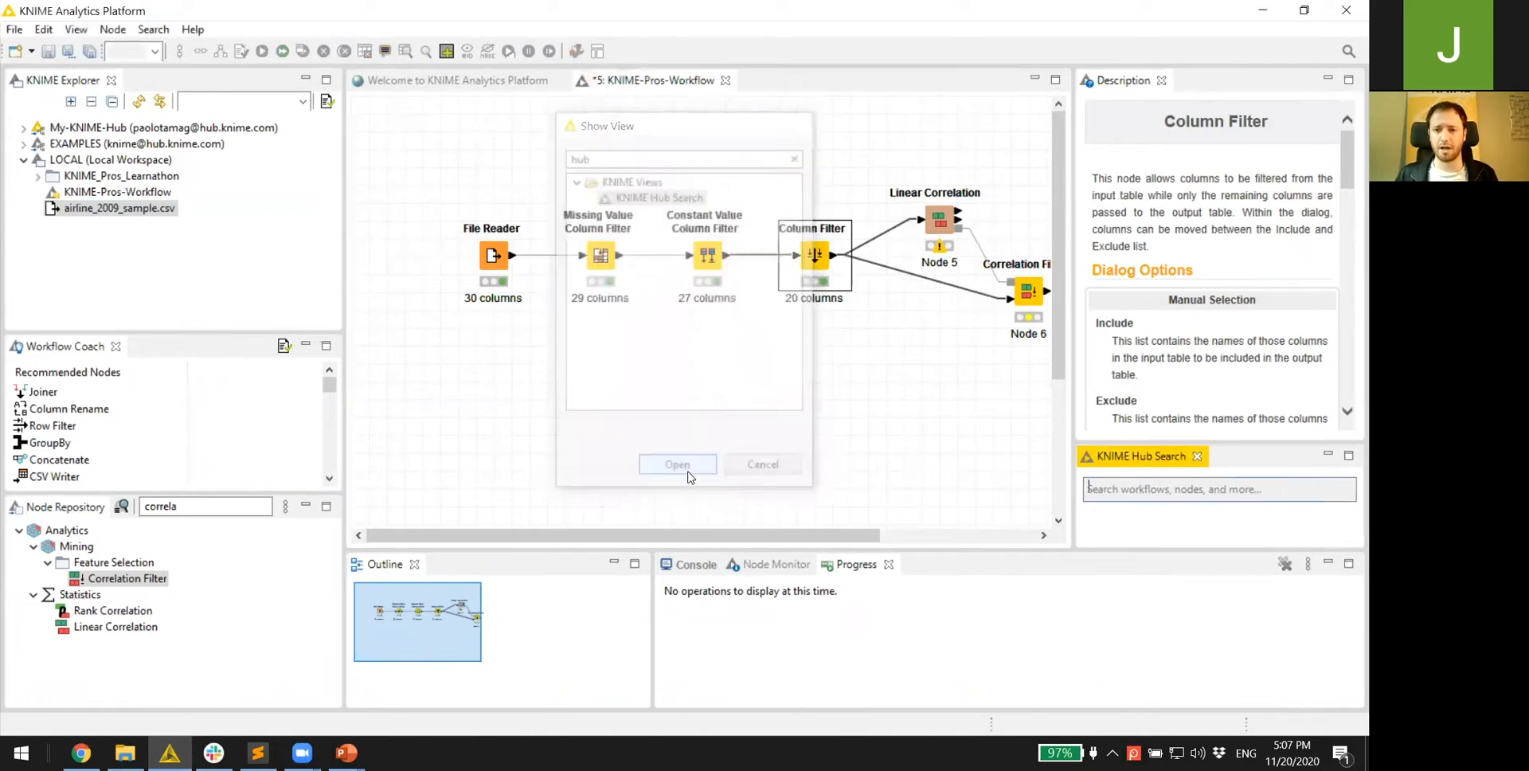
{"action": "left_click", "coordinate": [762, 464]}
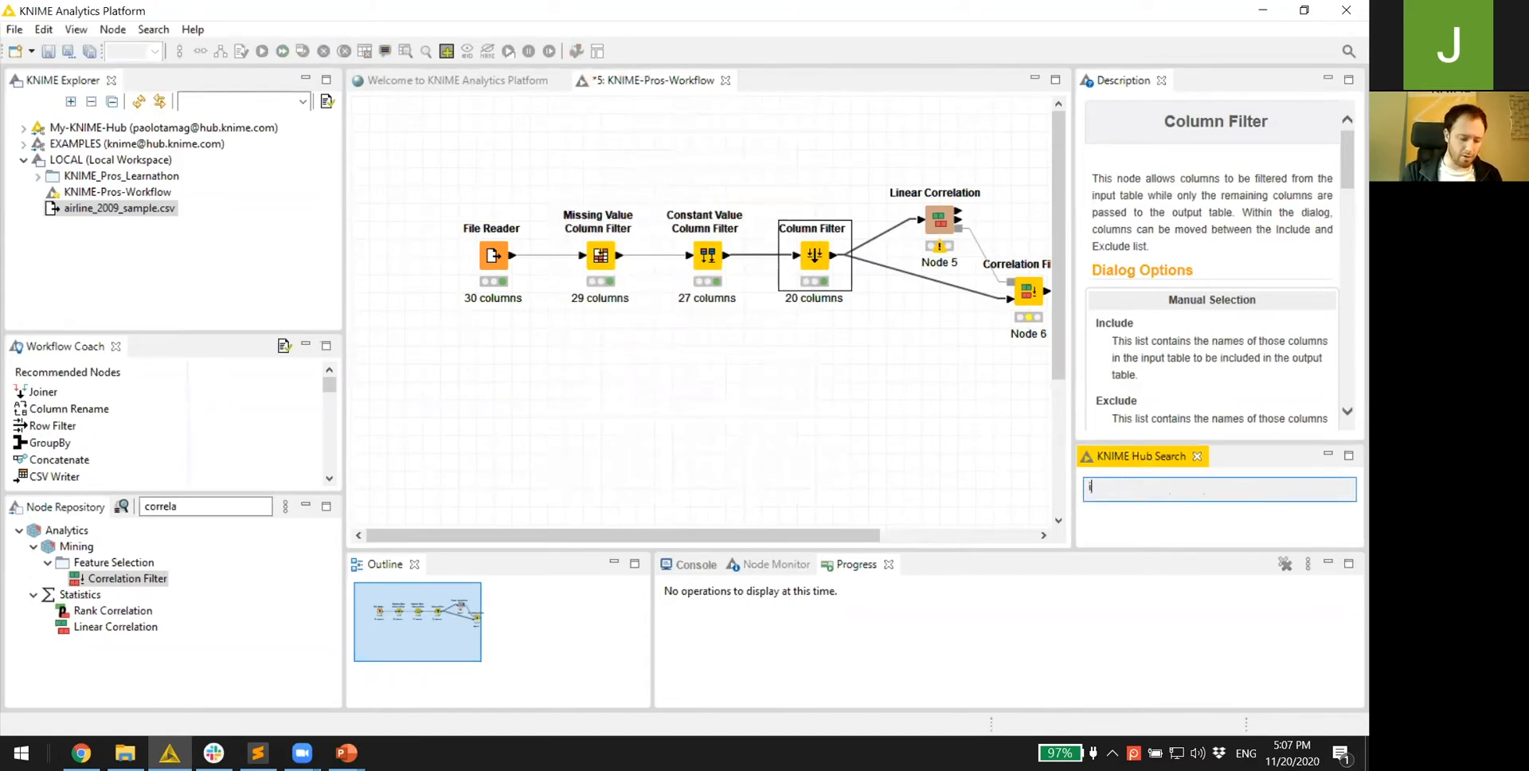
{"action": "type", "text": "interactive column filter"}
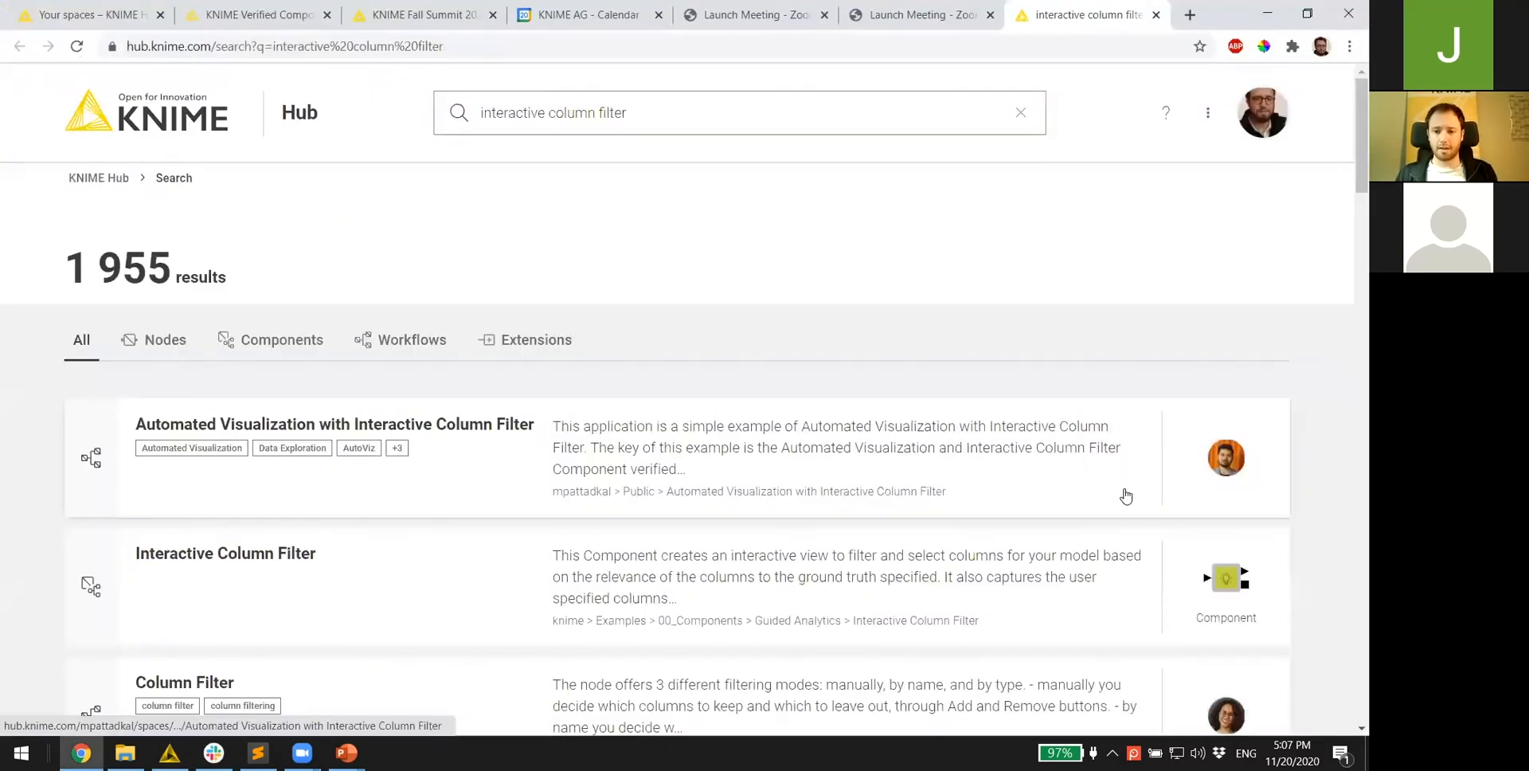
{"action": "mouse_move", "coordinate": [986, 590]}
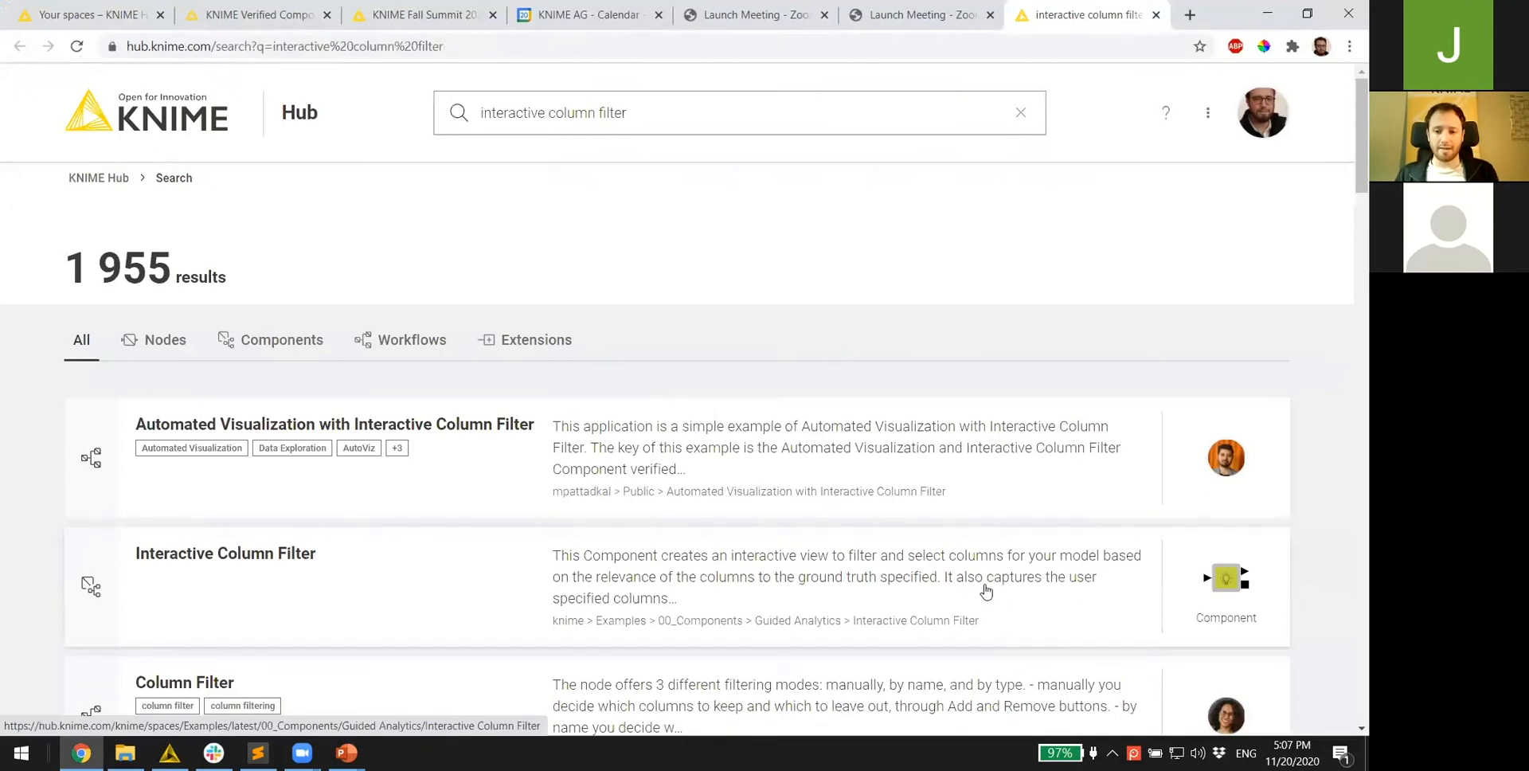
{"action": "mouse_move", "coordinate": [849, 486]}
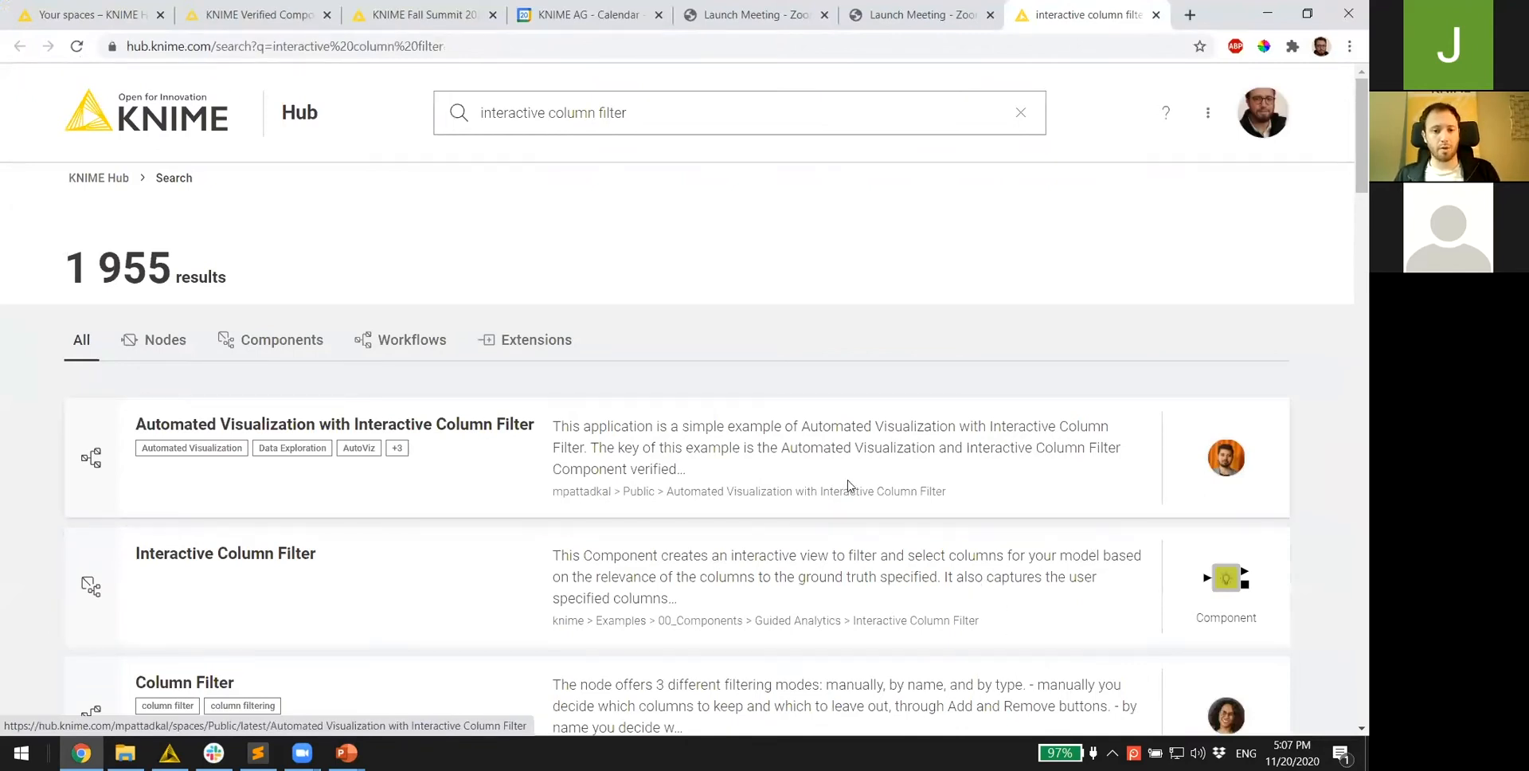
- Open the Interactive Column Filter page on KNIME Hub and scroll through its description
{"action": "left_click", "coordinate": [335, 424]}
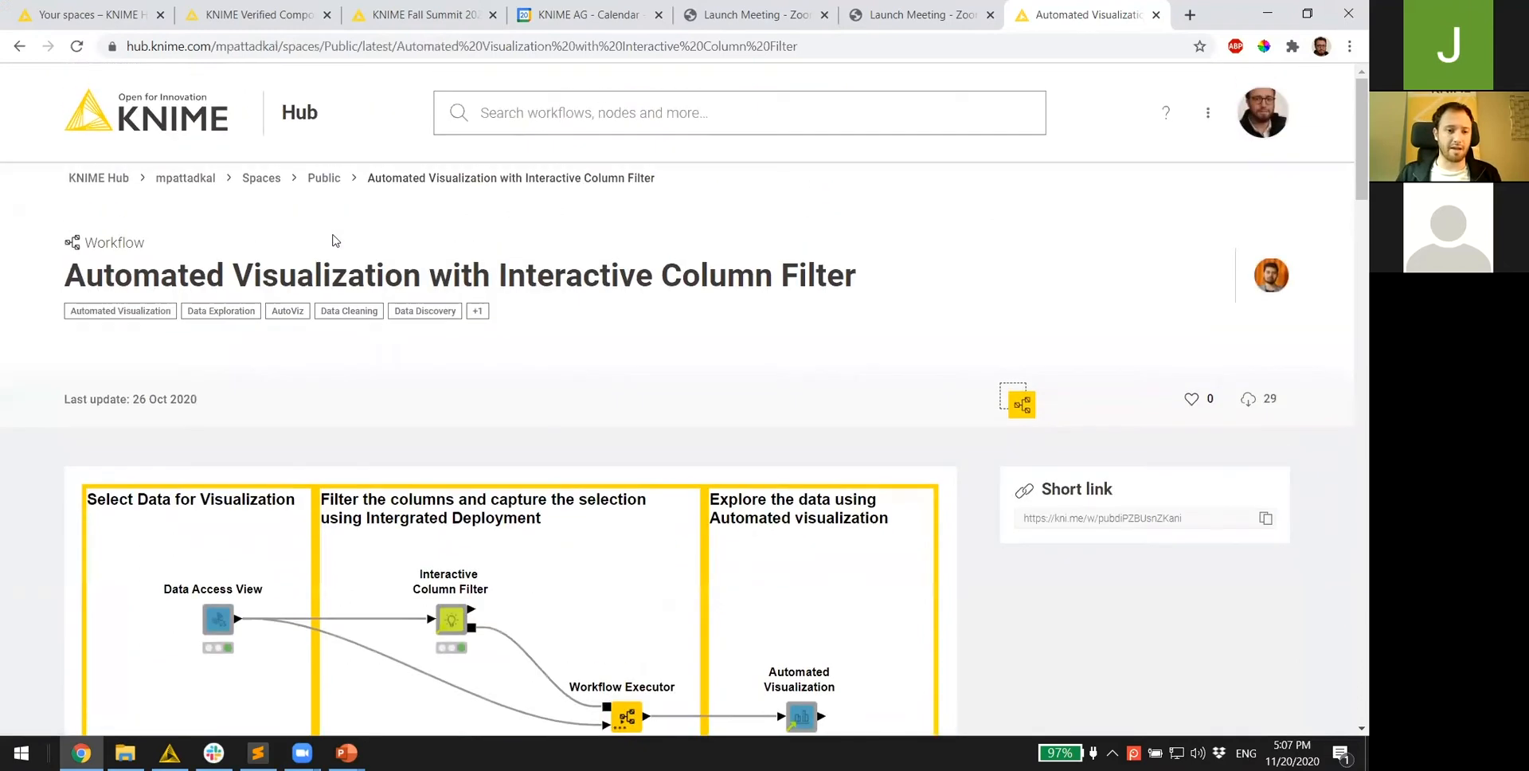
{"action": "type", "text": "interactive column filter"}
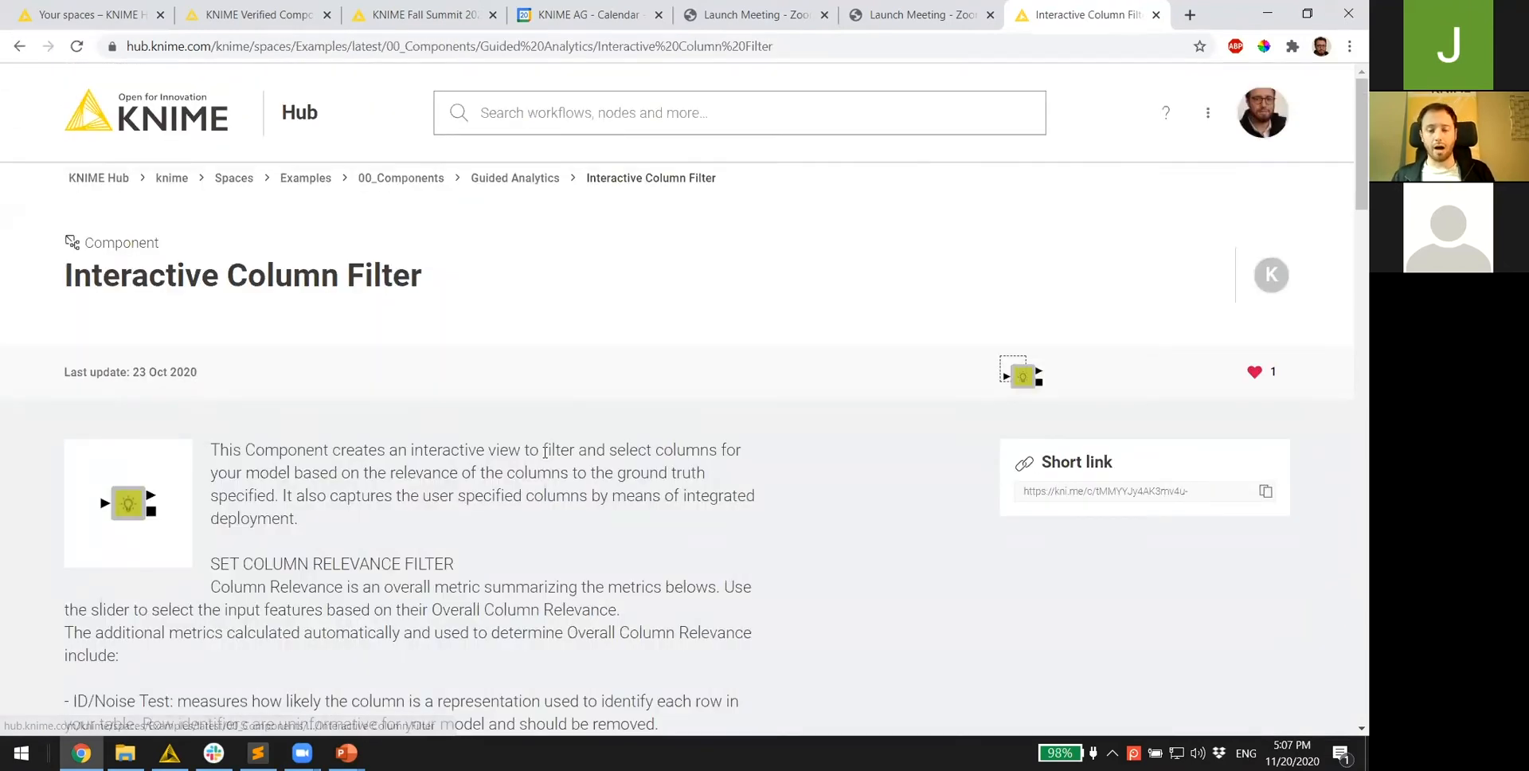
{"action": "scroll", "scroll_direction": "down", "scroll_amount": 3}
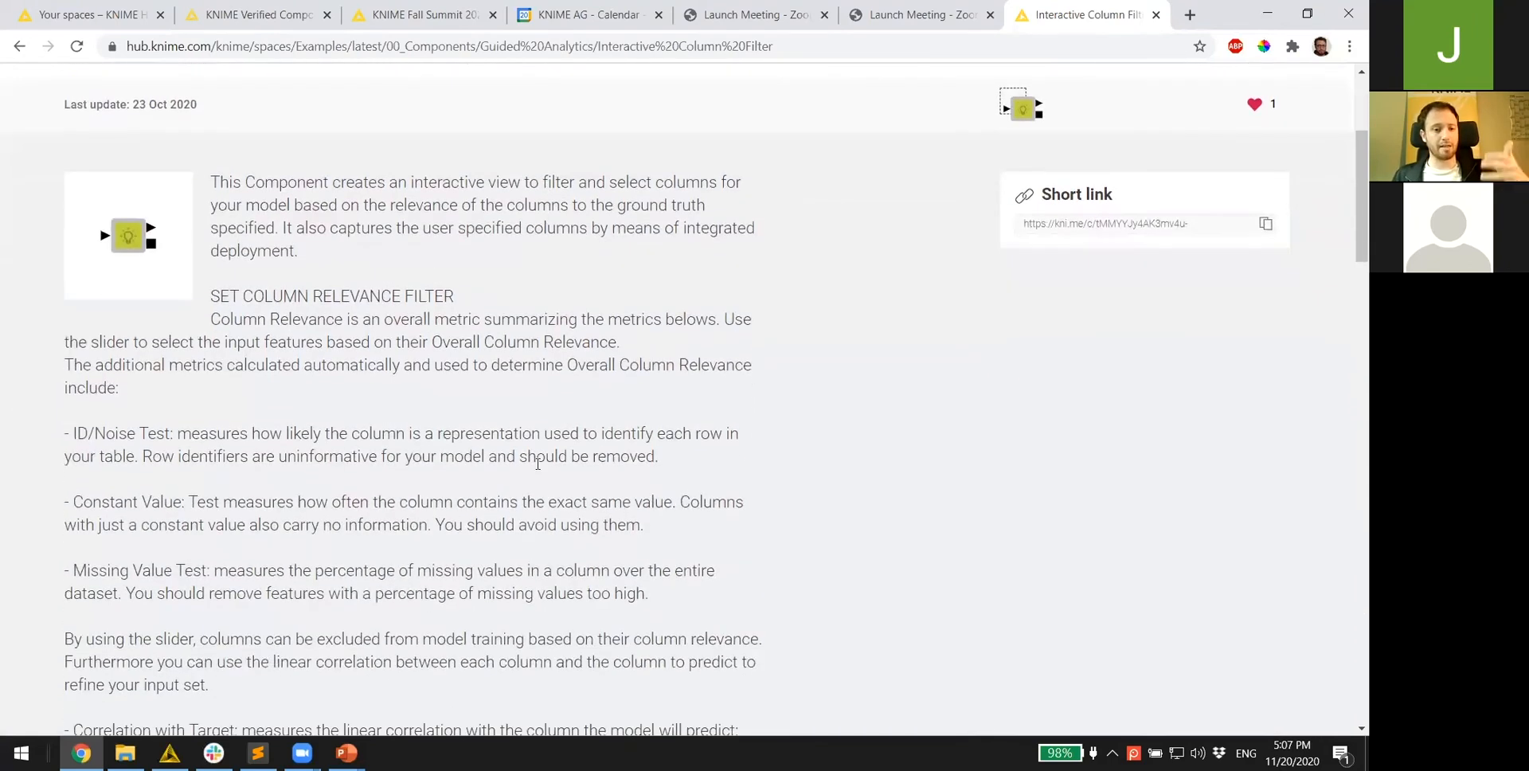
{"action": "scroll", "scroll_direction": "down", "scroll_amount": 3}
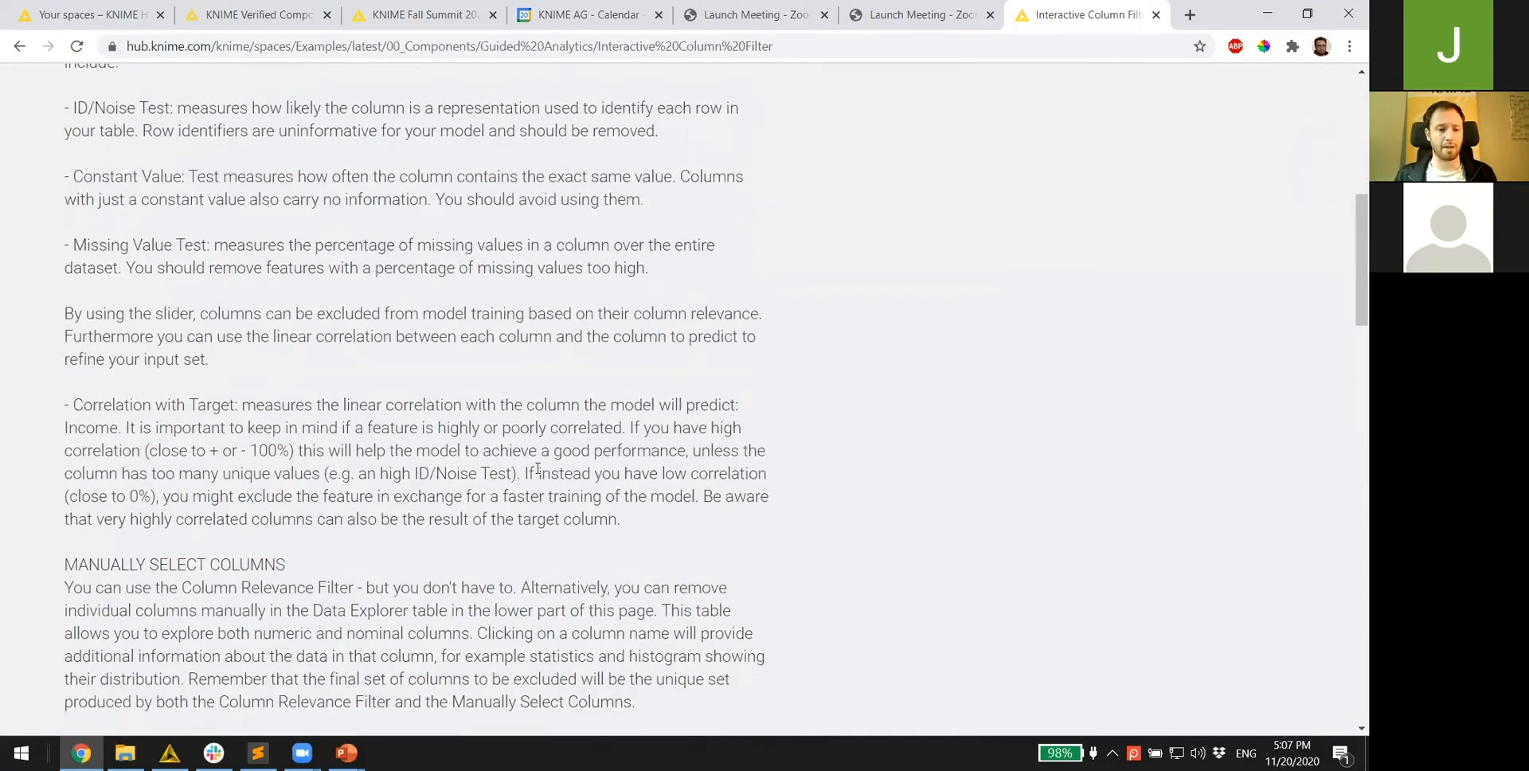
{"action": "scroll", "scroll_direction": "up", "scroll_amount": 3}
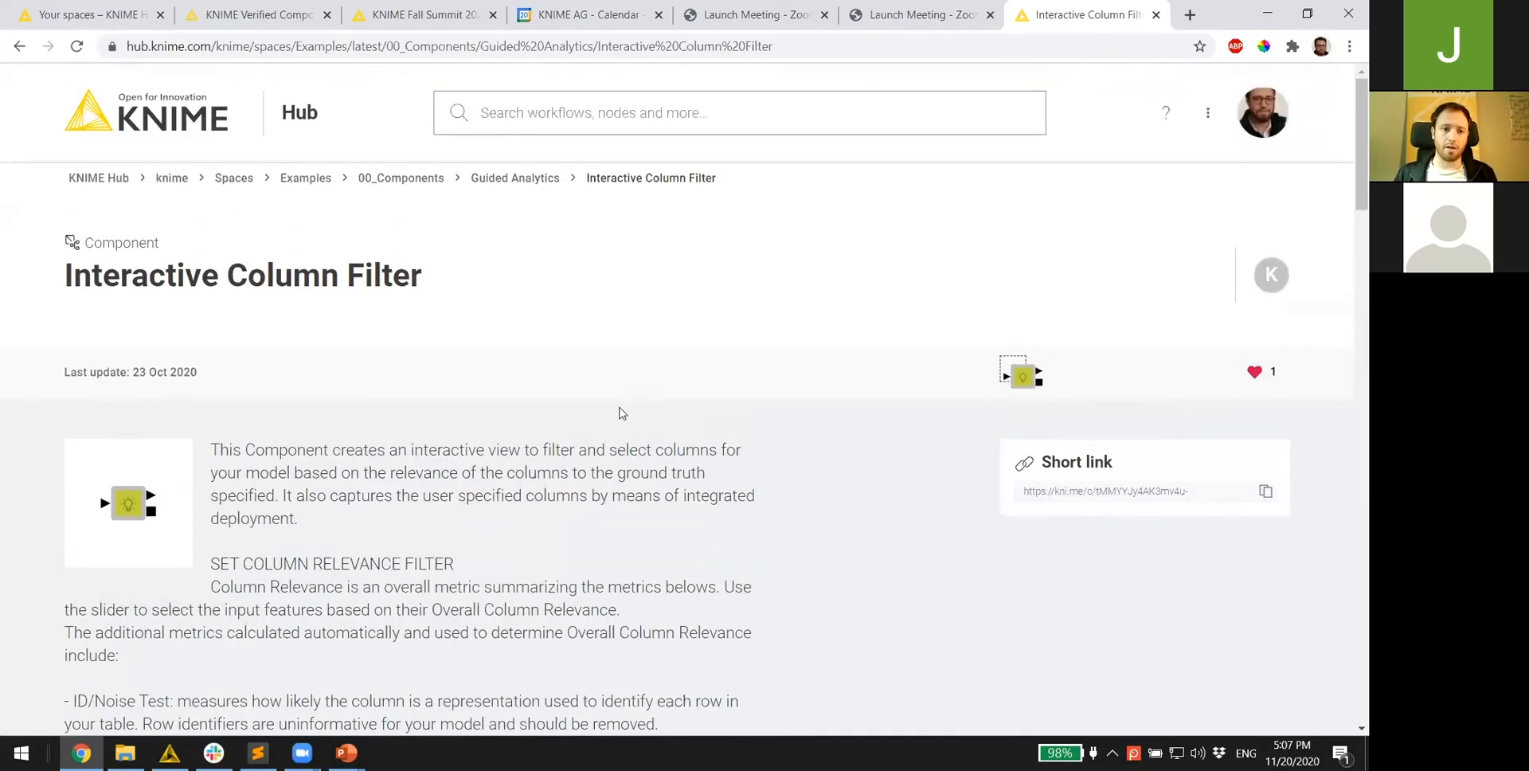
{"action": "mouse_move", "coordinate": [247, 405]}
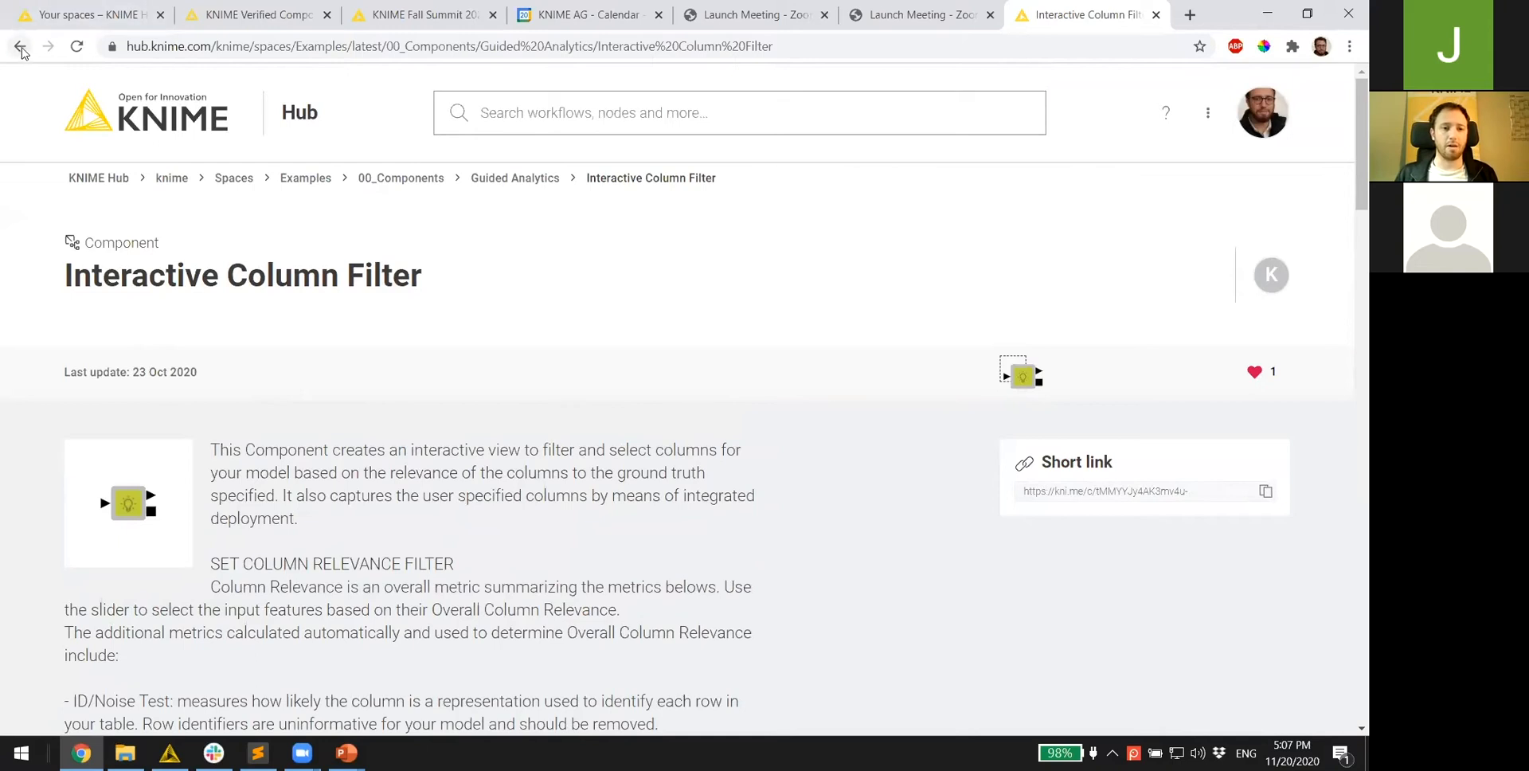
{"action": "mouse_move", "coordinate": [27, 48]}
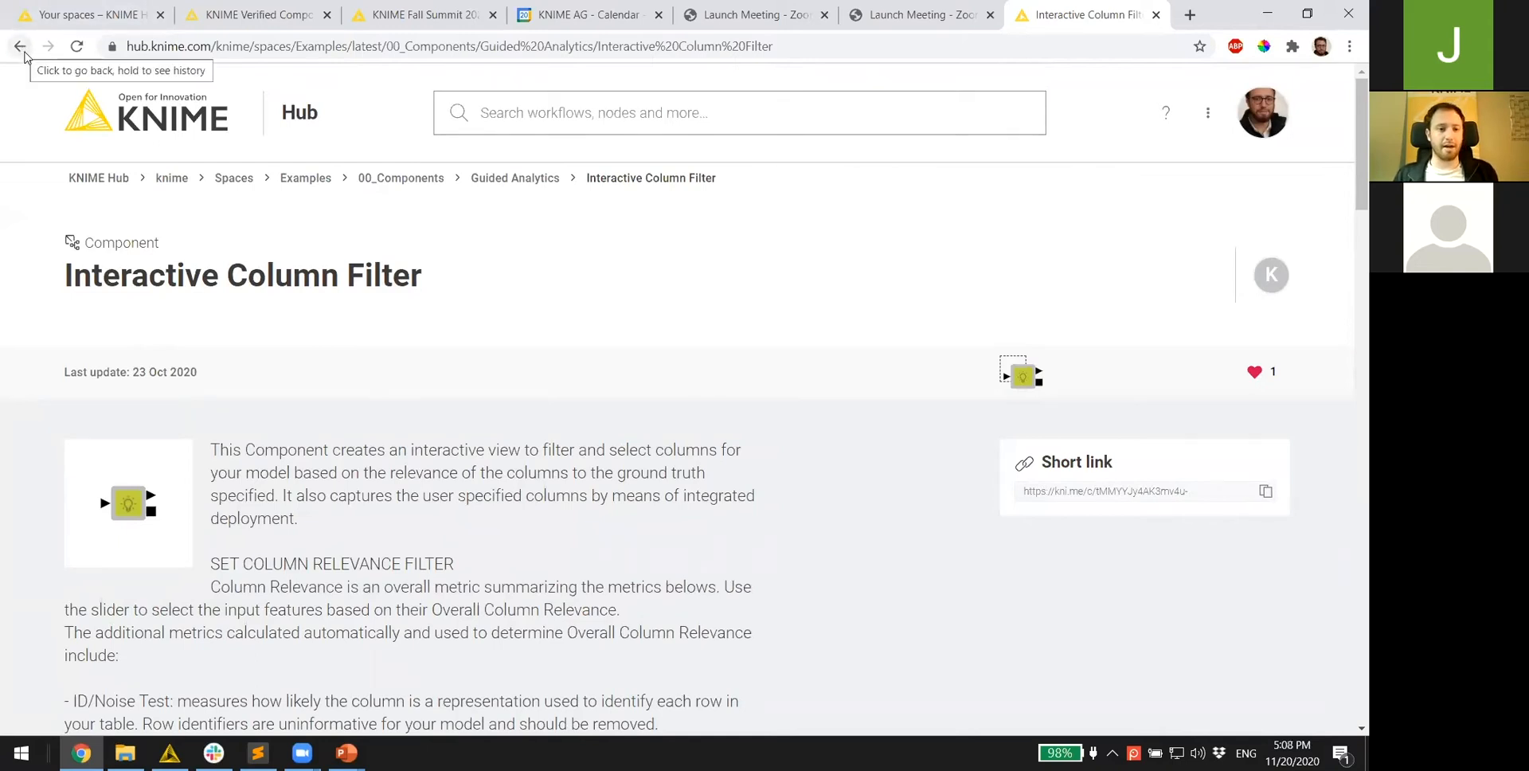
{"action": "mouse_move", "coordinate": [922, 363]}
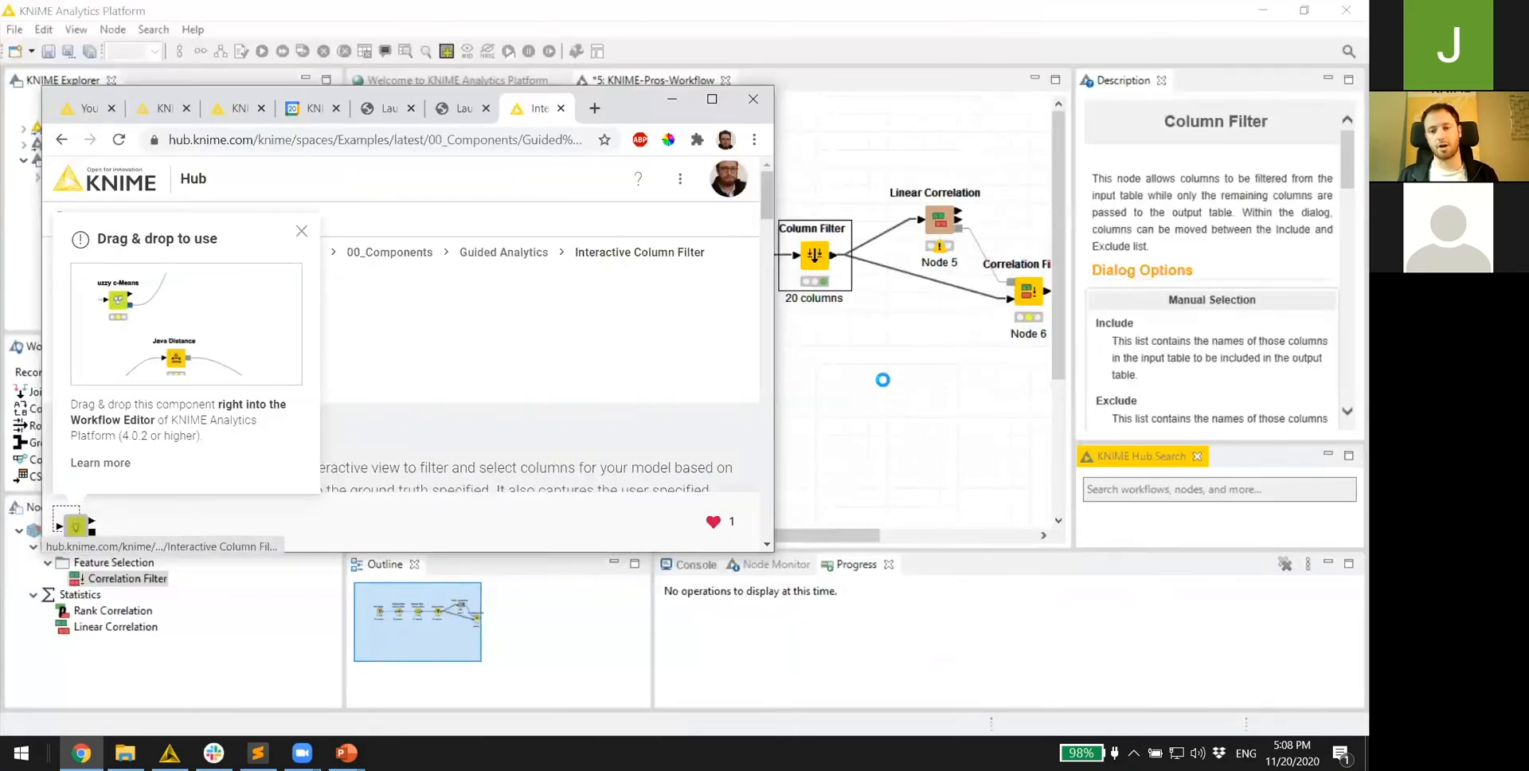
- Drag the Interactive Column Filter component from the Hub page into the workflow and hide the browser
{"action": "left_click_drag", "start_coordinate": [227, 323], "coordinate": [885, 380]}
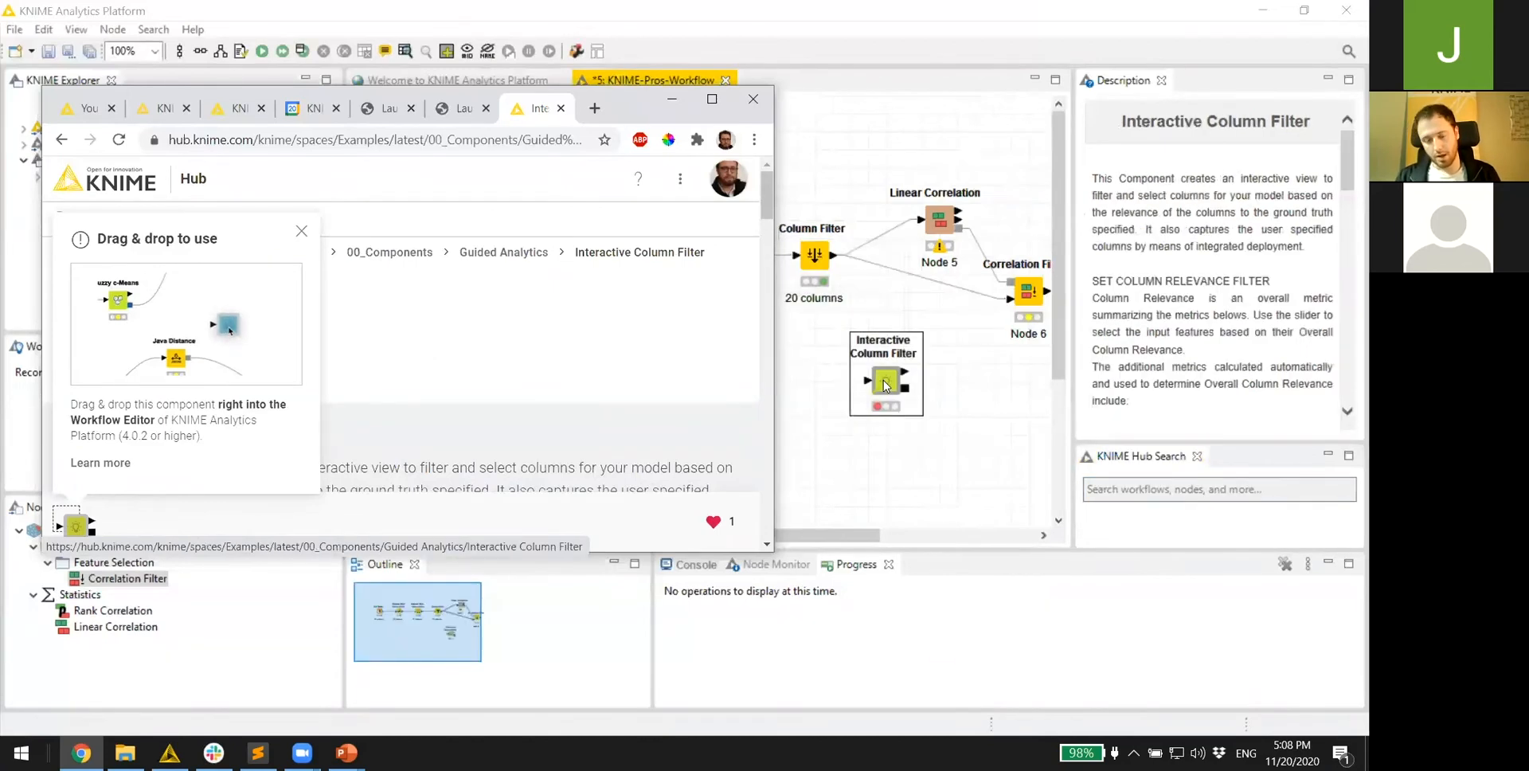
{"action": "left_click", "coordinate": [301, 231]}
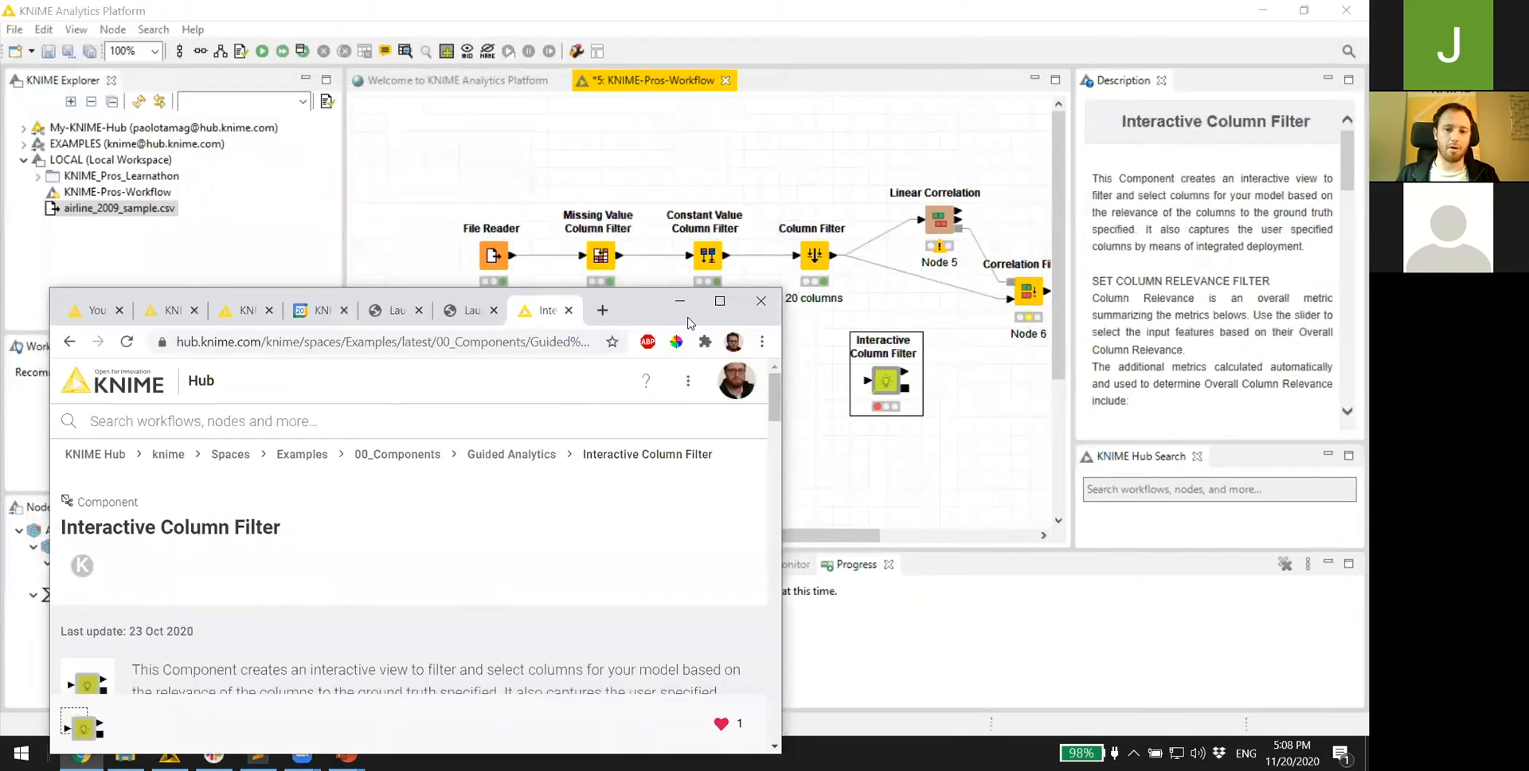
{"action": "left_click", "coordinate": [761, 301]}
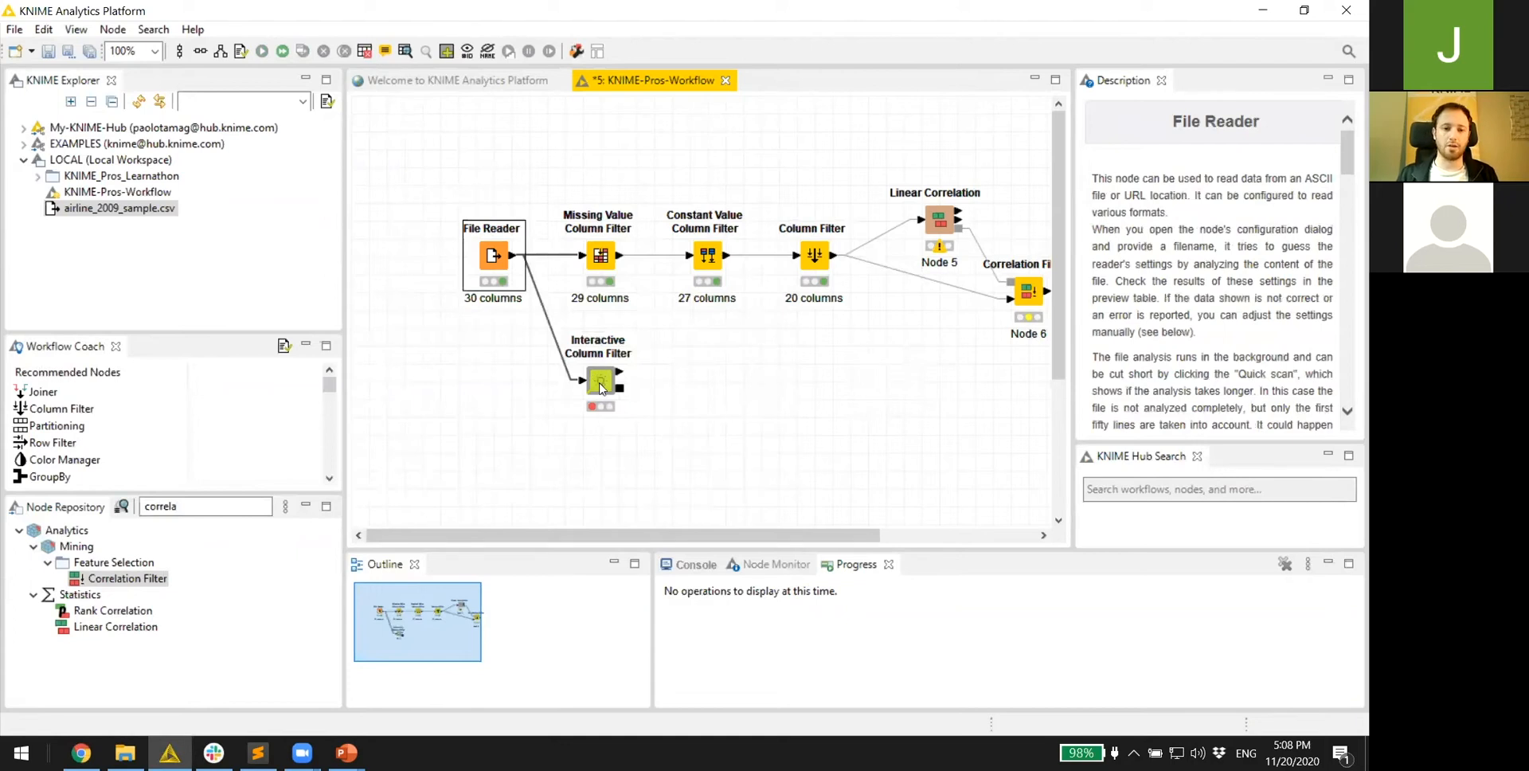
- Confirm target column 'delayed', execute the Interactive Column Filter, and open its view
{"action": "double_click", "coordinate": [600, 382]}
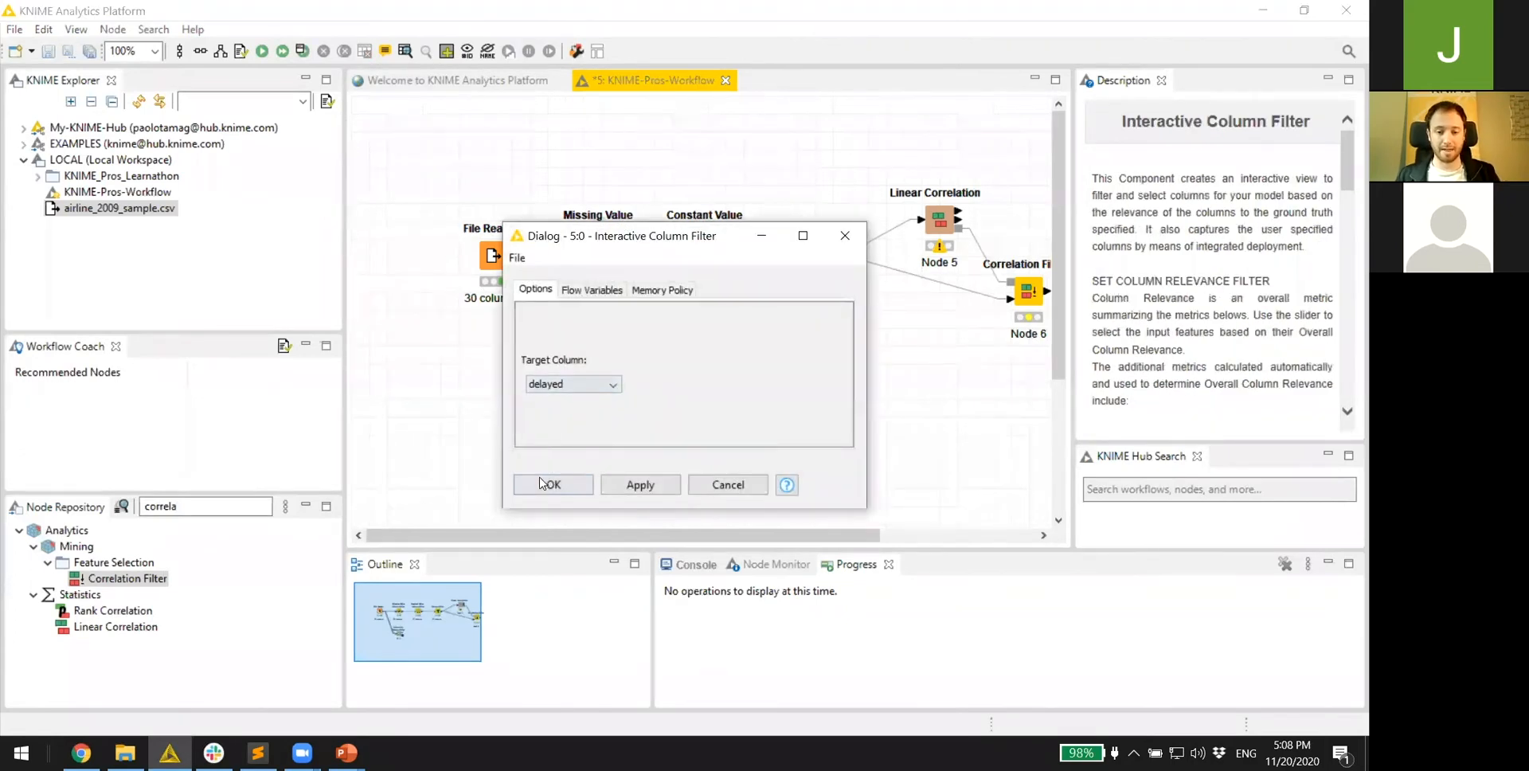
{"action": "right_click", "coordinate": [598, 374]}
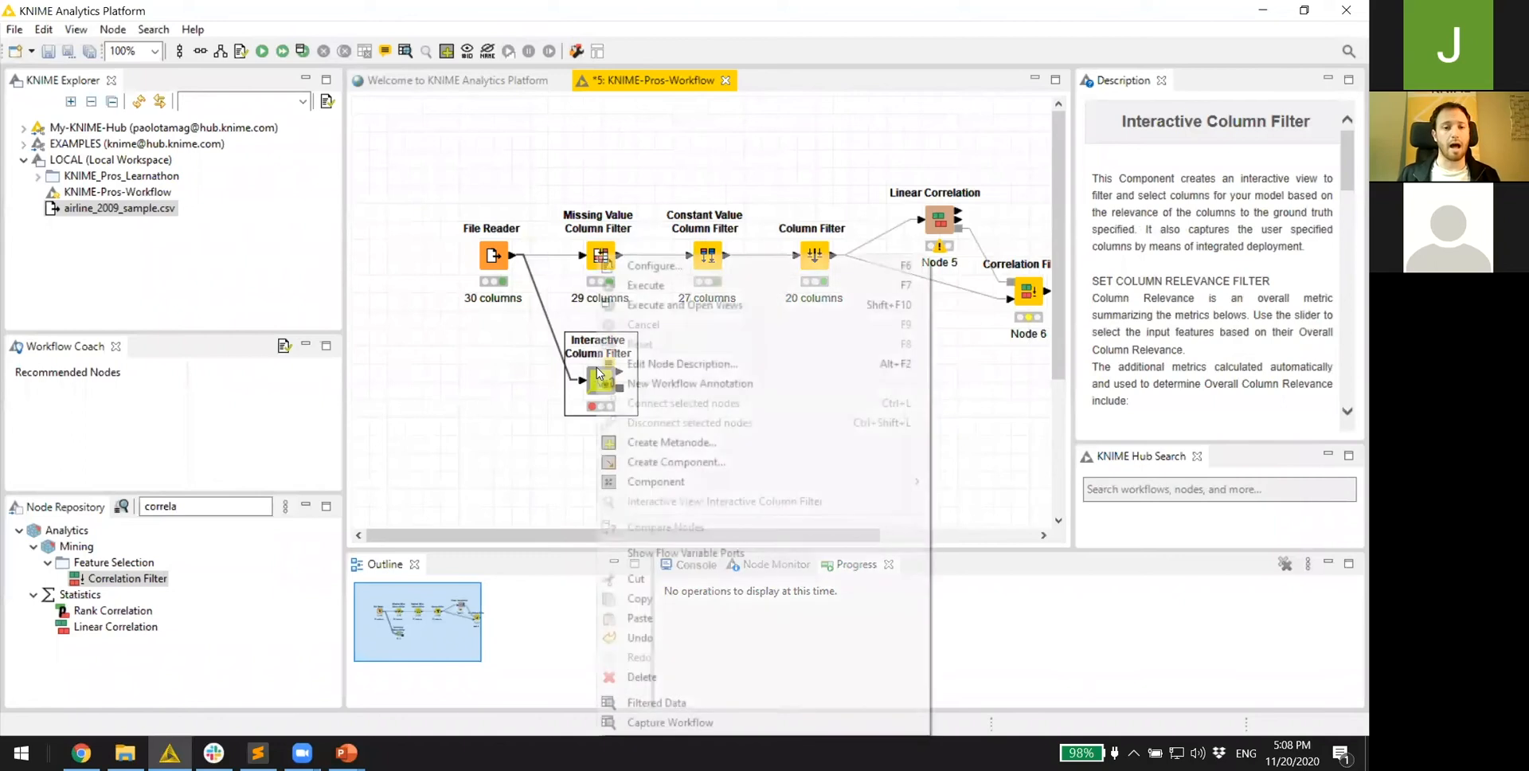
{"action": "left_click", "coordinate": [675, 346]}
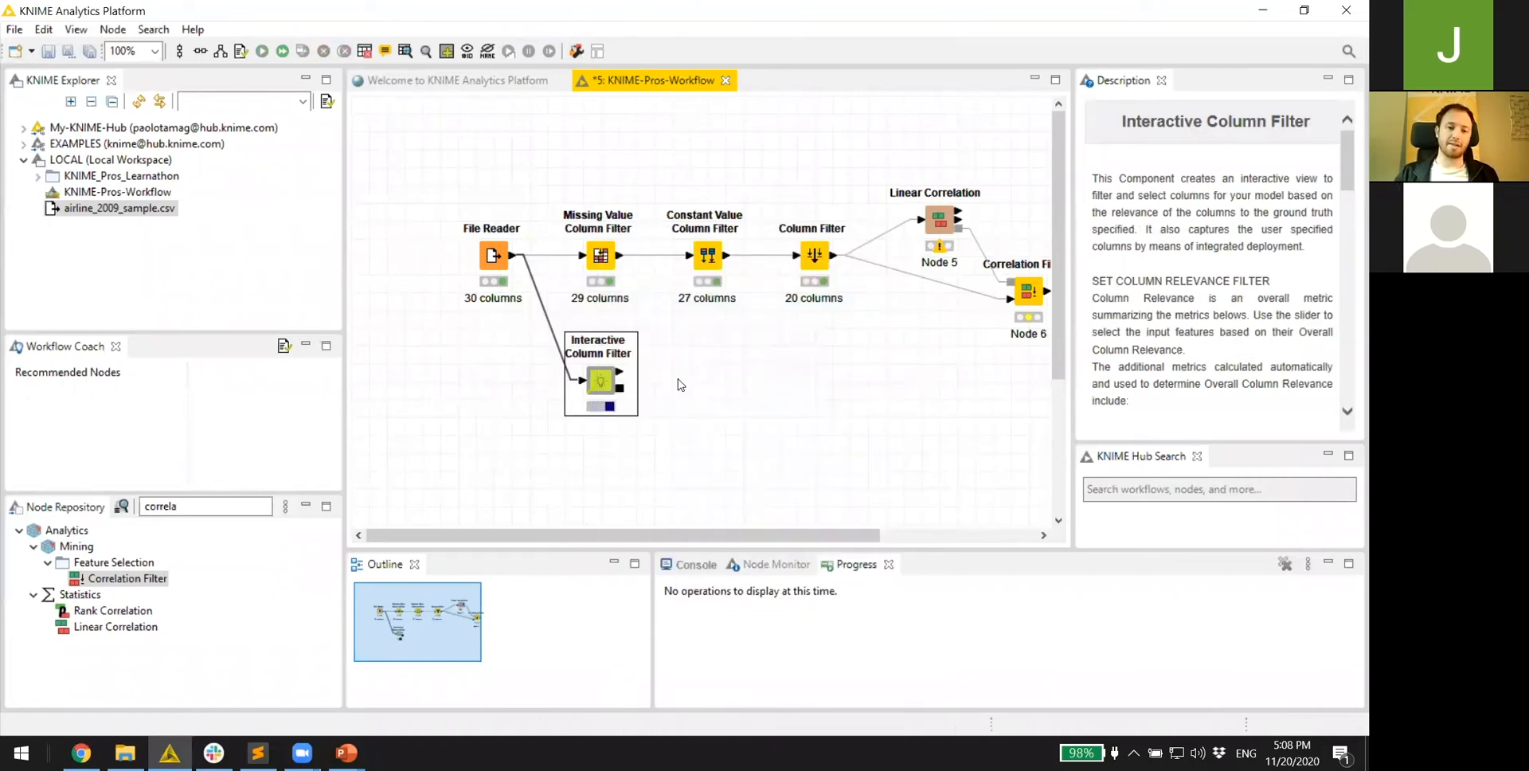
{"action": "double_click", "coordinate": [599, 380]}
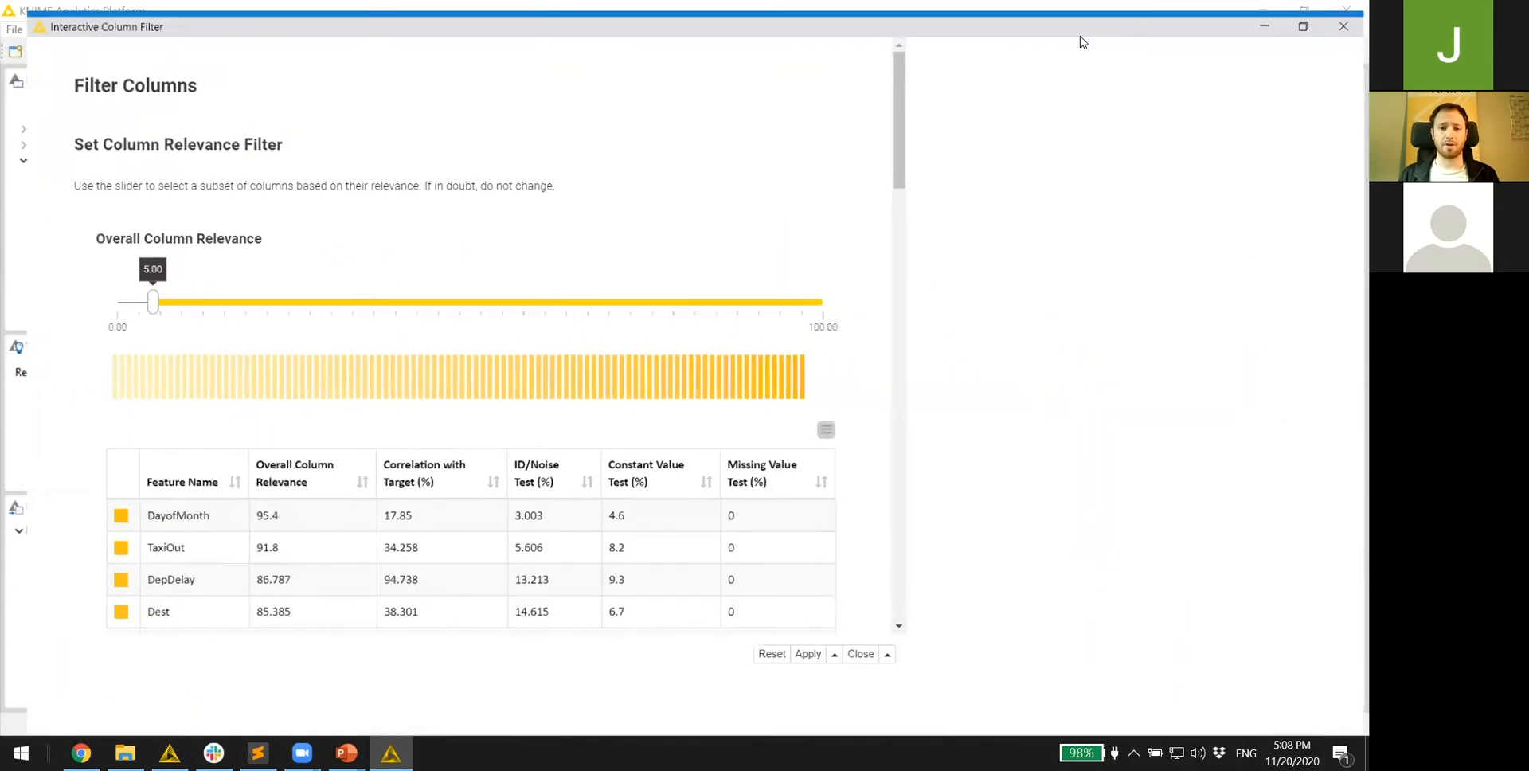
{"action": "left_click", "coordinate": [1304, 27]}
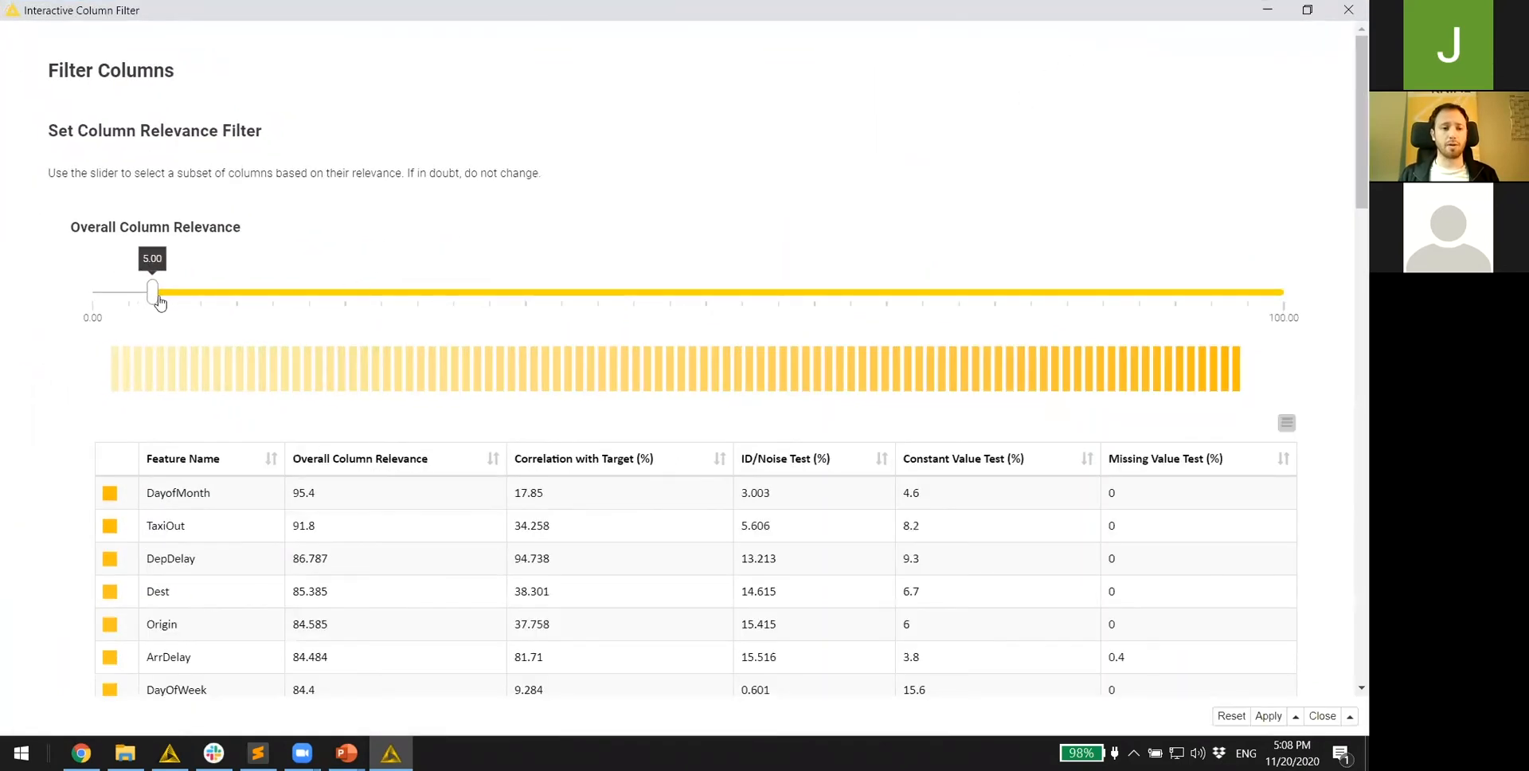
{"action": "left_click_drag", "start_coordinate": [152, 292], "coordinate": [1200, 292]}
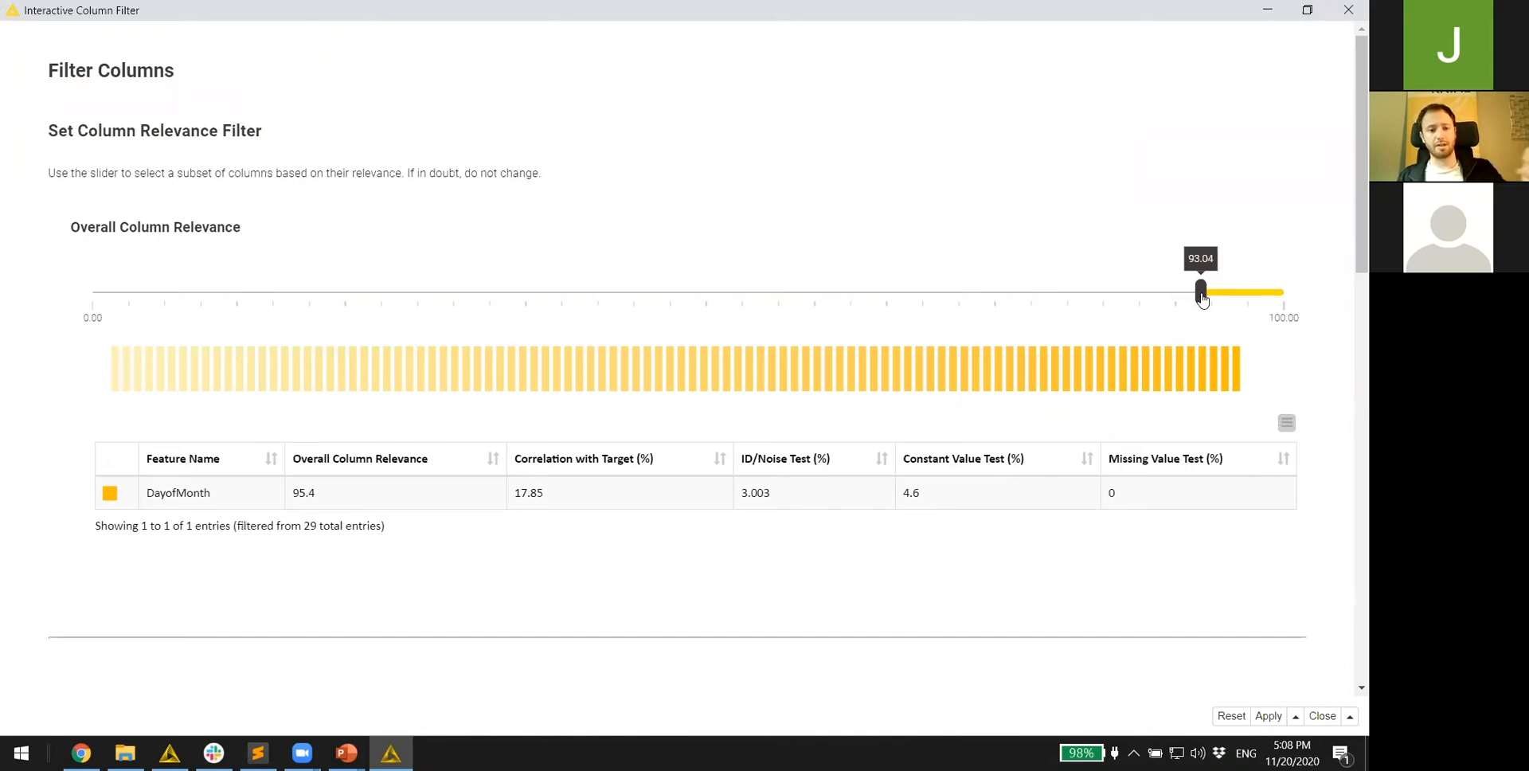
{"action": "left_click_drag", "start_coordinate": [1200, 292], "coordinate": [668, 291]}
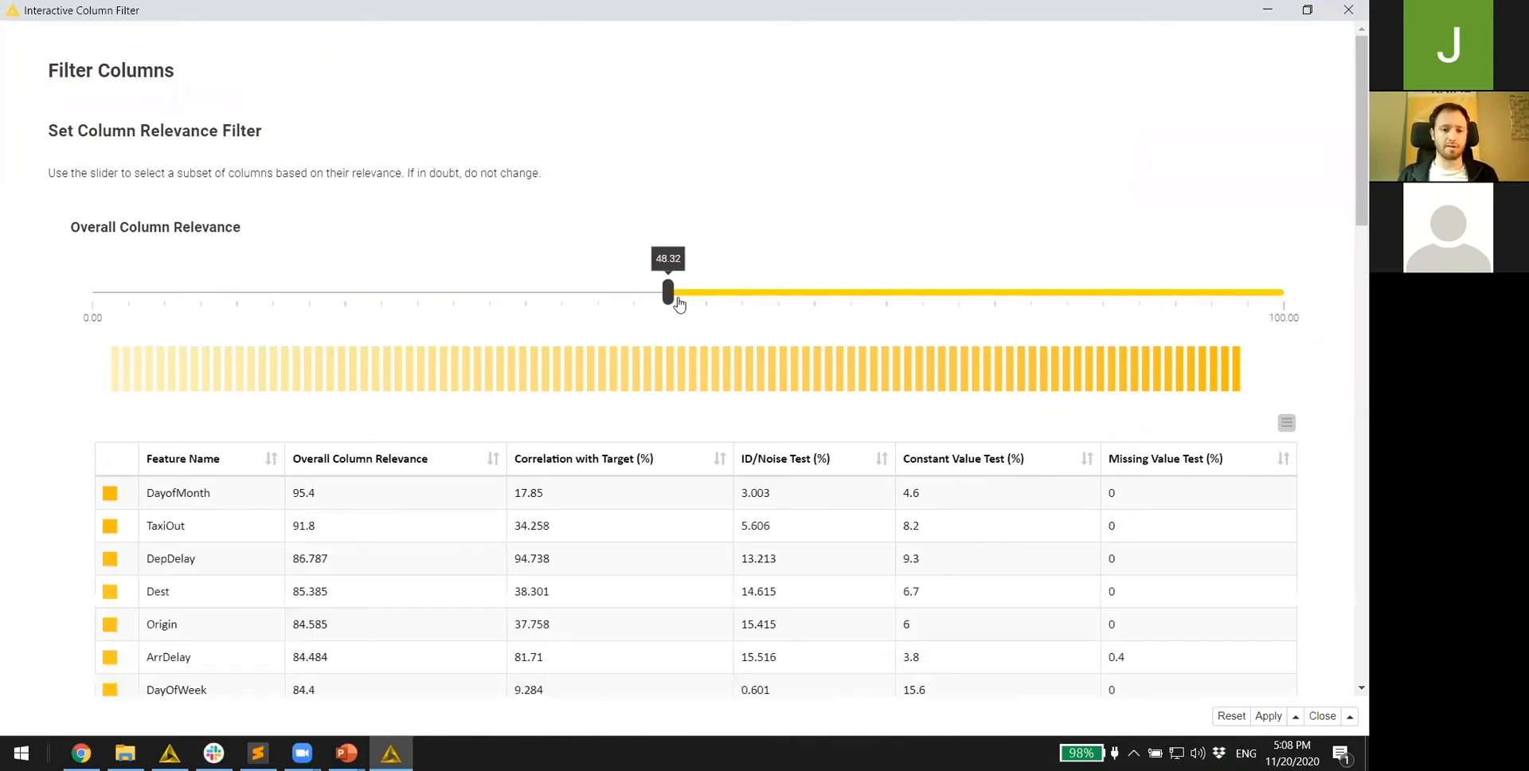
{"action": "scroll", "scroll_direction": "down", "scroll_amount": 3}
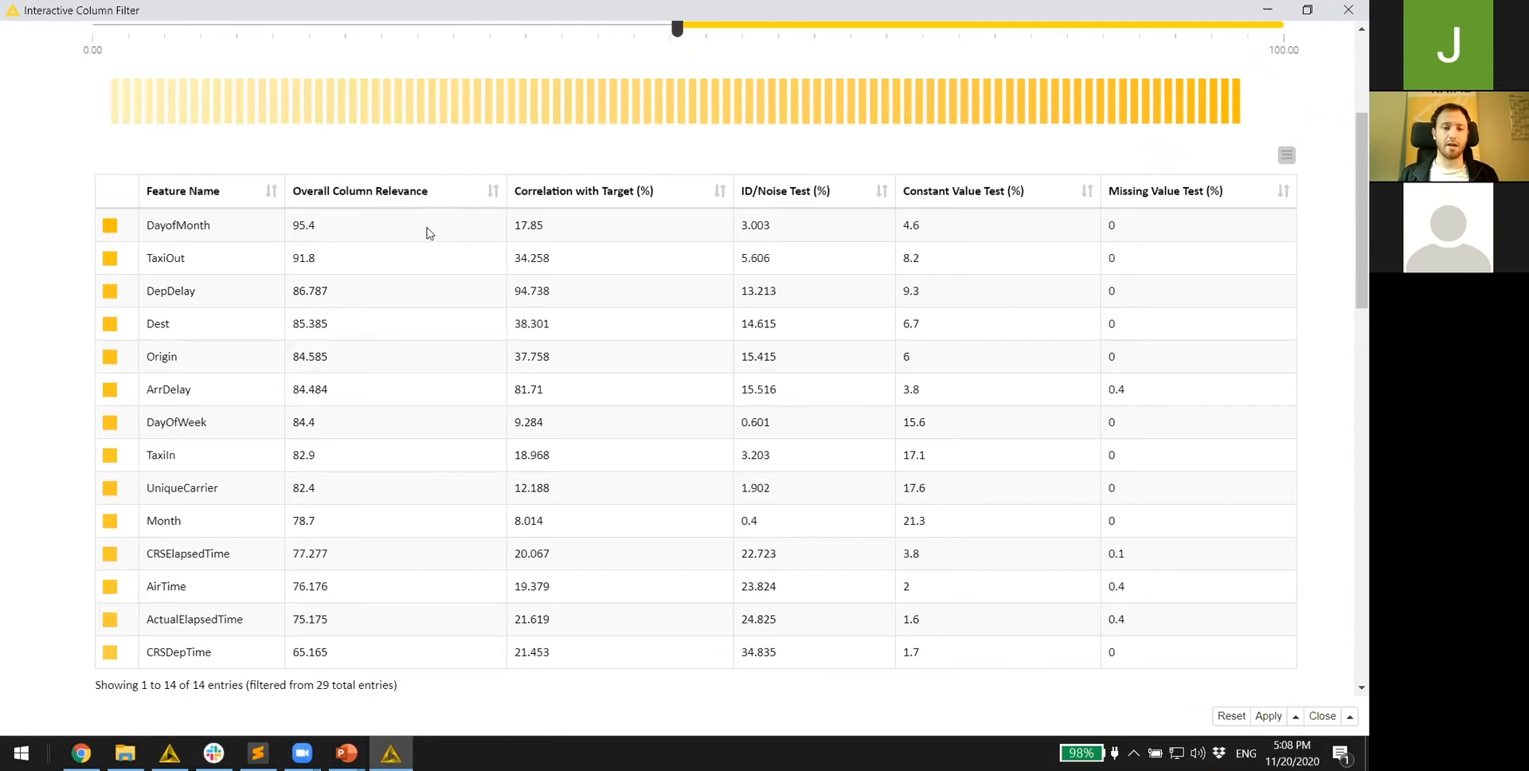
{"action": "mouse_move", "coordinate": [783, 232]}
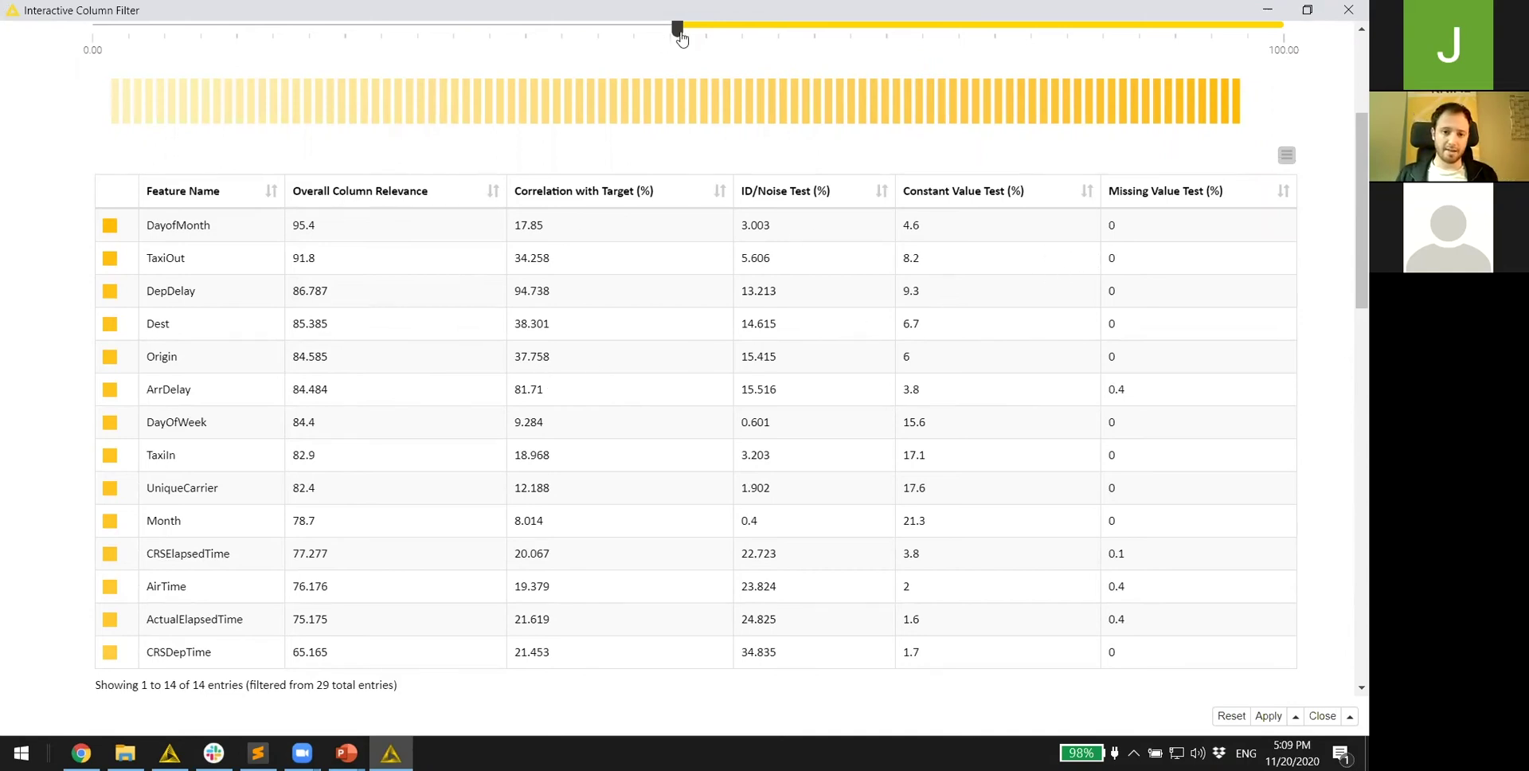
{"action": "scroll", "scroll_direction": "down", "scroll_amount": 3}
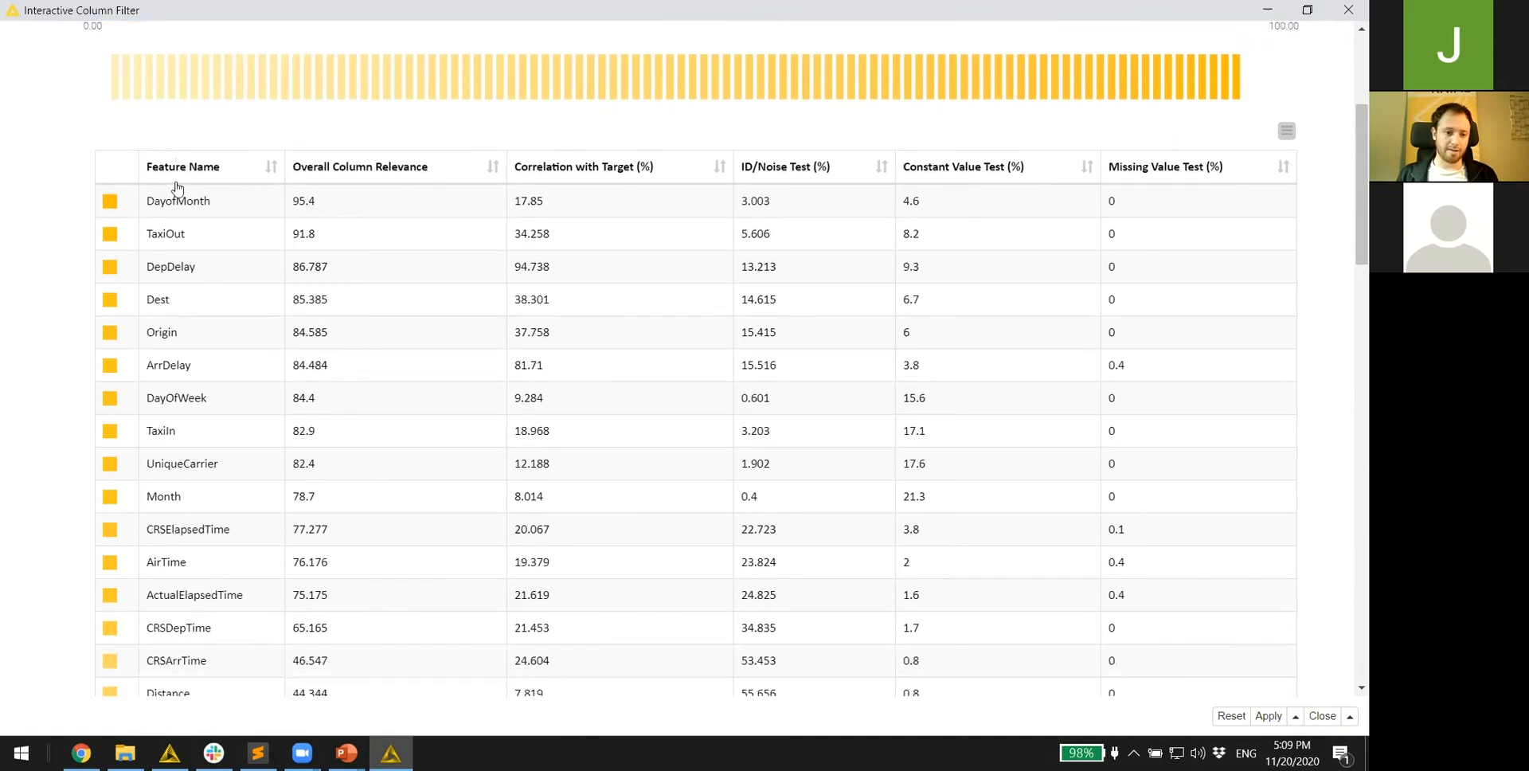
{"action": "scroll", "scroll_direction": "down", "scroll_amount": 3}
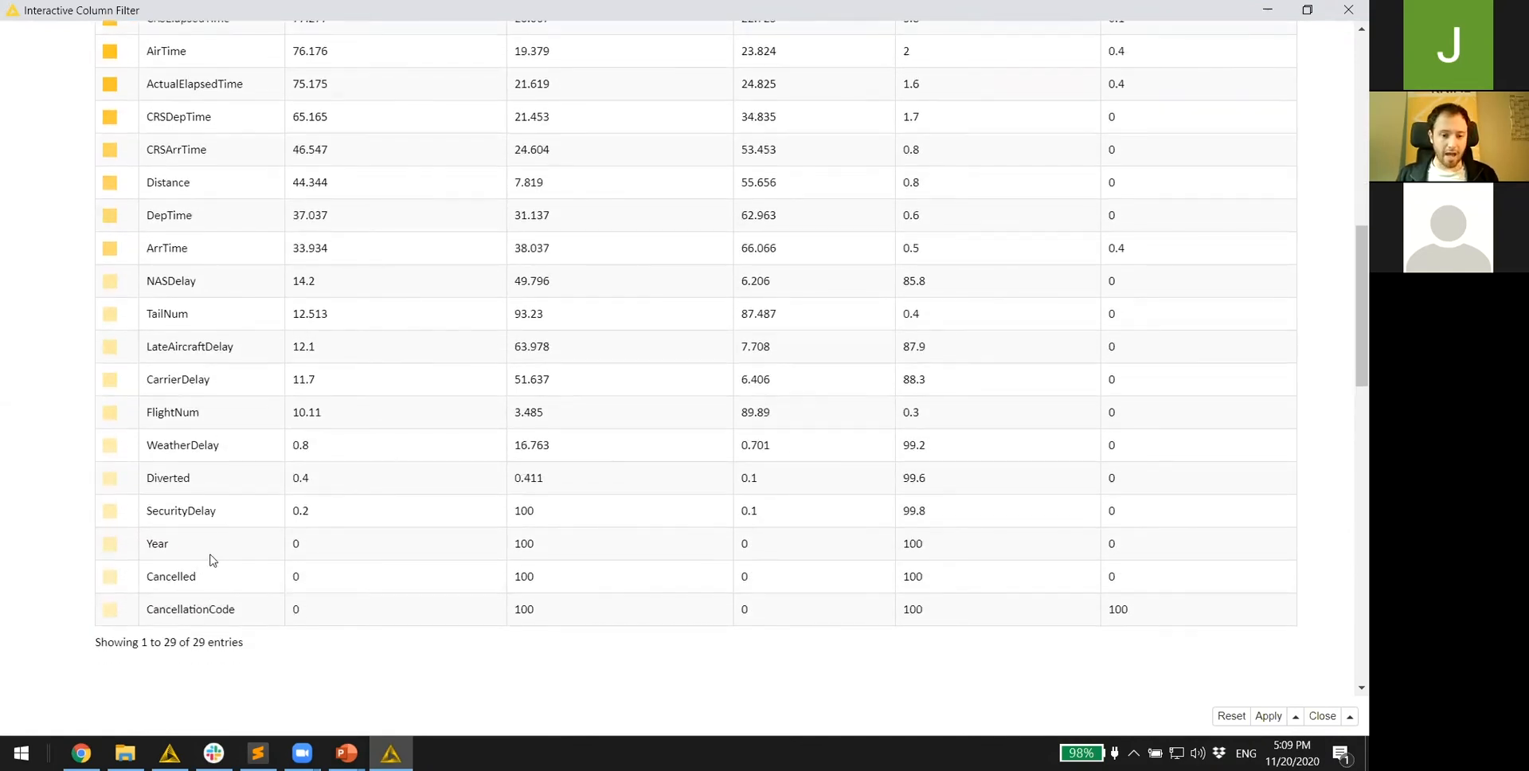
{"action": "mouse_move", "coordinate": [237, 581]}
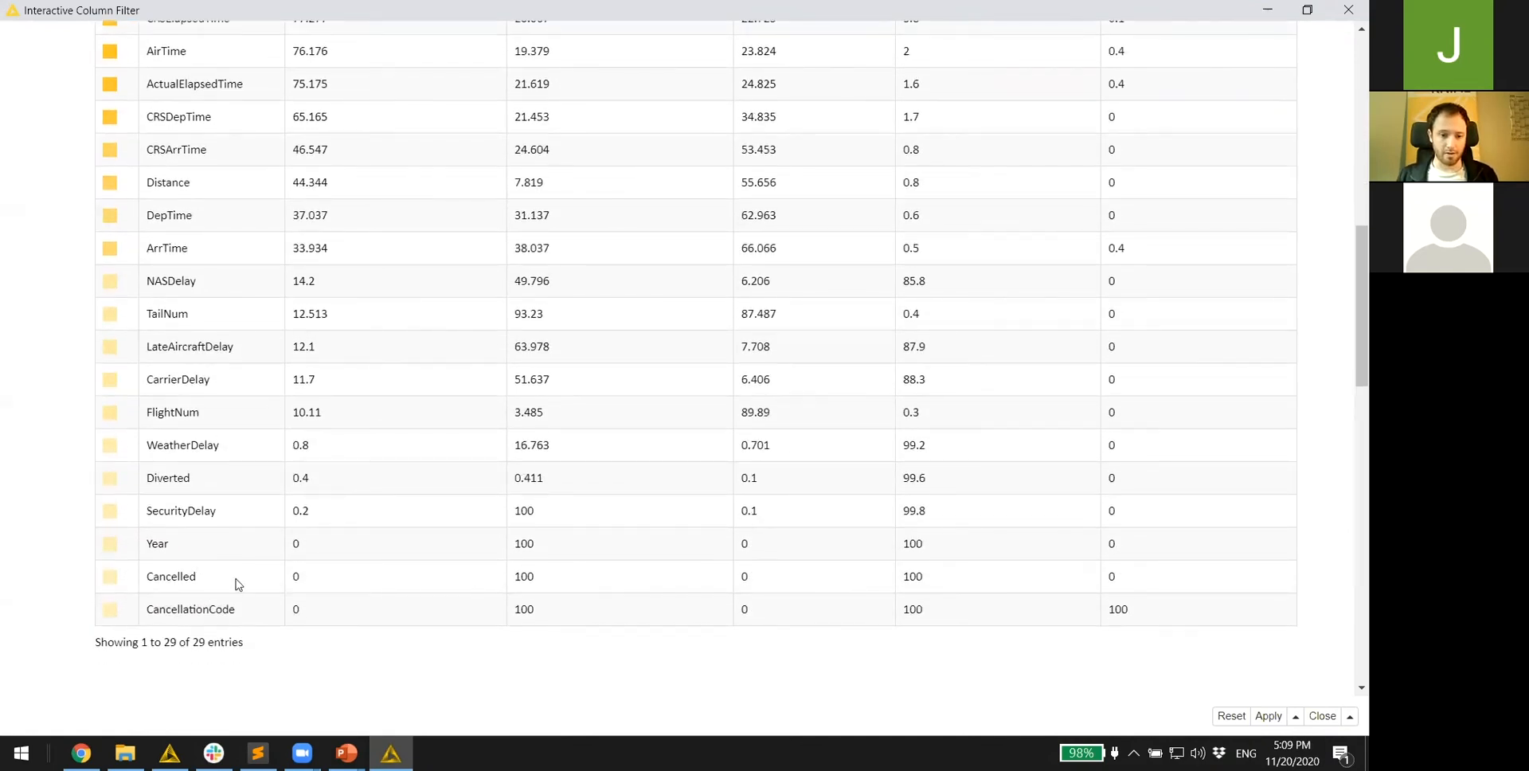
{"action": "mouse_move", "coordinate": [479, 579]}
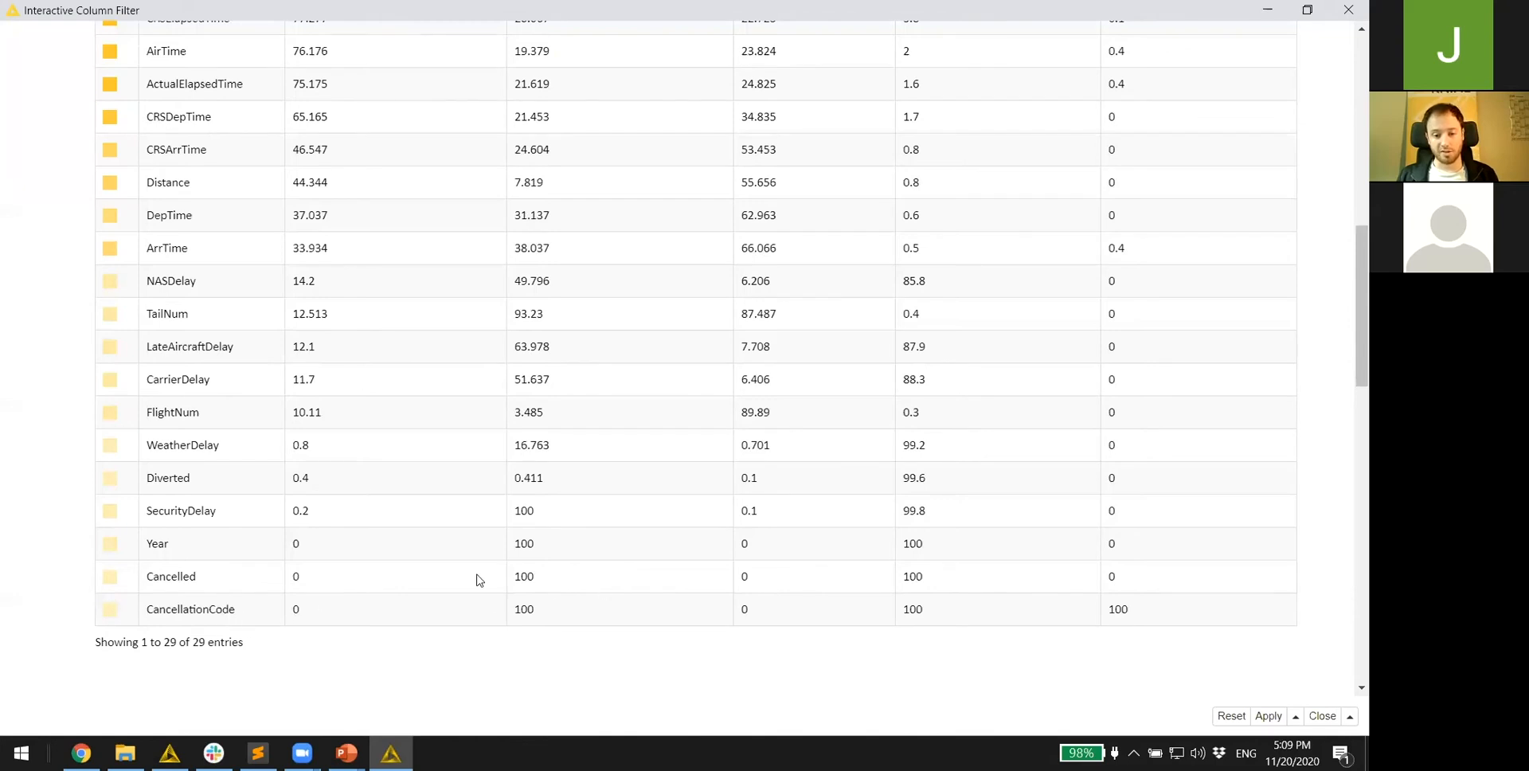
{"action": "mouse_move", "coordinate": [915, 589]}
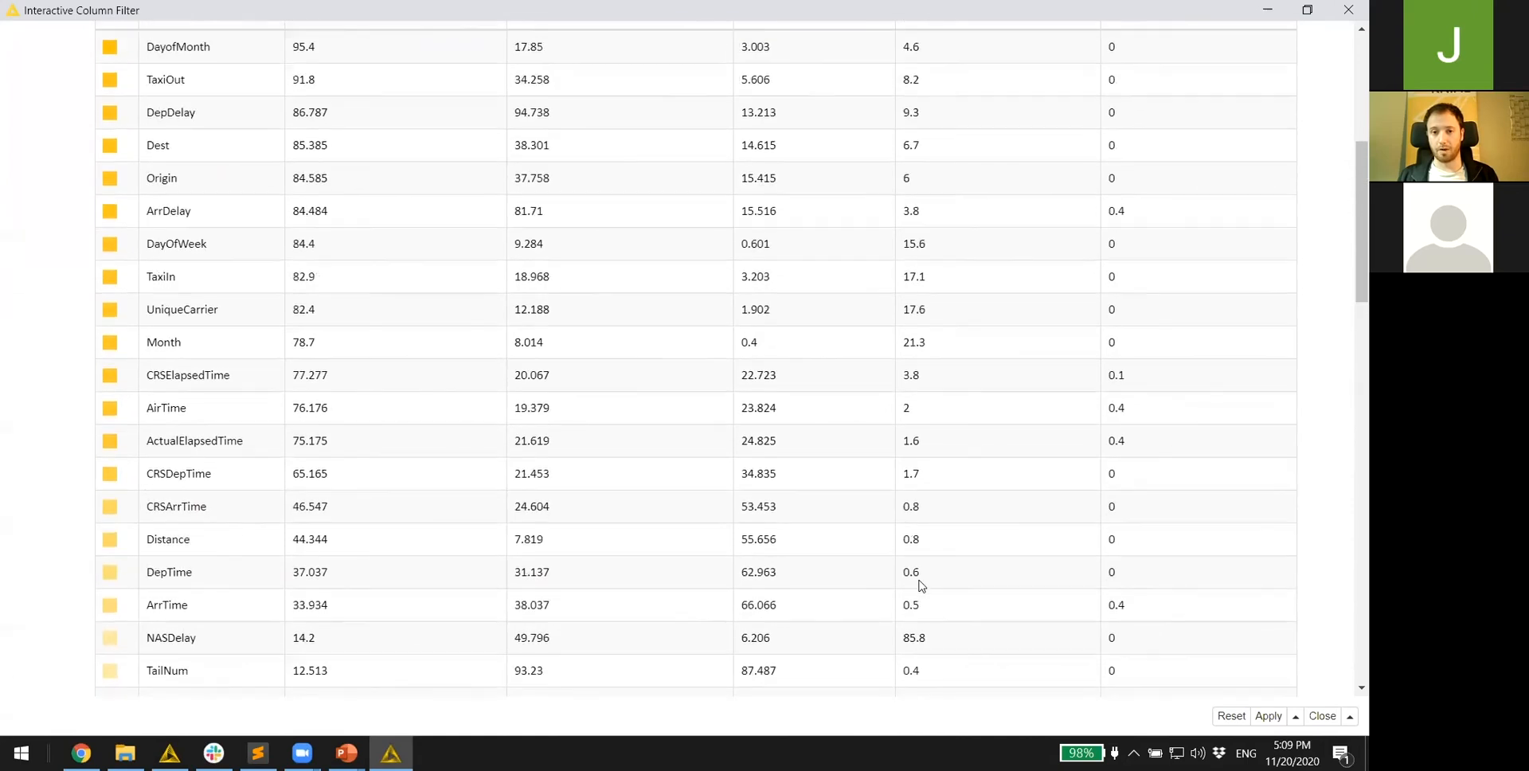
{"action": "scroll", "scroll_direction": "down", "scroll_amount": 3}
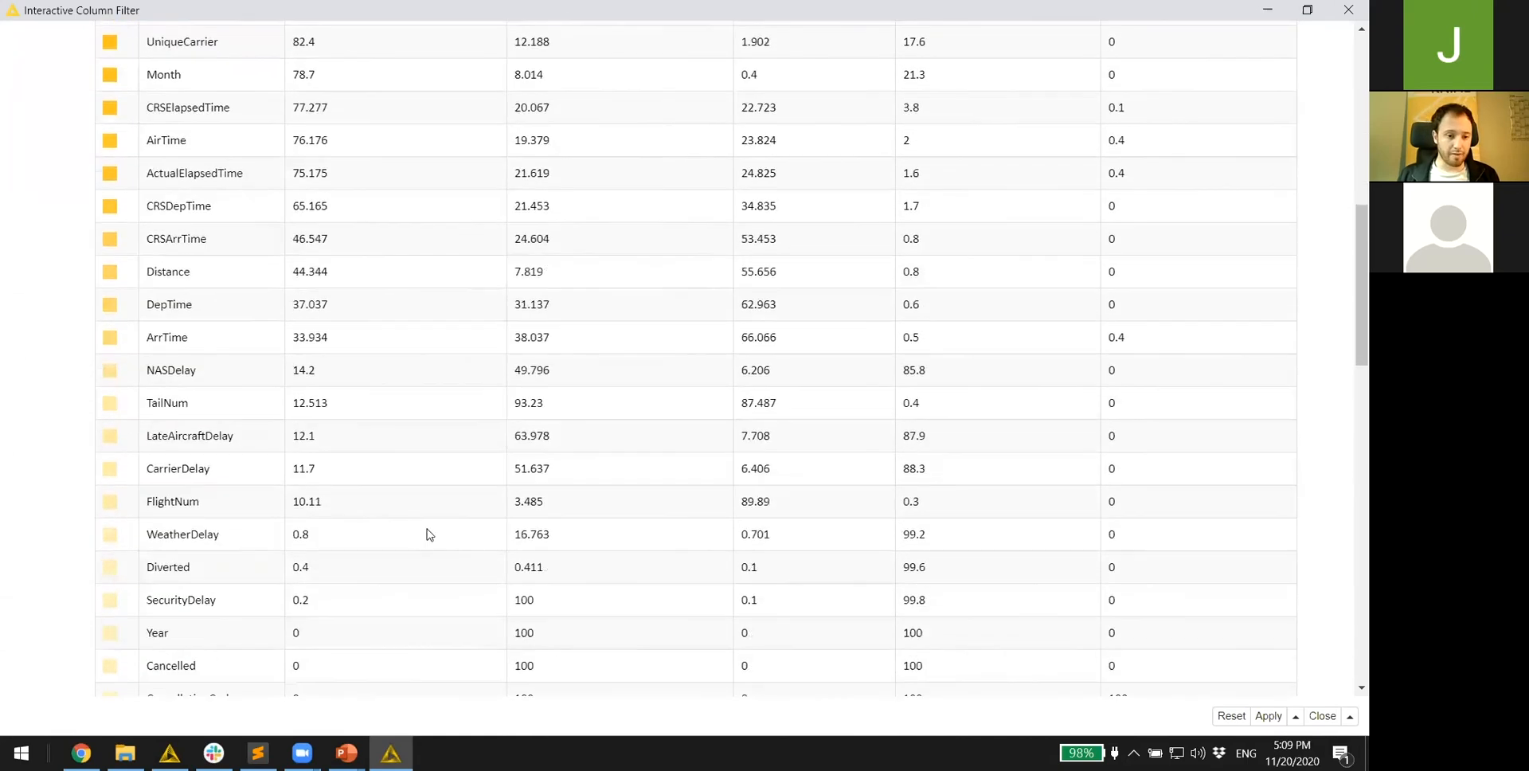
{"action": "scroll", "scroll_direction": "down", "scroll_amount": 3}
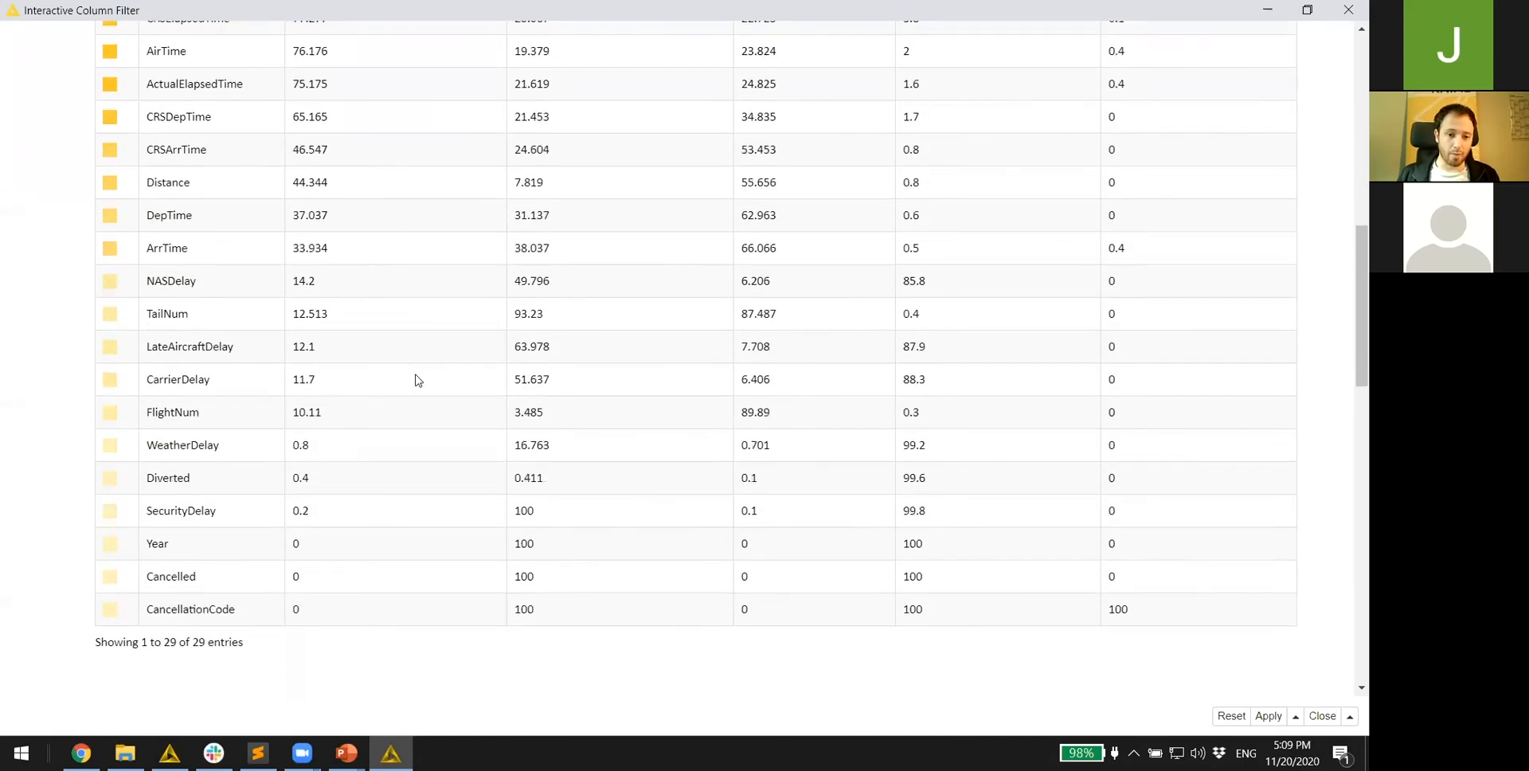
{"action": "mouse_move", "coordinate": [413, 370]}
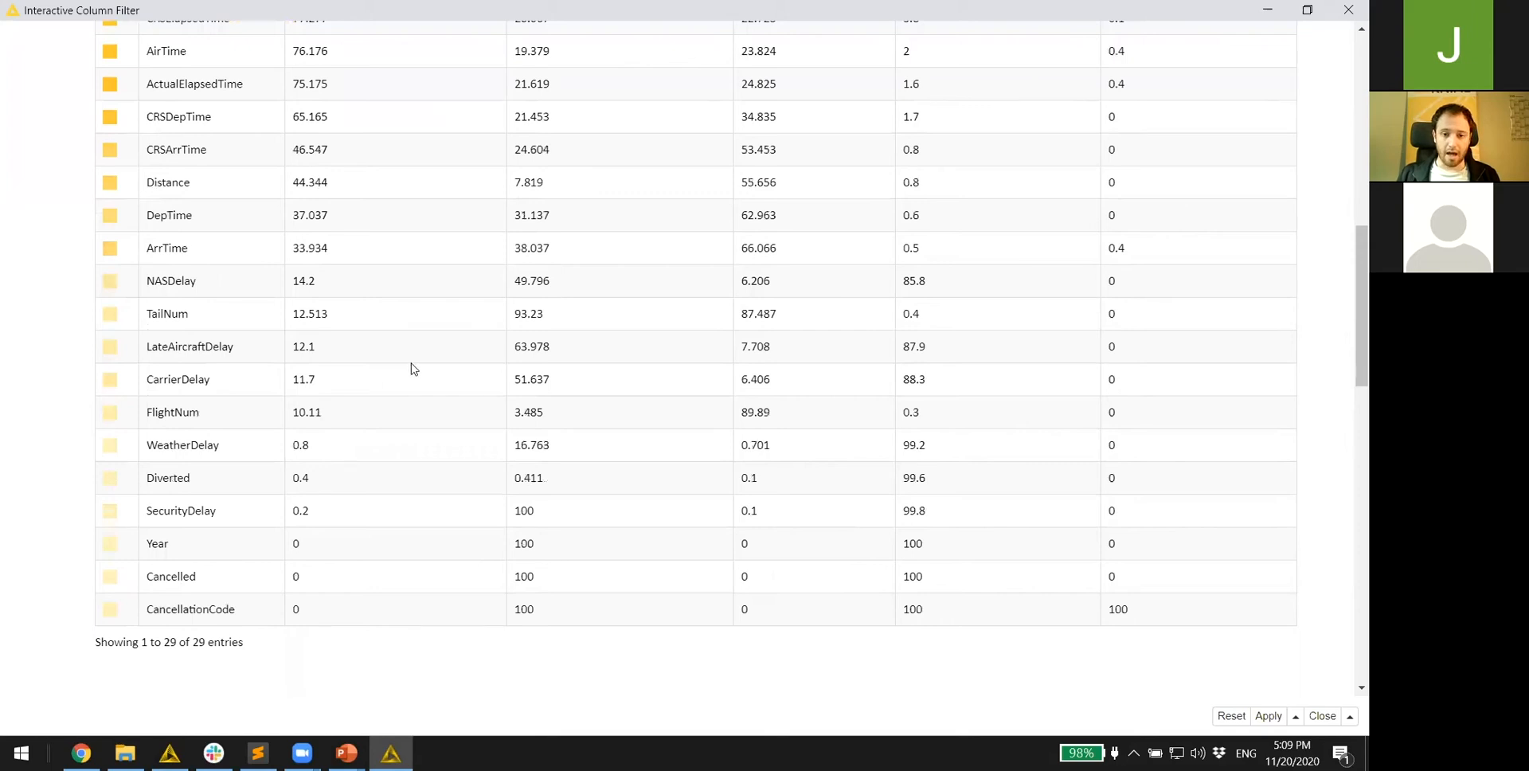
{"action": "mouse_move", "coordinate": [737, 329]}
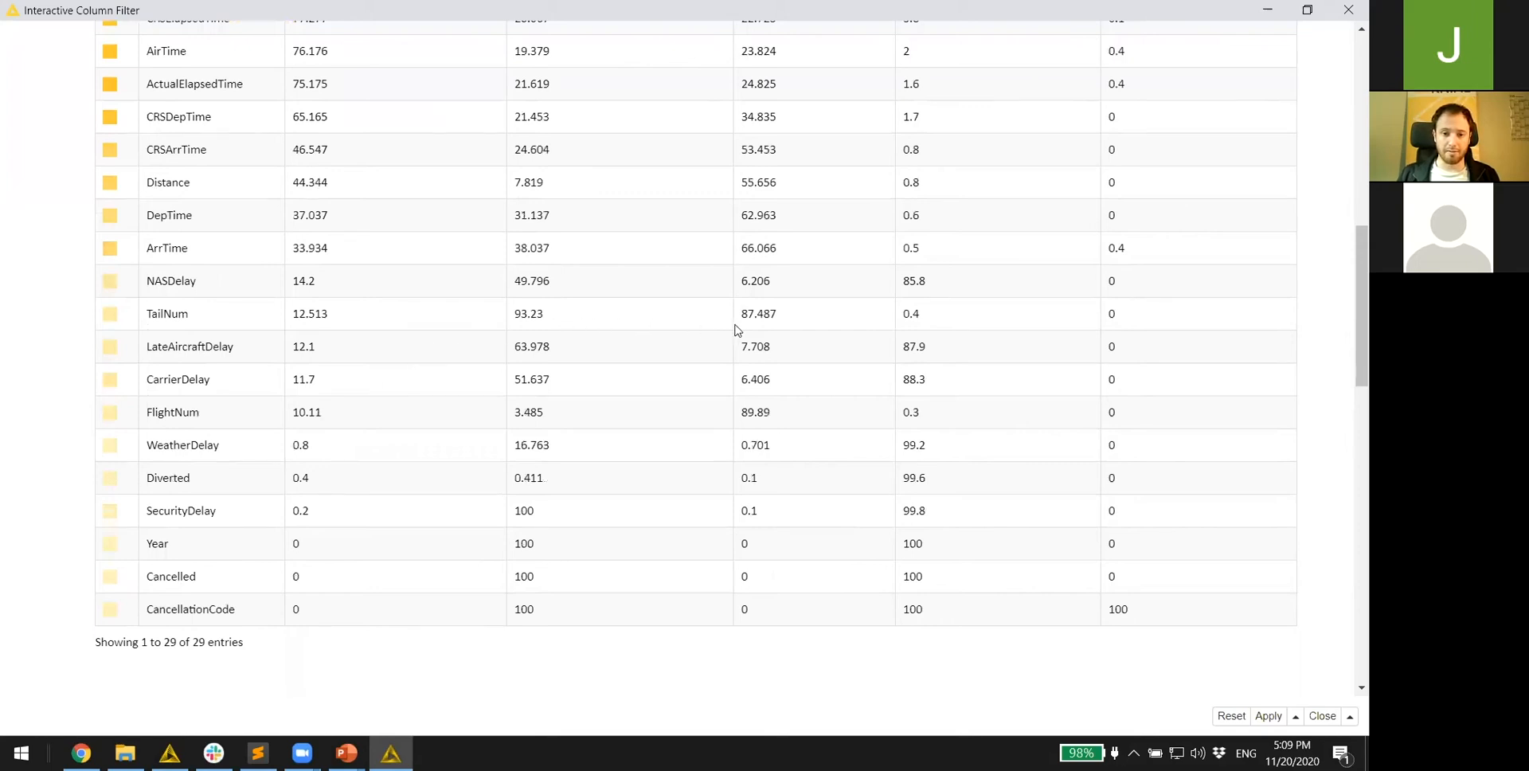
{"action": "mouse_move", "coordinate": [753, 329]}
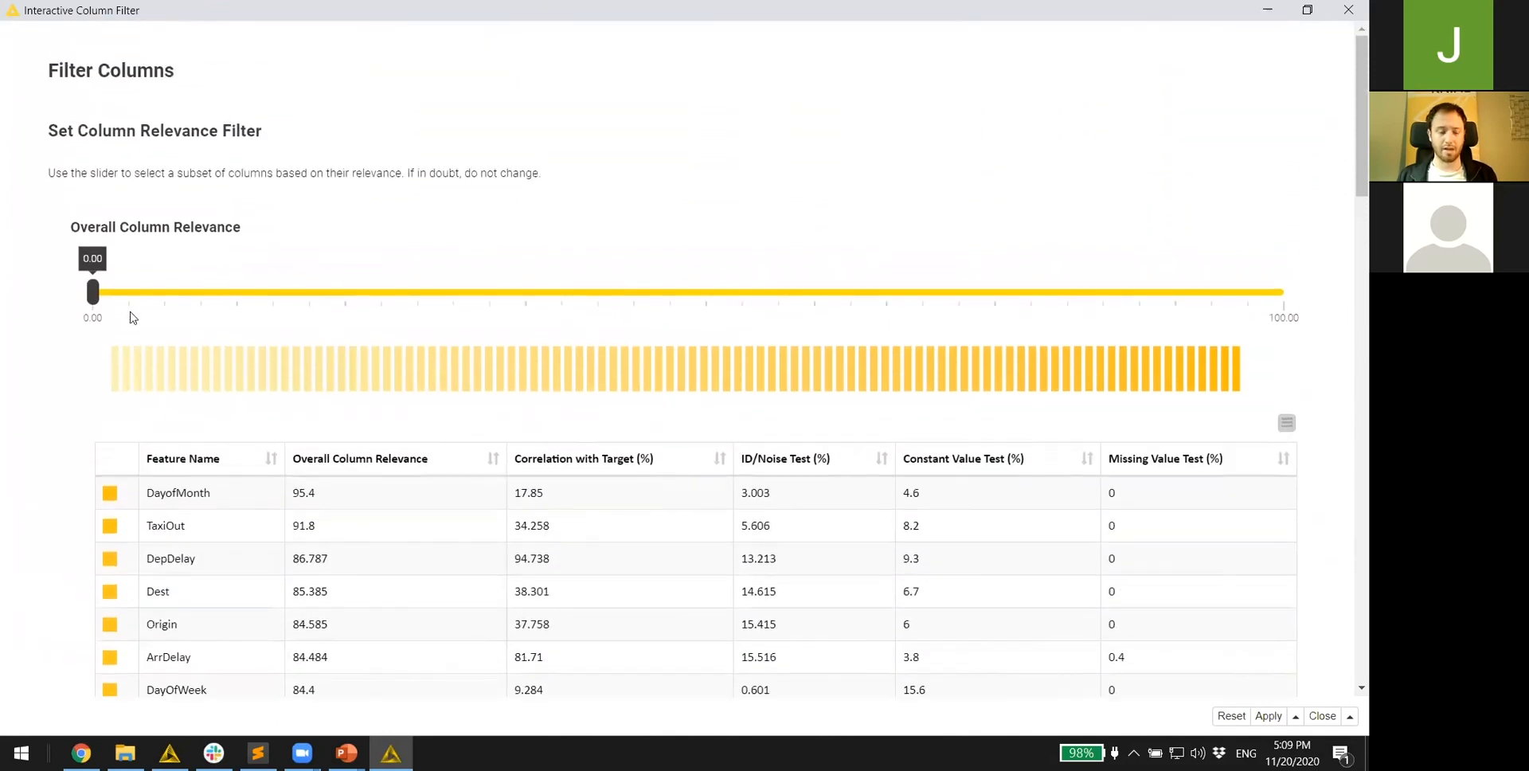
- Raise the Overall Column Relevance slider to about 46.75 and review the 14 remaining columns
{"action": "left_click_drag", "start_coordinate": [92, 292], "coordinate": [650, 292]}
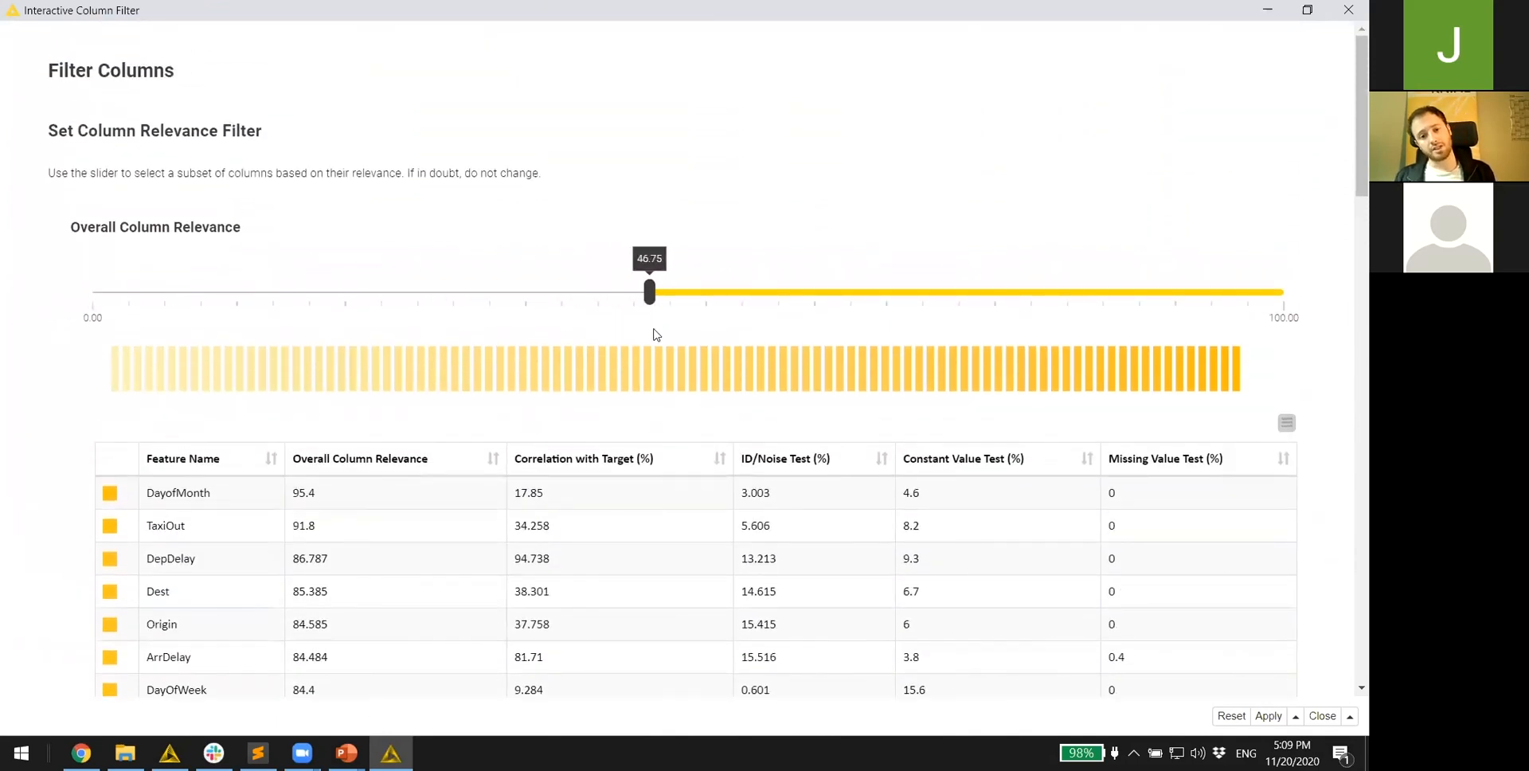
{"action": "scroll", "scroll_direction": "down", "scroll_amount": 3}
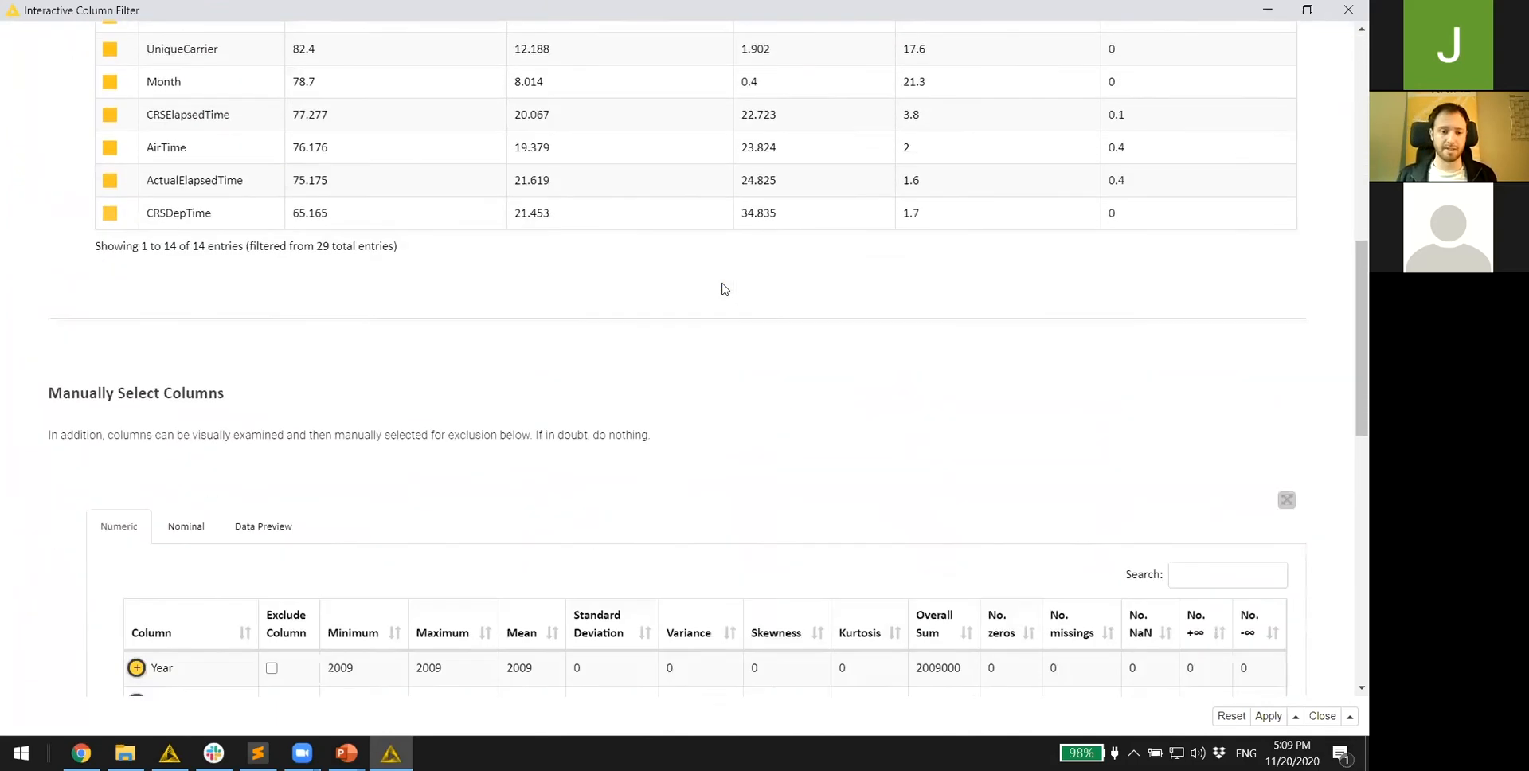
{"action": "scroll", "scroll_direction": "down", "scroll_amount": 3}
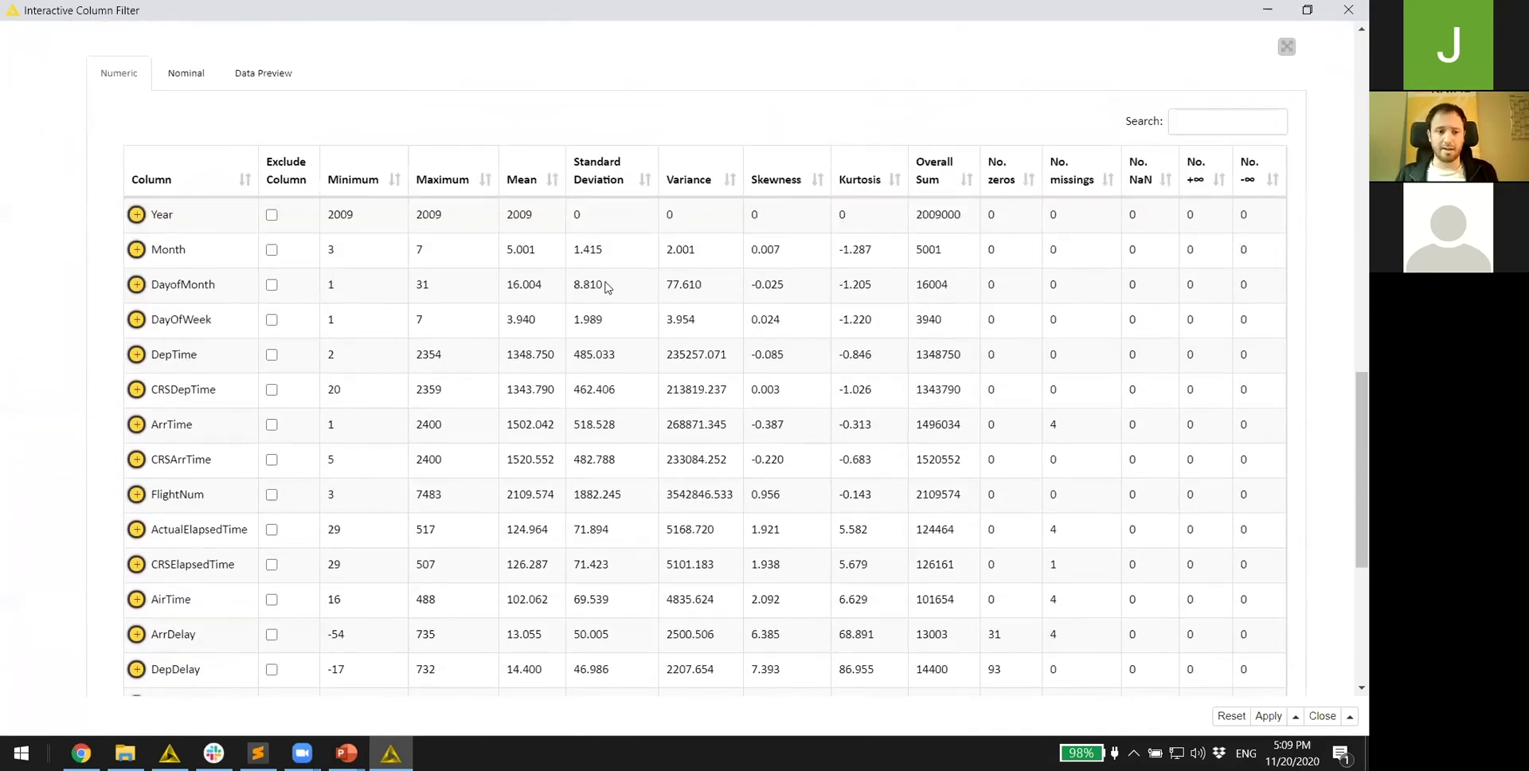
- Search the columns for 'delay' and mark all seven delay columns for exclusion
{"action": "left_click", "coordinate": [136, 285]}
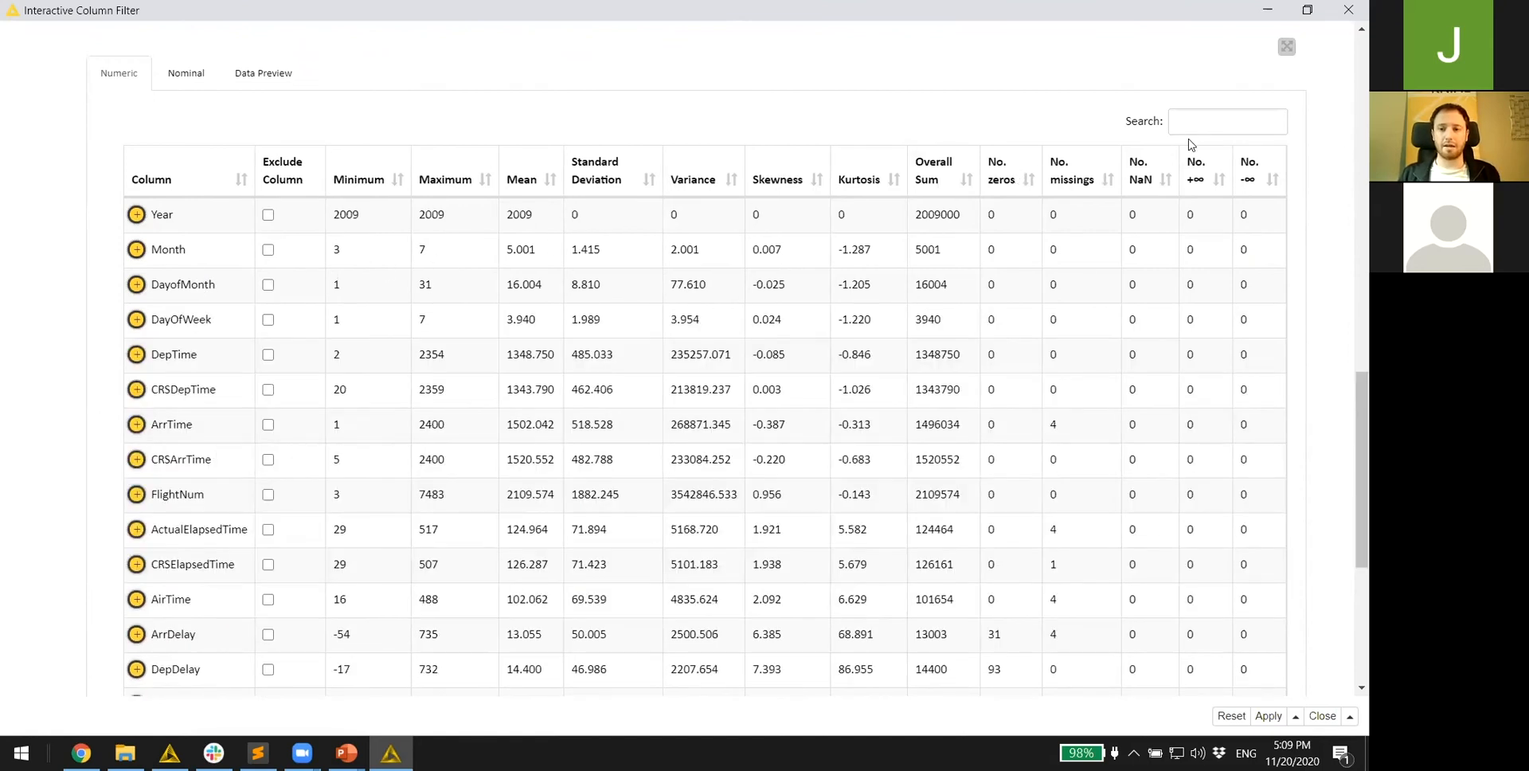
{"action": "left_click", "coordinate": [1228, 121]}
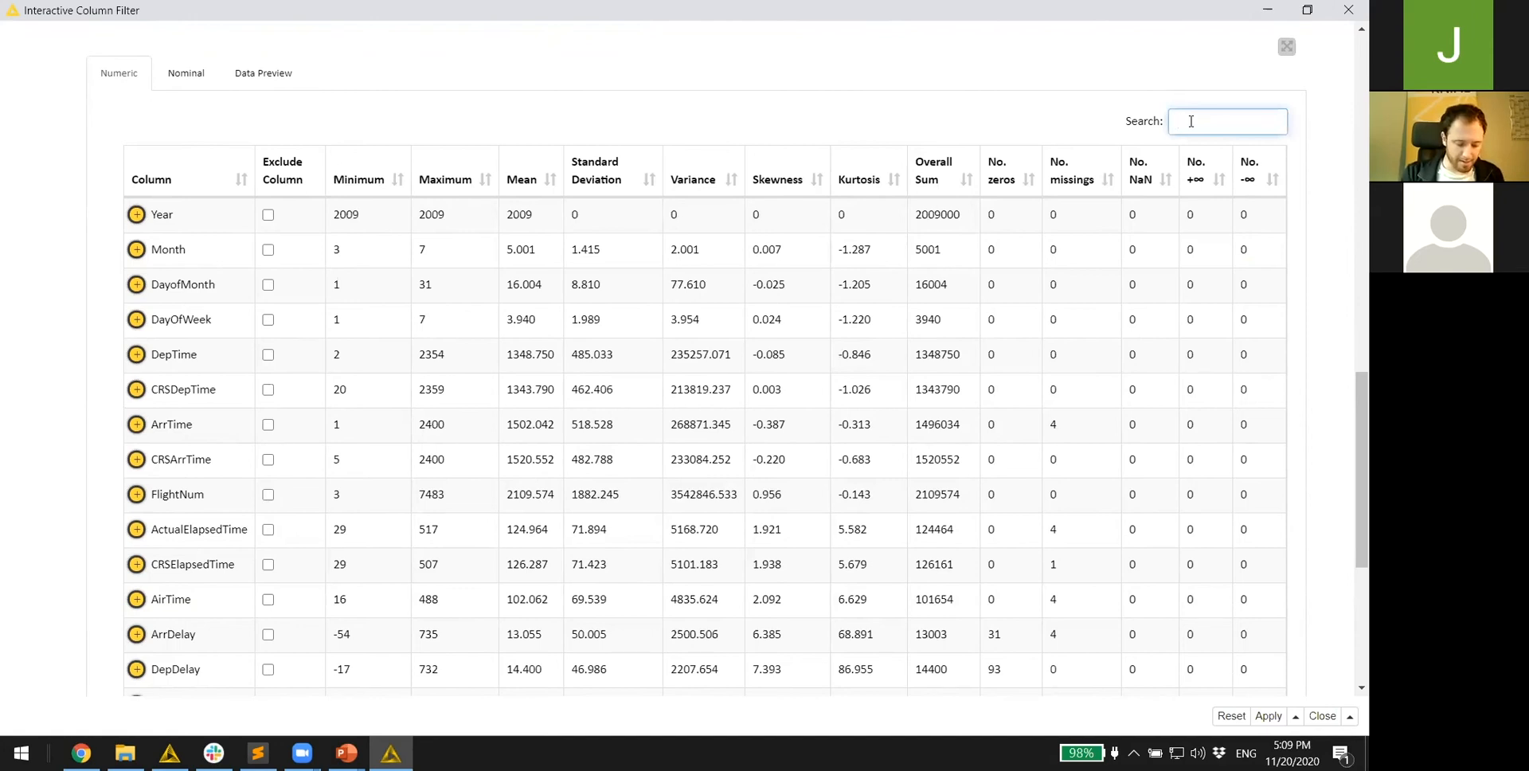
{"action": "type", "text": "delay"}
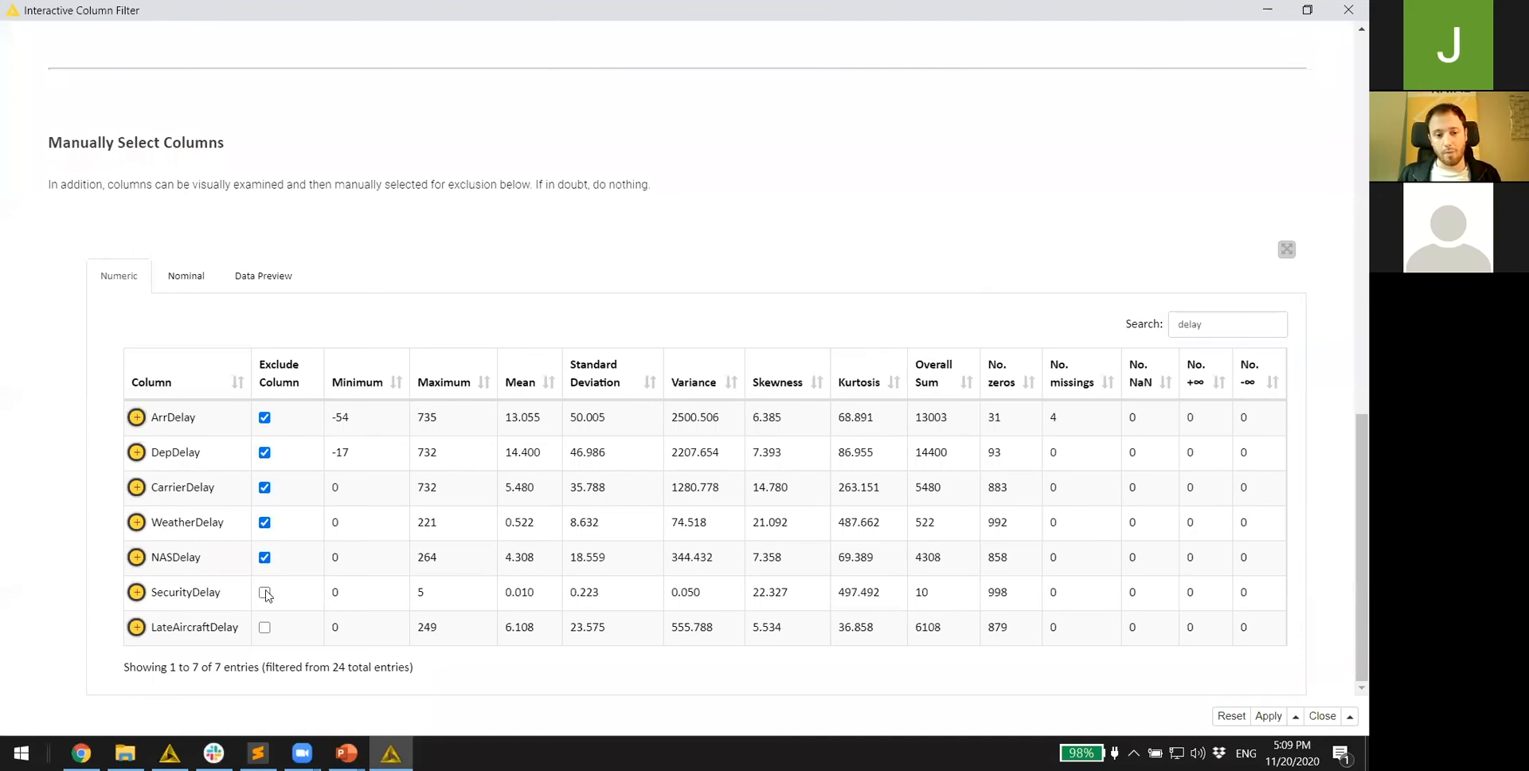
- Search 'time' and exclude DepTime, ArrTime, ActualElapsedTime and AirTime
{"action": "left_click", "coordinate": [264, 593]}
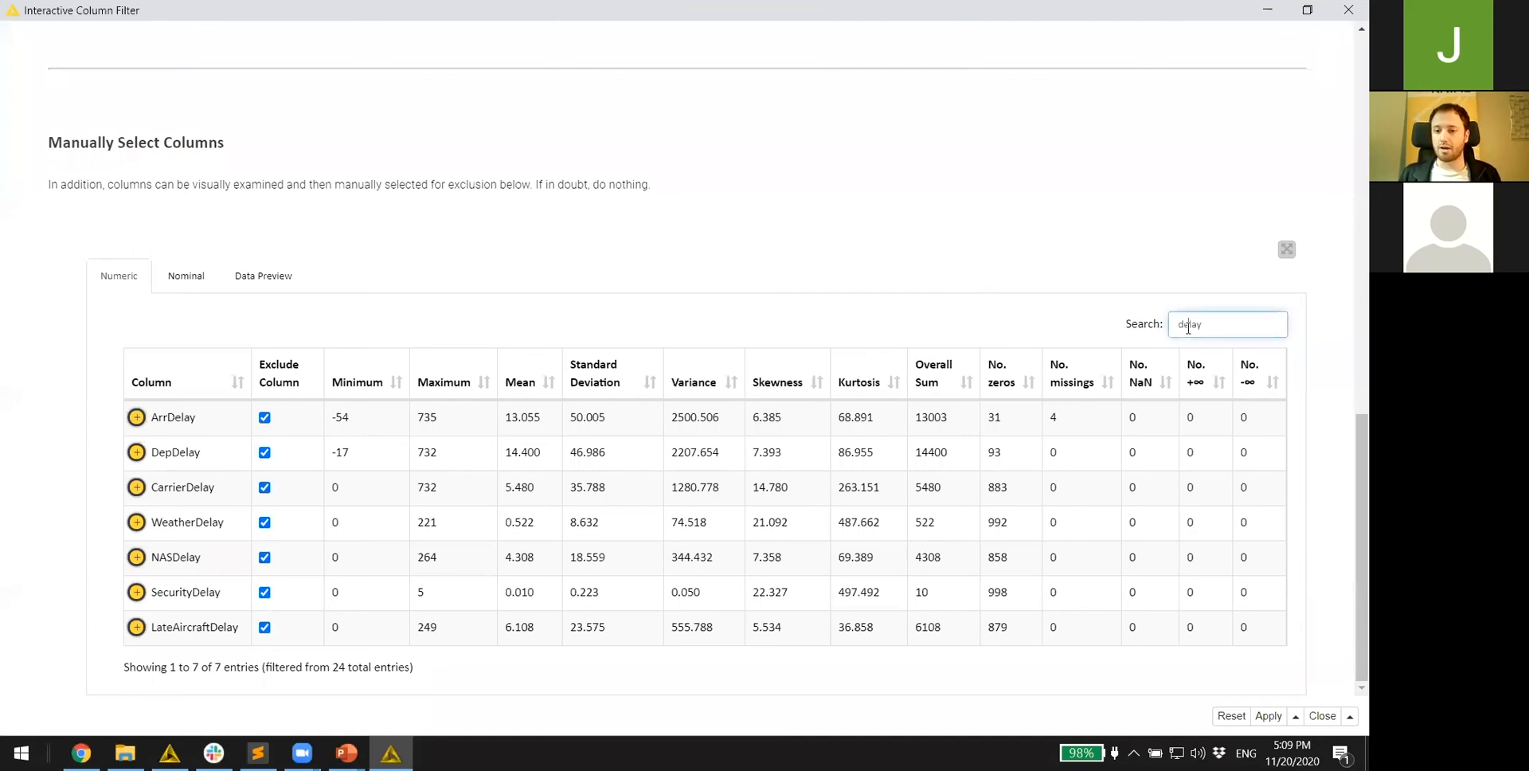
{"action": "type", "text": "time"}
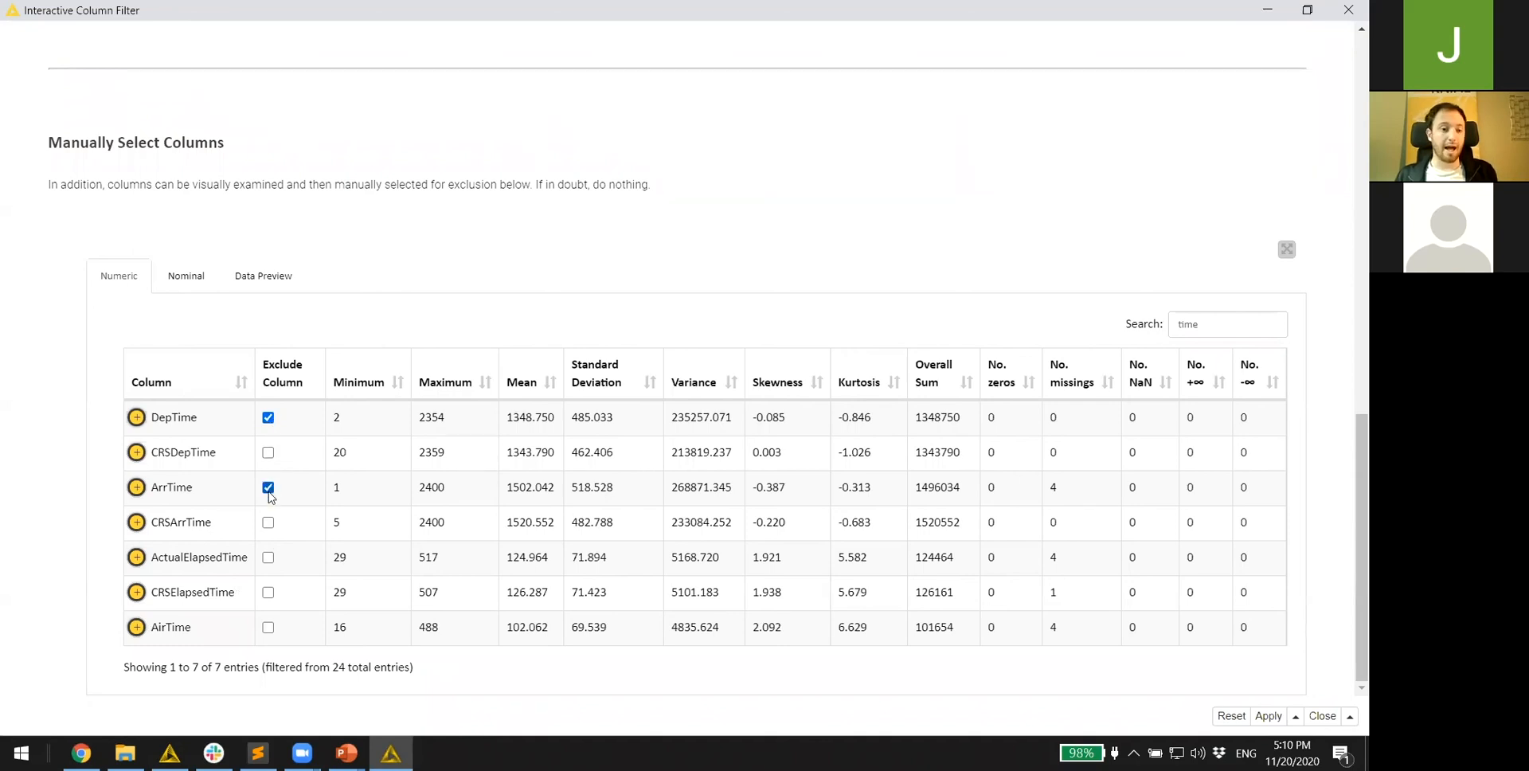
{"action": "left_click", "coordinate": [268, 557]}
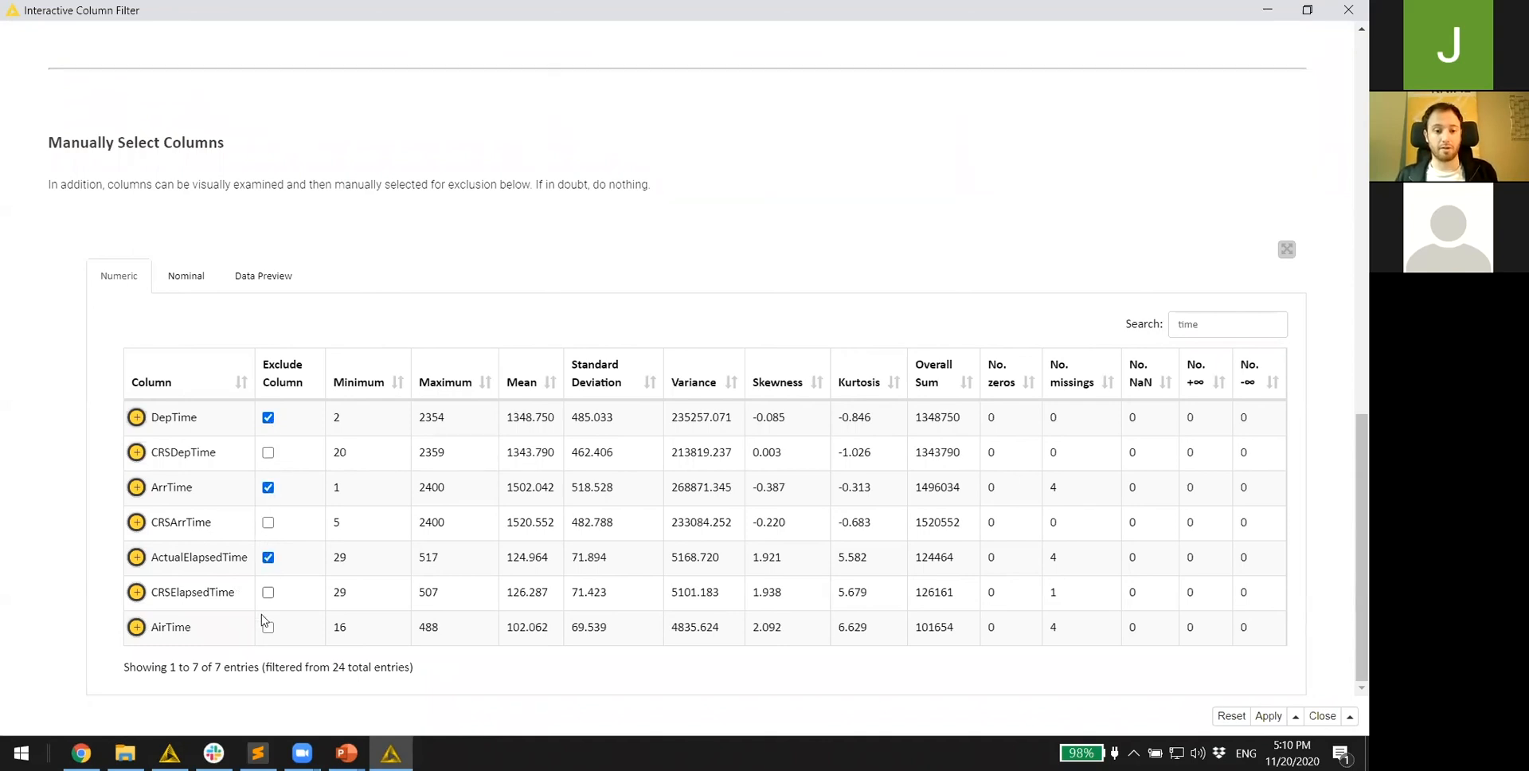
{"action": "left_click", "coordinate": [268, 627]}
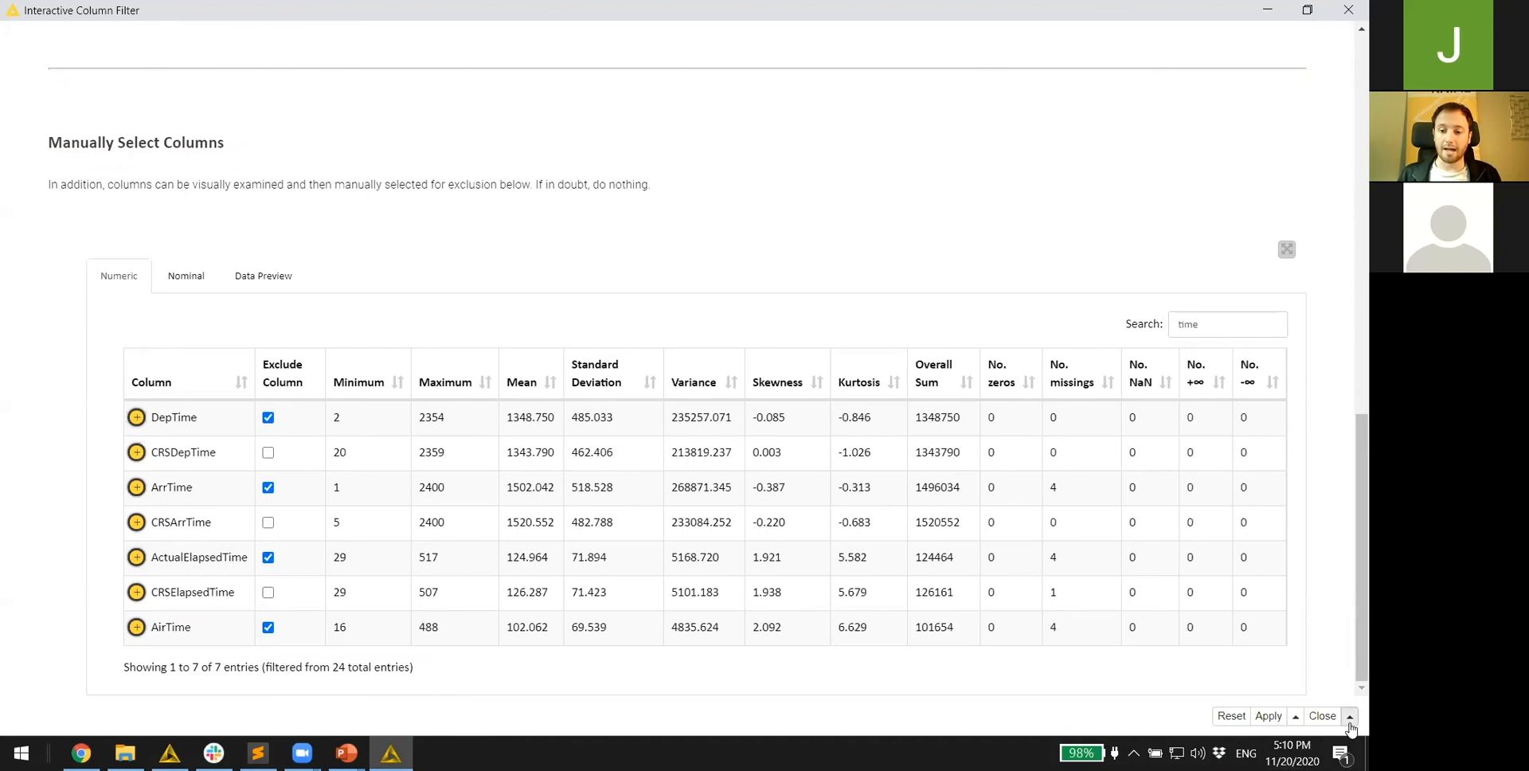
- Apply the column exclusions, close the Filtered Data table, and caption the node '11 columns'
{"action": "left_click", "coordinate": [1321, 715]}
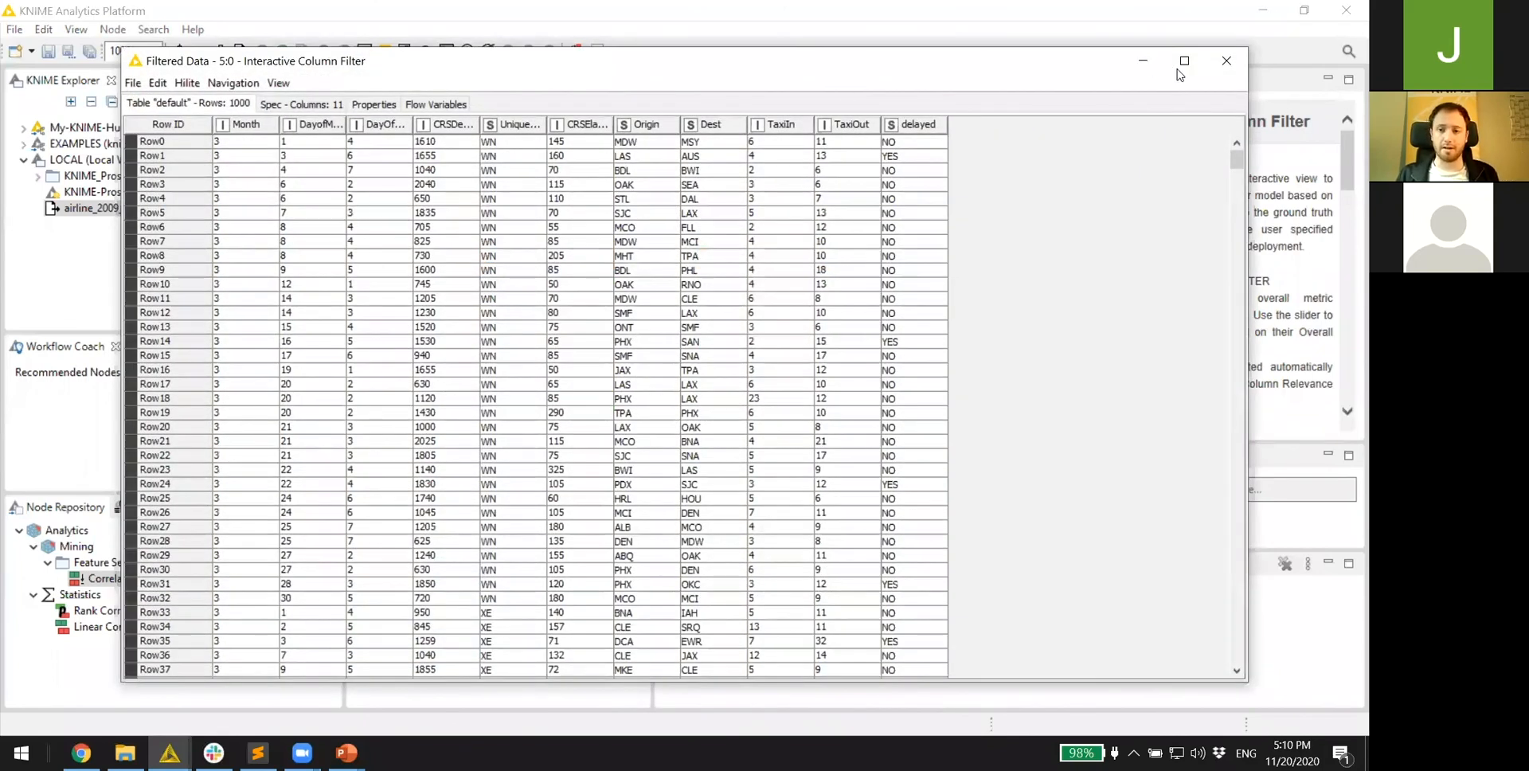
{"action": "left_click", "coordinate": [1226, 61]}
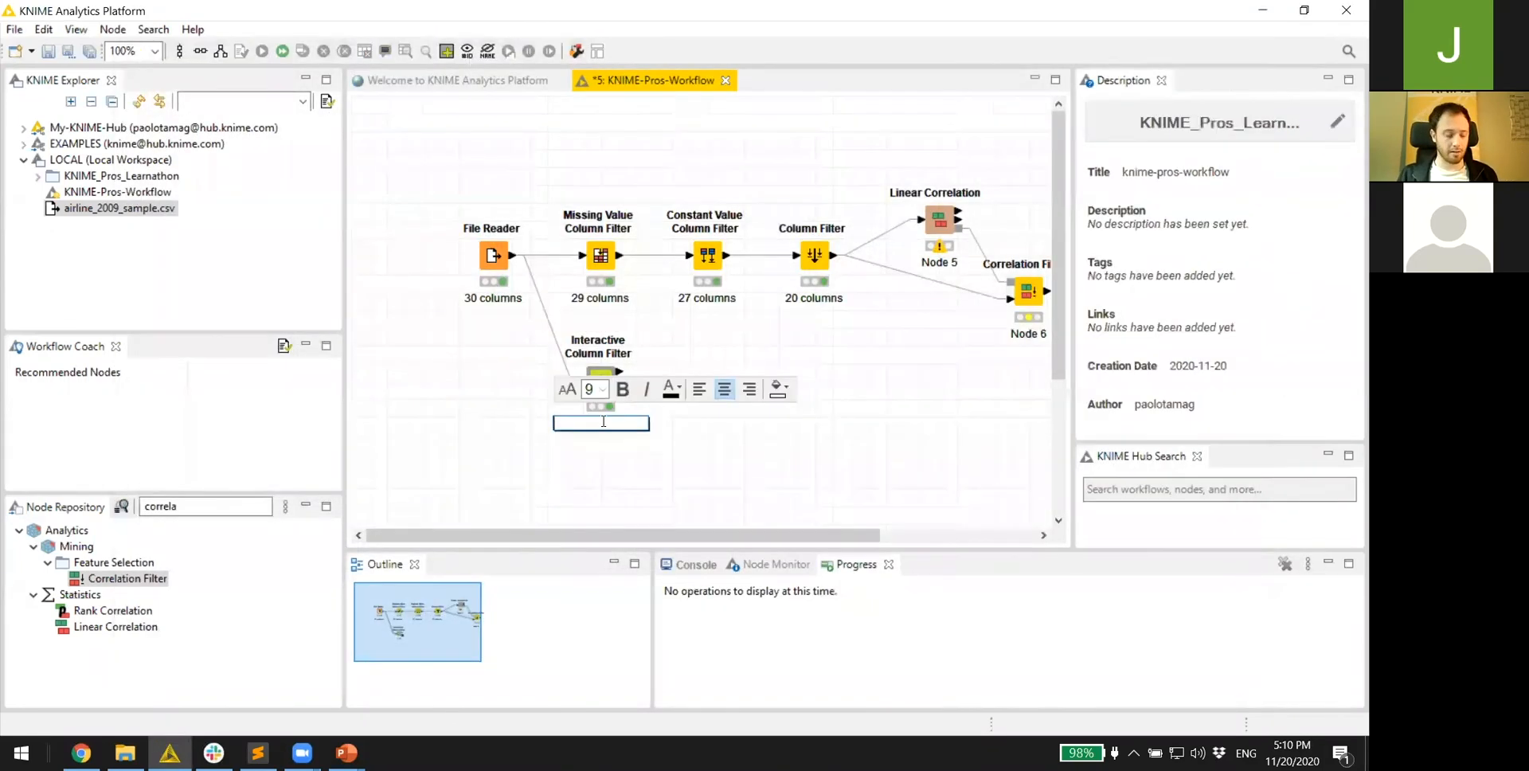
{"action": "type", "text": "11 columns"}
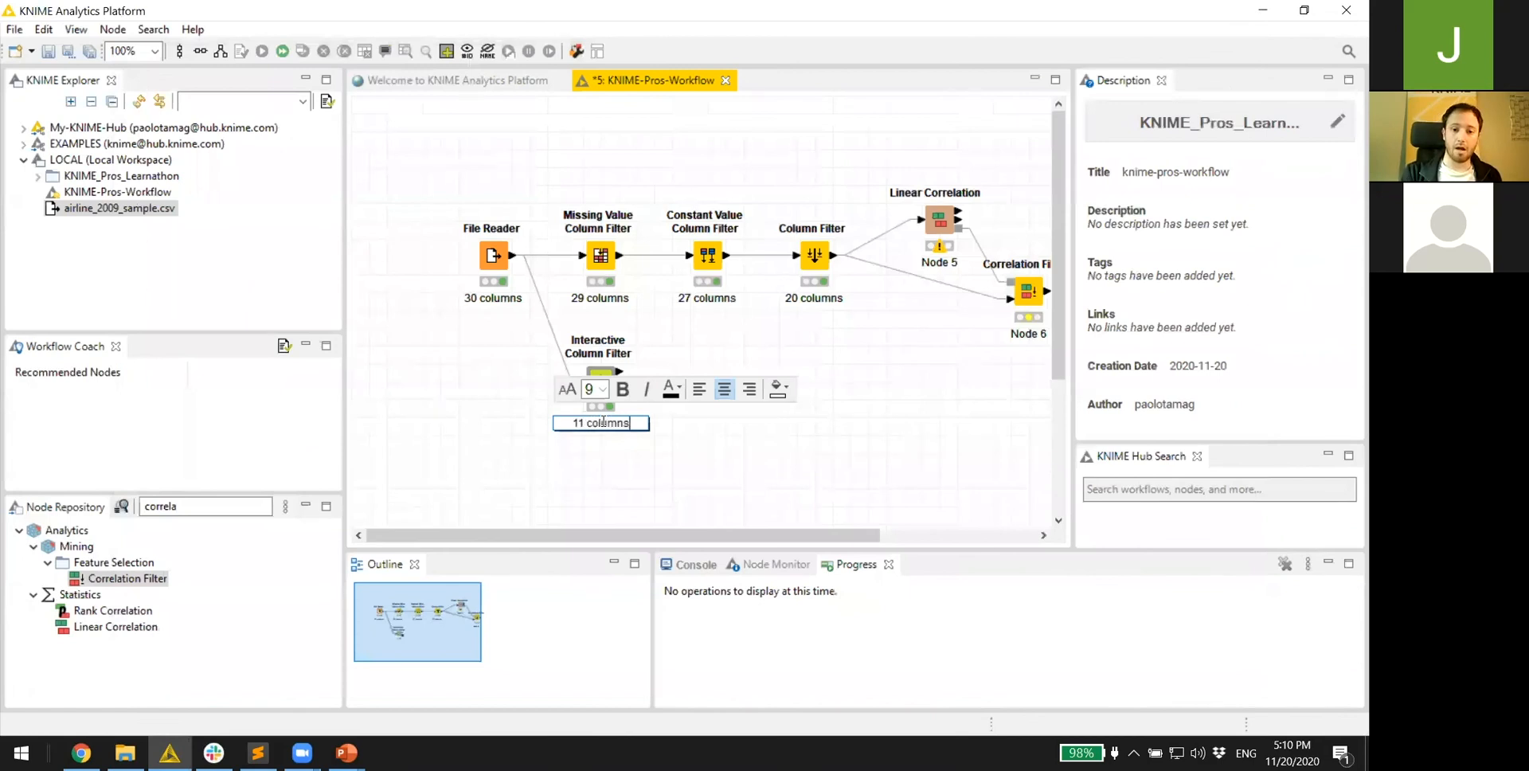
{"action": "left_click", "coordinate": [520, 478]}
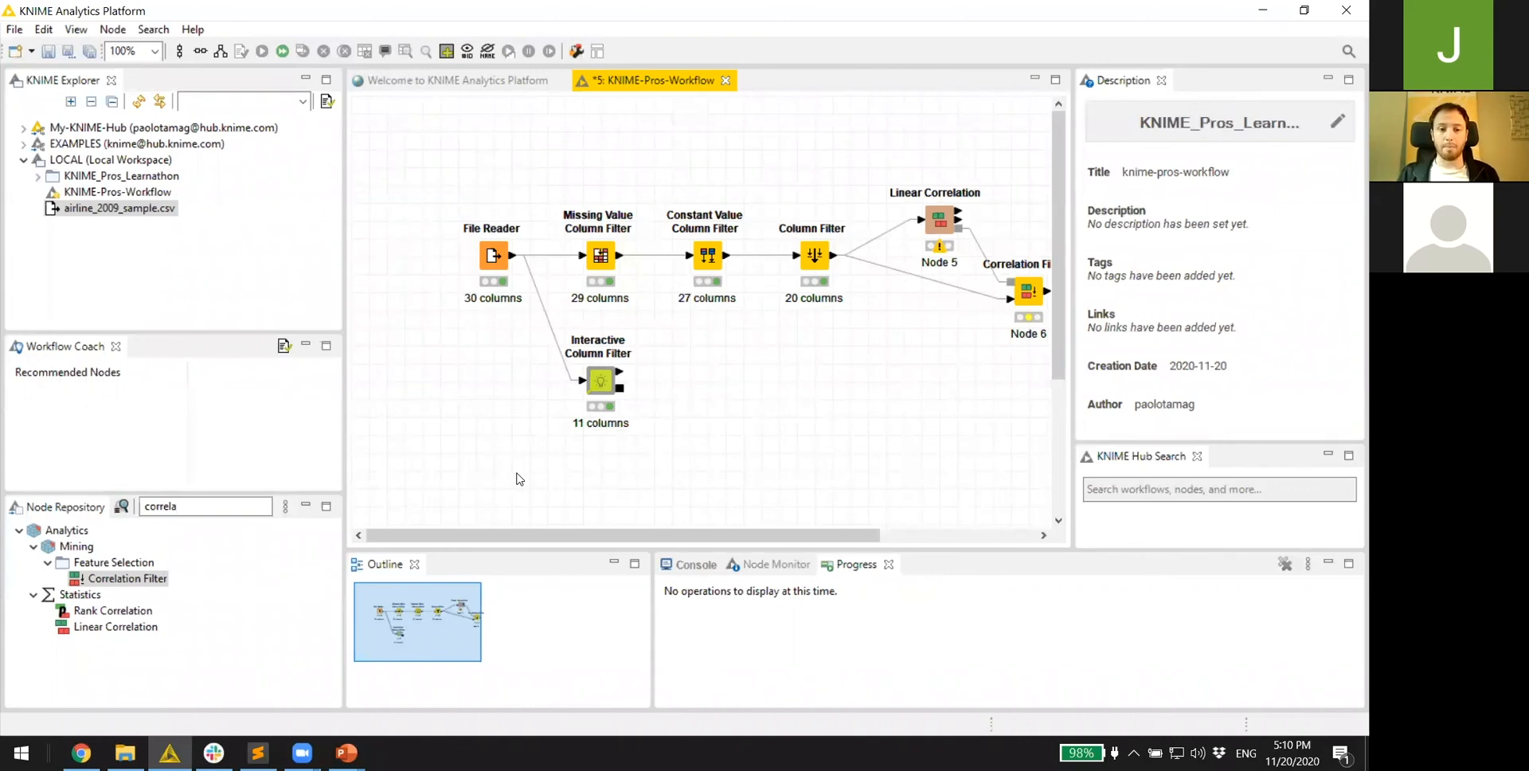
- Add a Workflow Executor node via a 'workflow' search and connect it into the workflow
{"action": "left_click", "coordinate": [126, 579]}
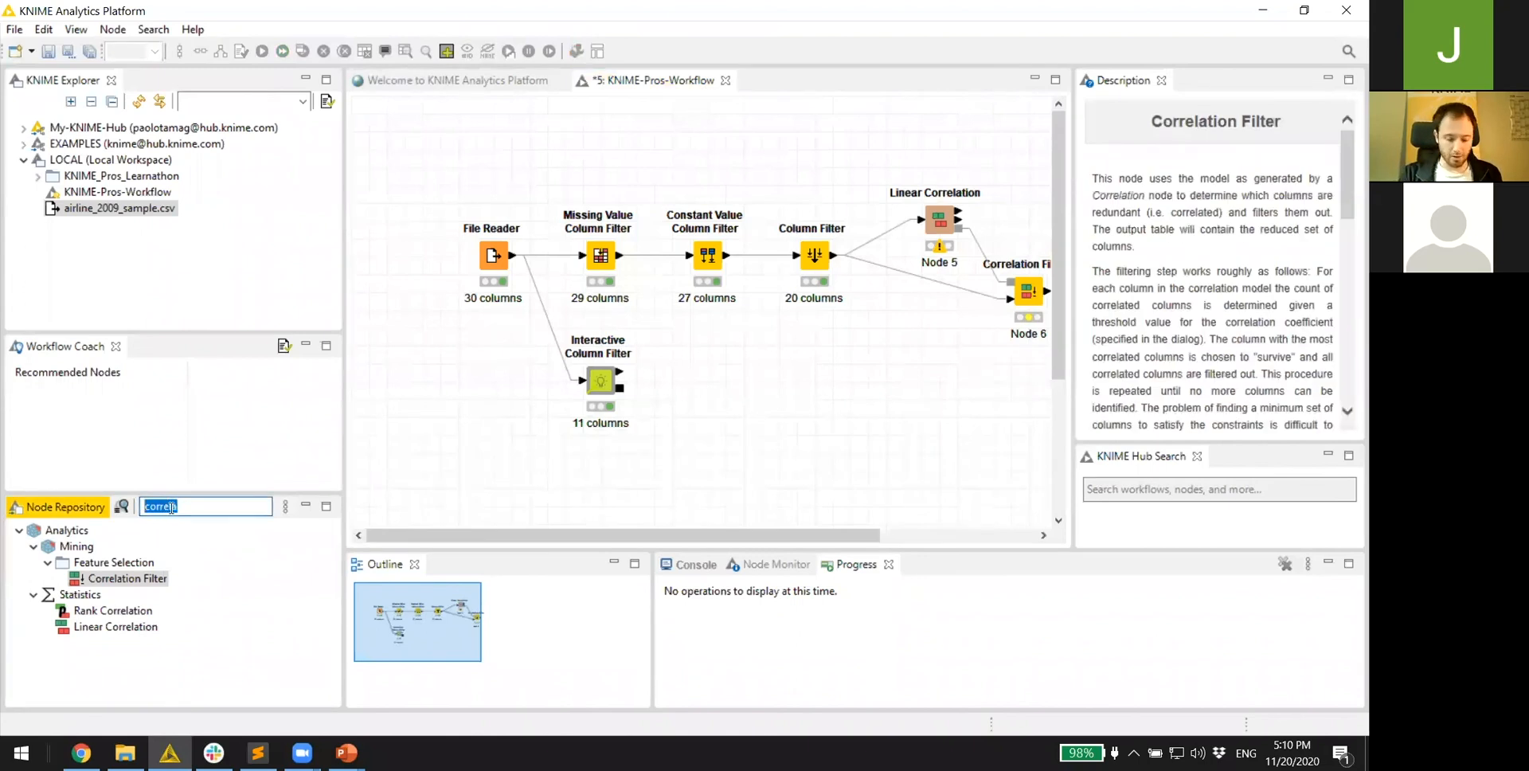
{"action": "type", "text": "workflow exe"}
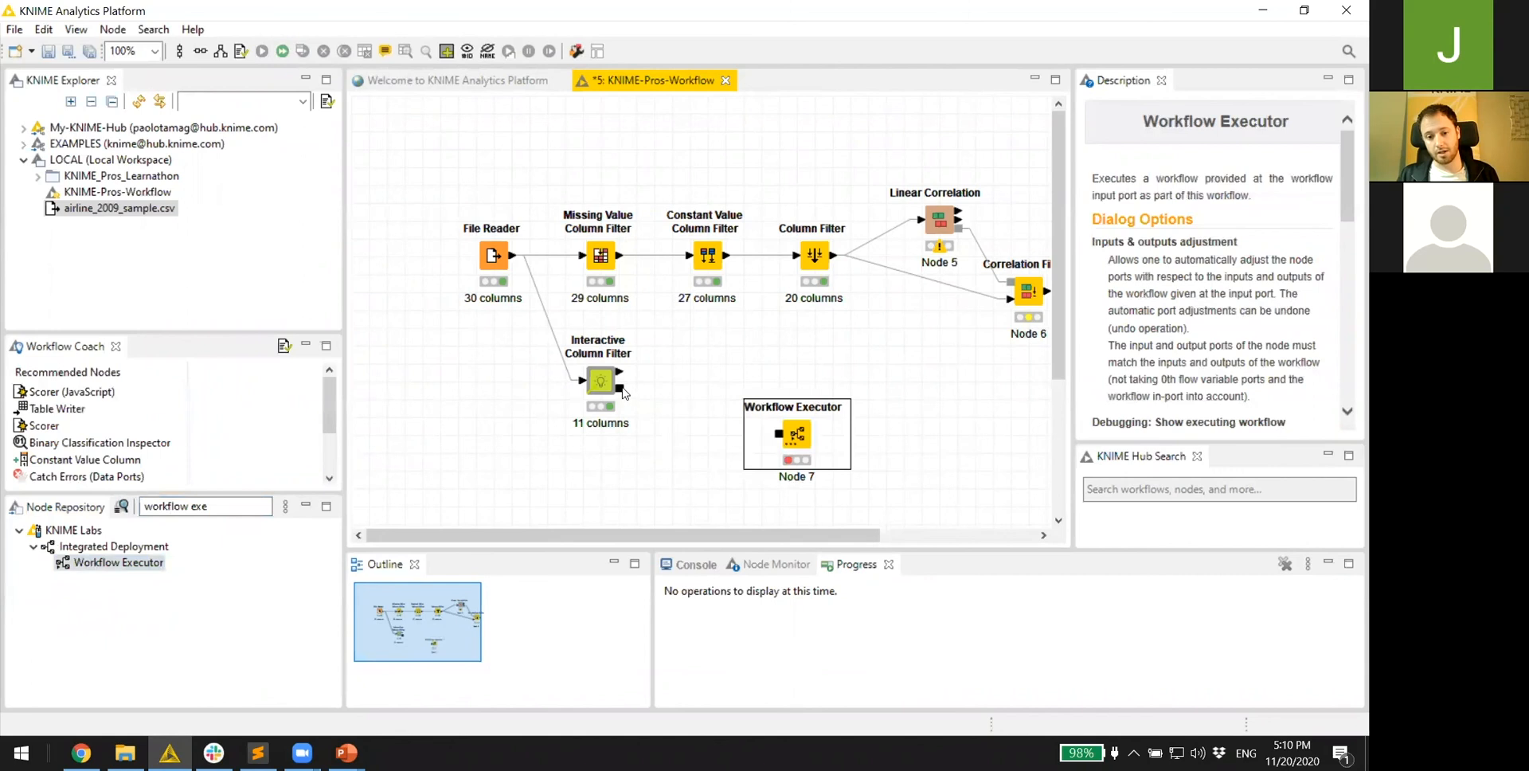
{"action": "double_click", "coordinate": [796, 433]}
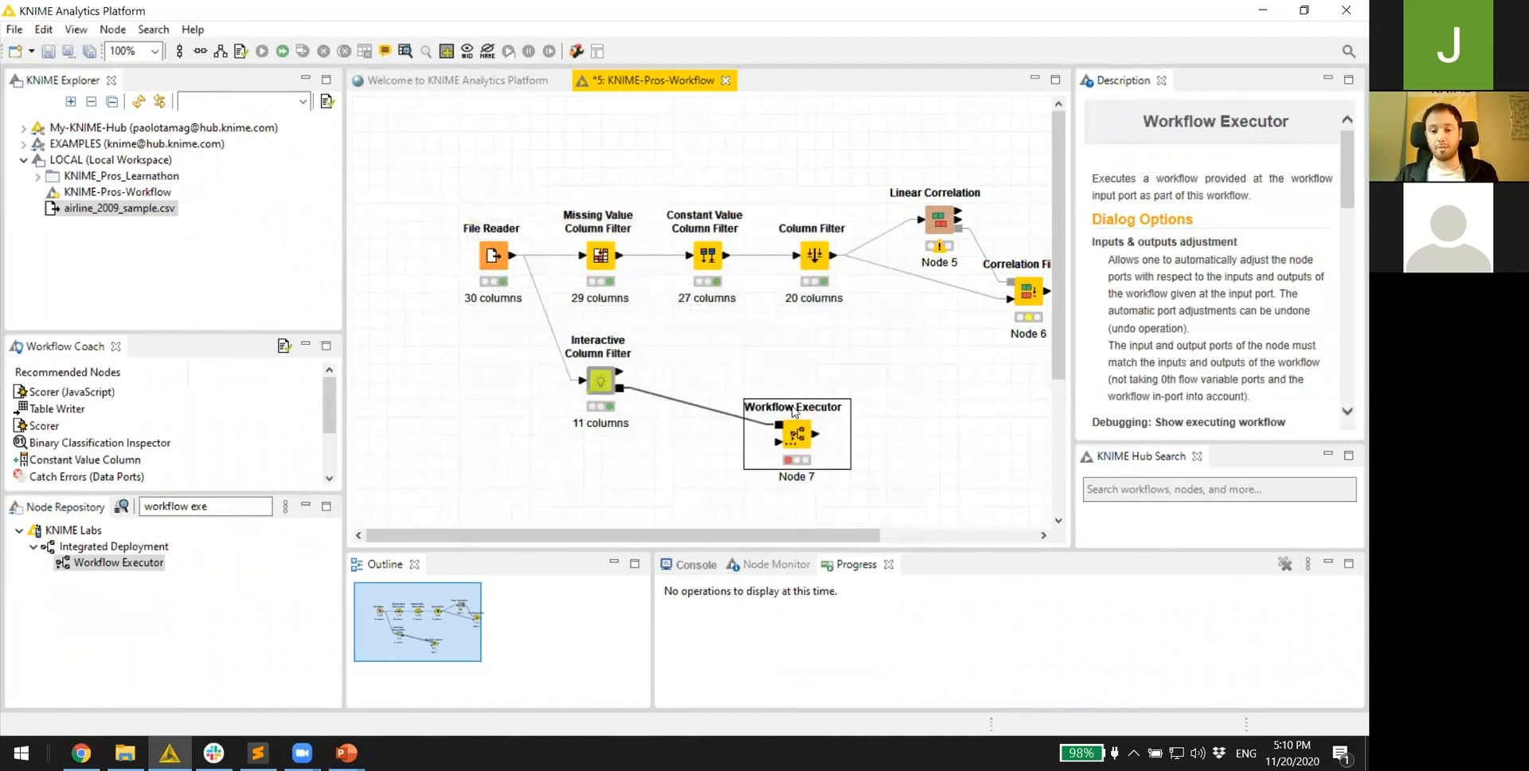
{"action": "left_click", "coordinate": [492, 256]}
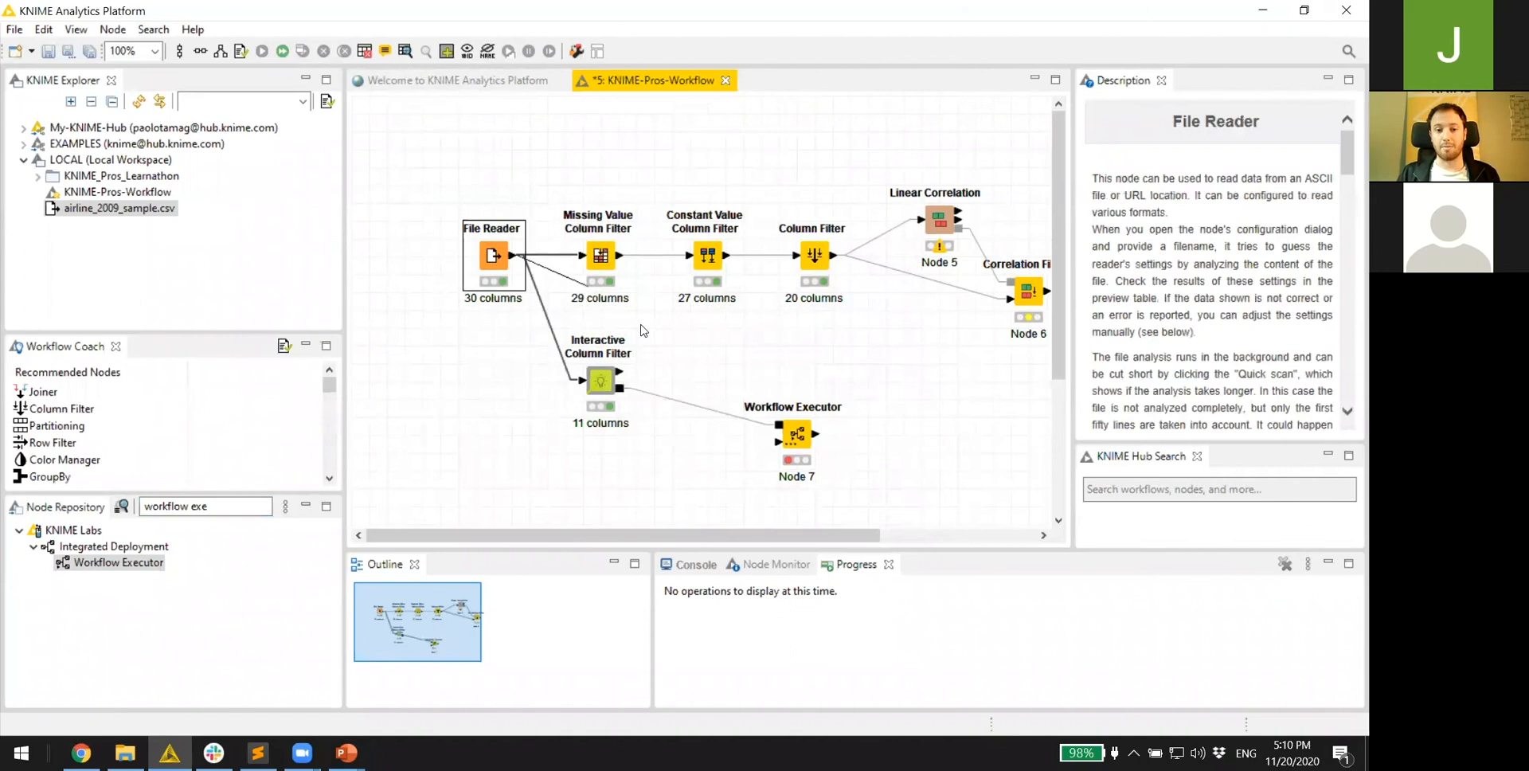
{"action": "right_click", "coordinate": [790, 433]}
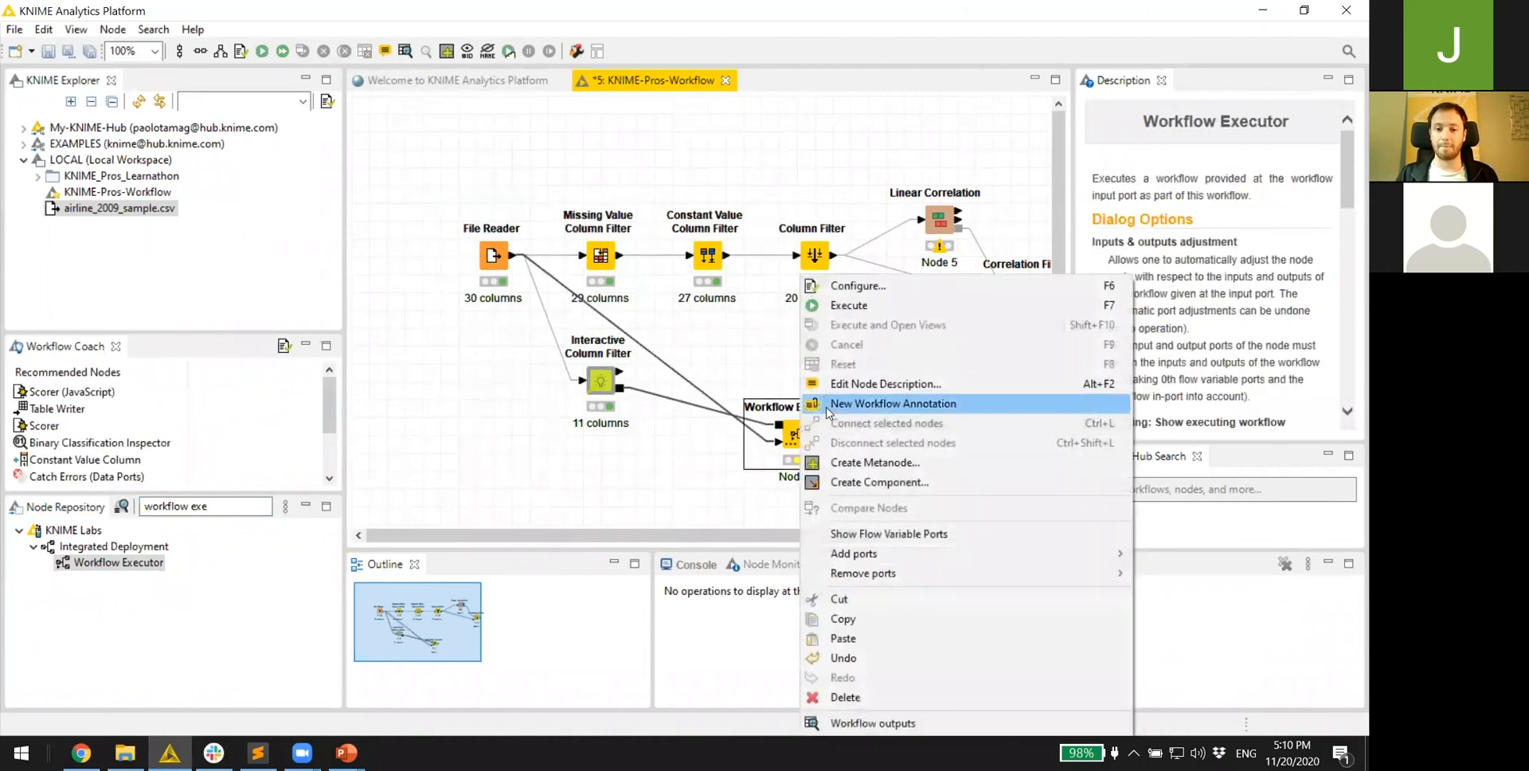